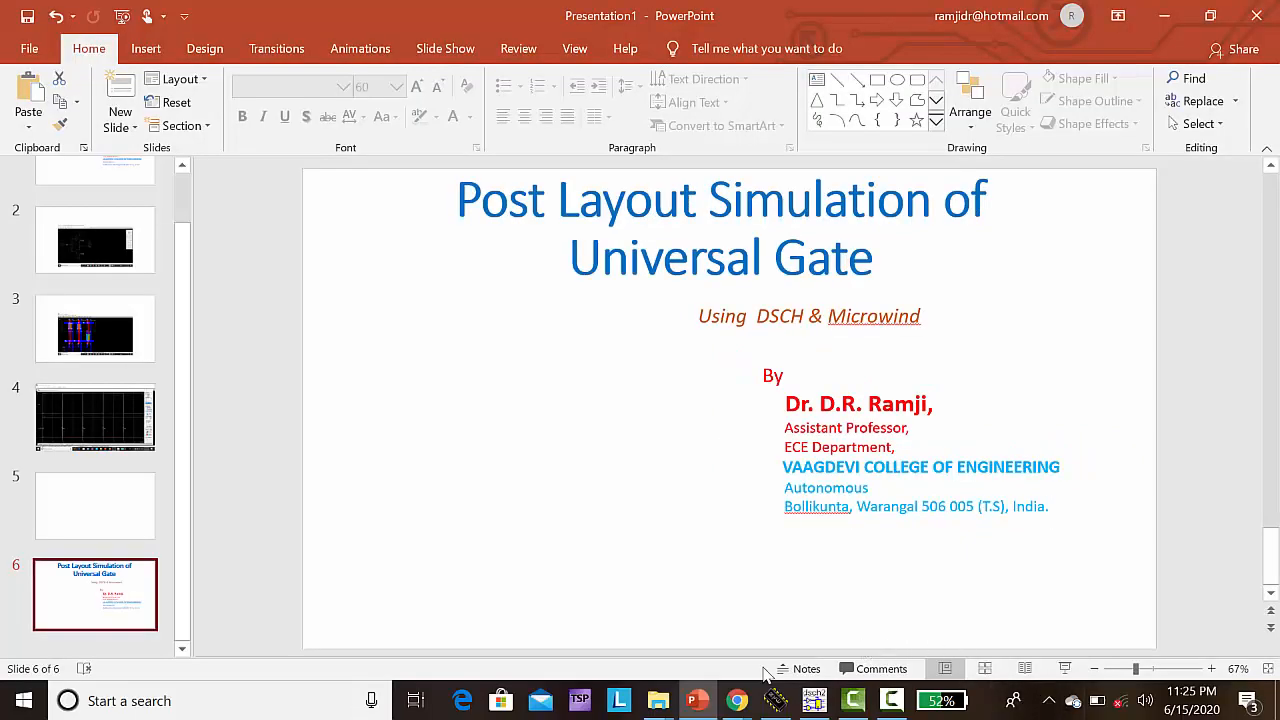
Mirror the second PMOS, then add a second NMOS, mirror it, and shift it below the first
left_click(813, 700)
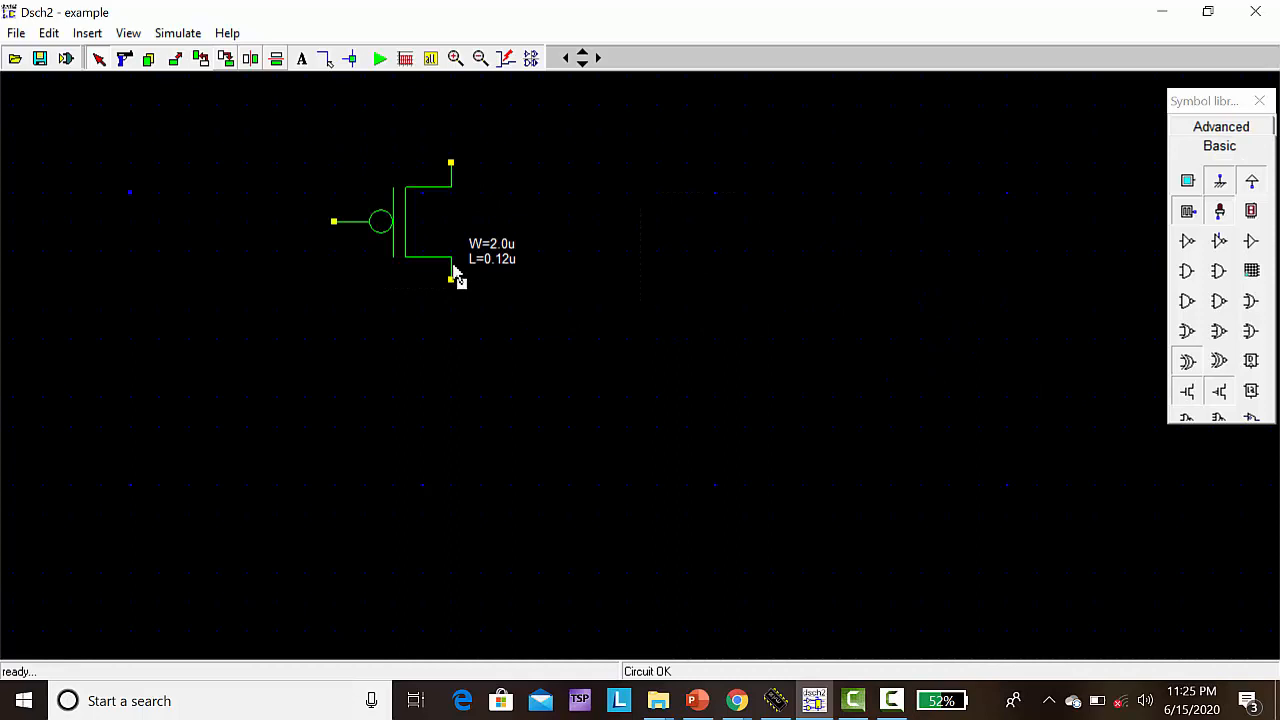
mouse_move(1198, 366)
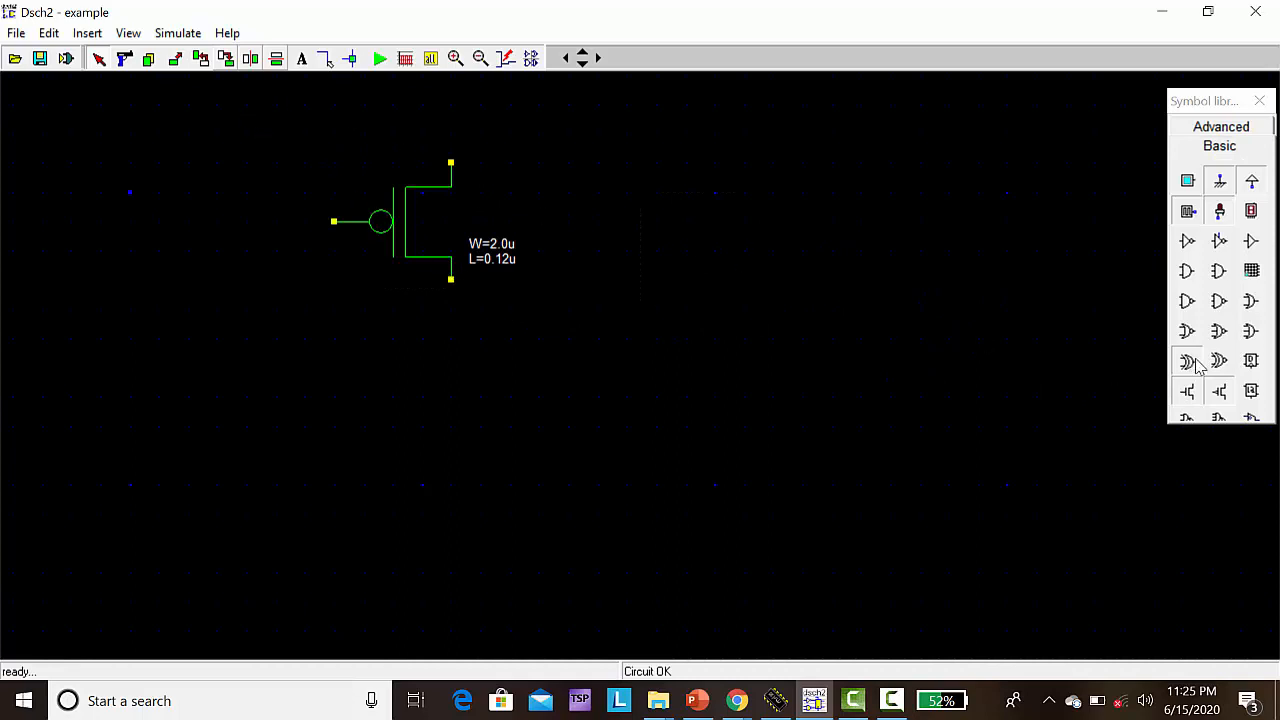
mouse_move(1227, 400)
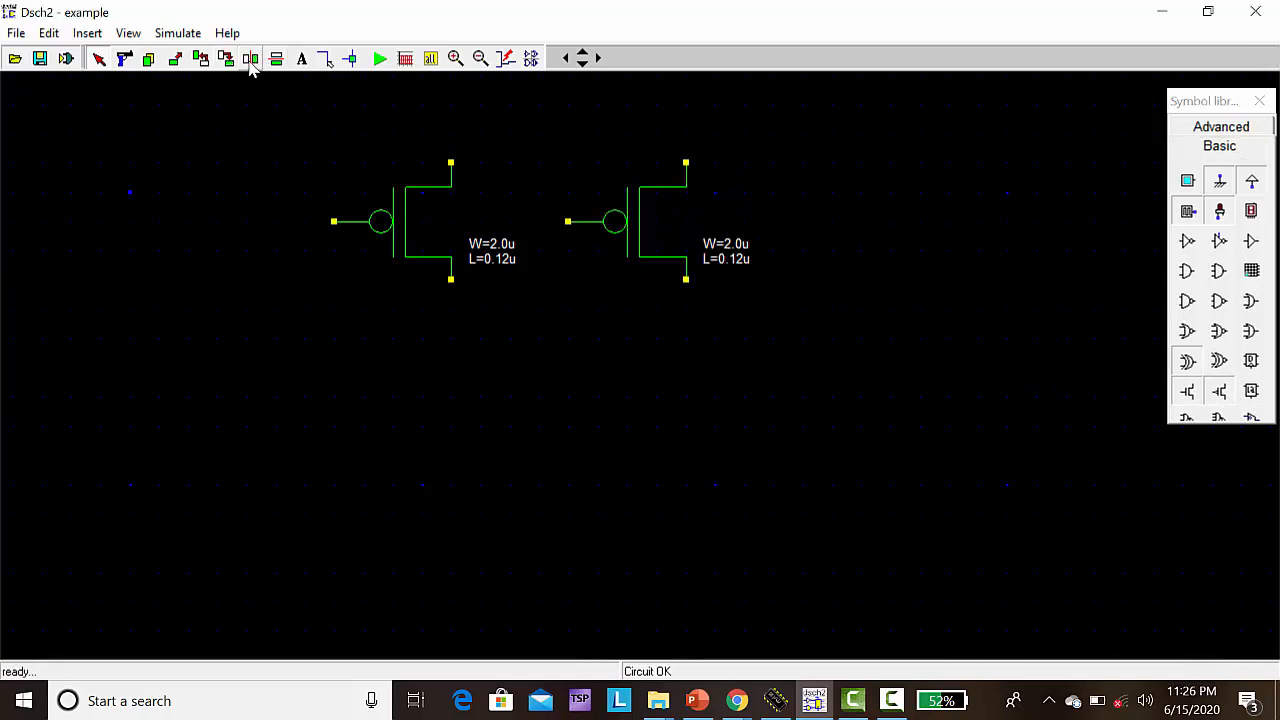
left_click(251, 58)
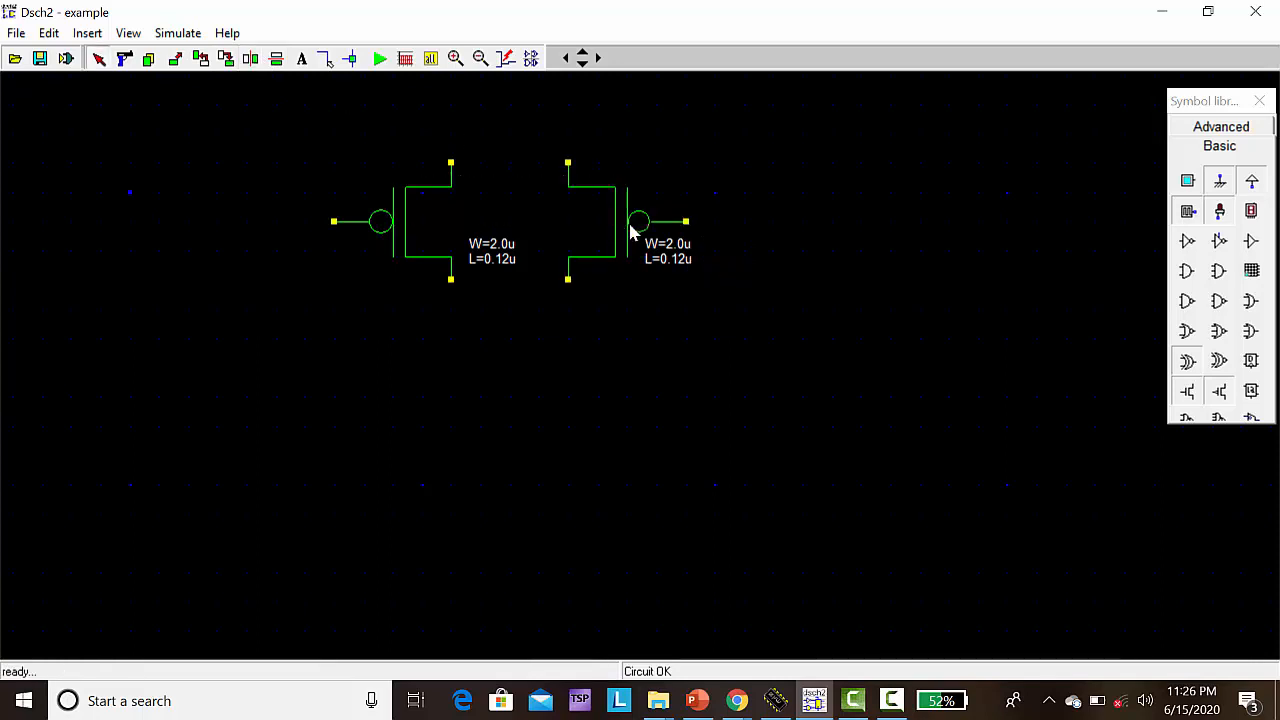
mouse_move(1190, 393)
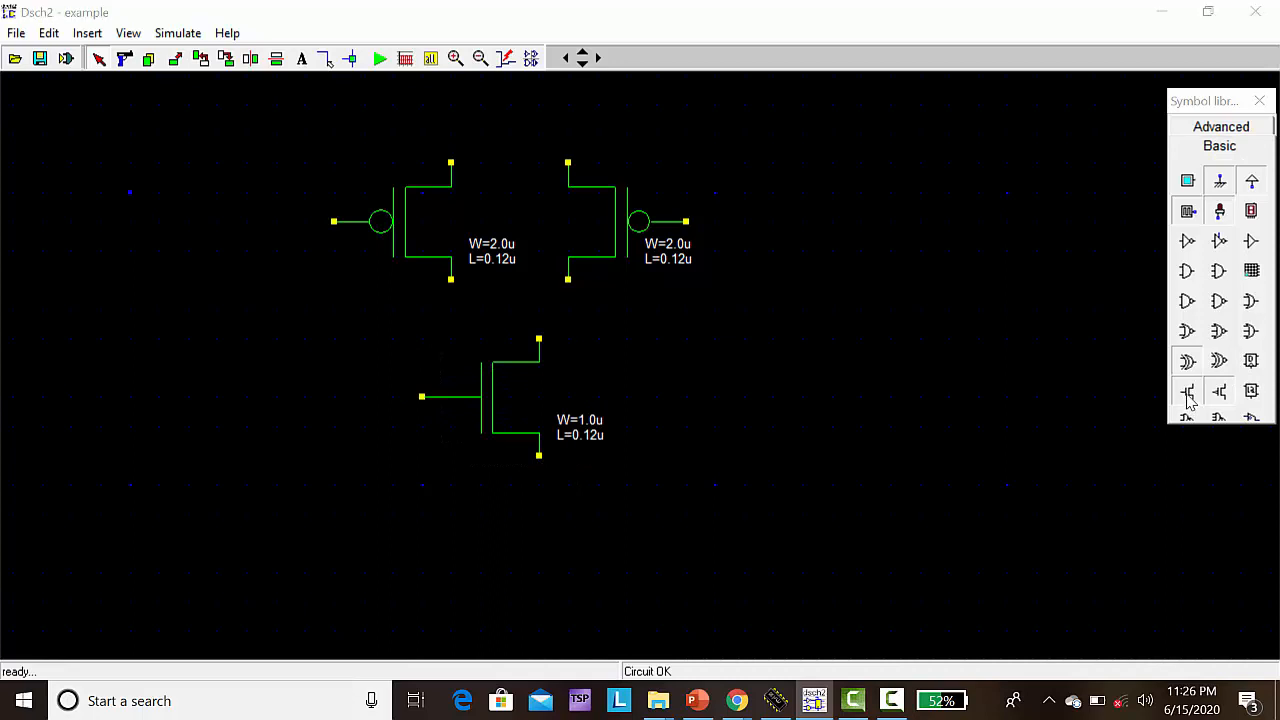
left_click_drag(420, 477, 540, 597)
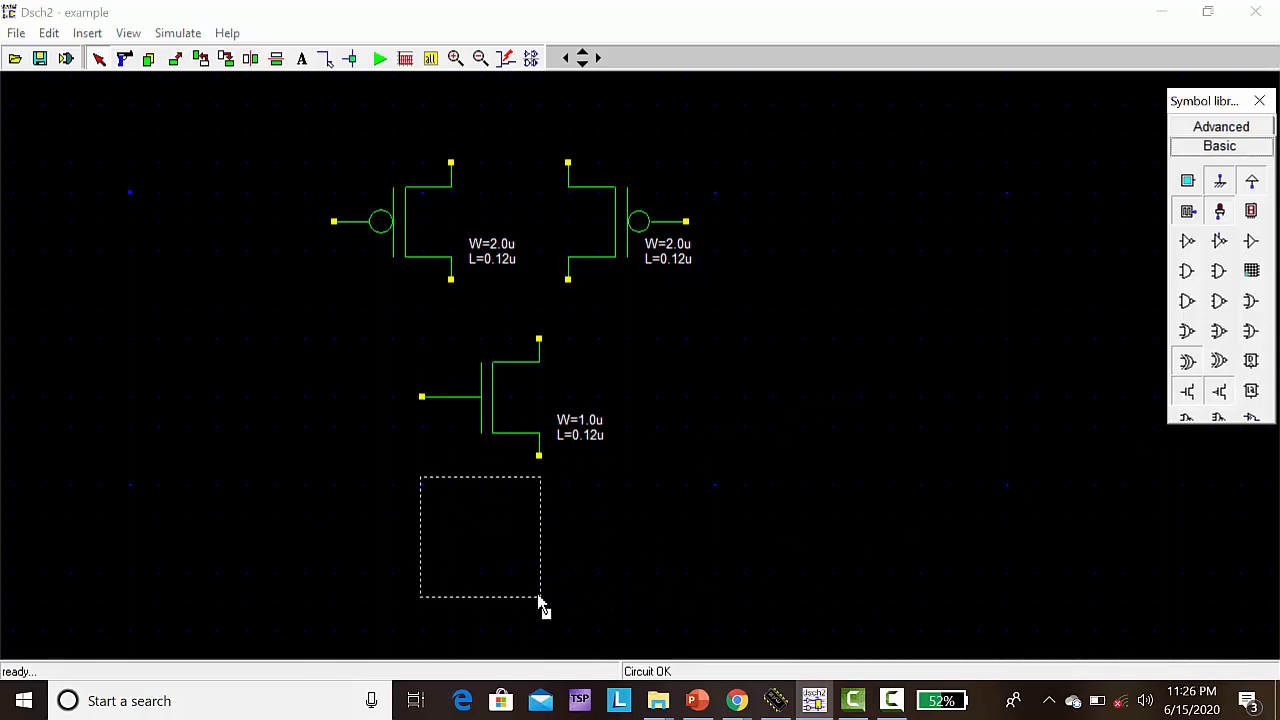
left_click(540, 600)
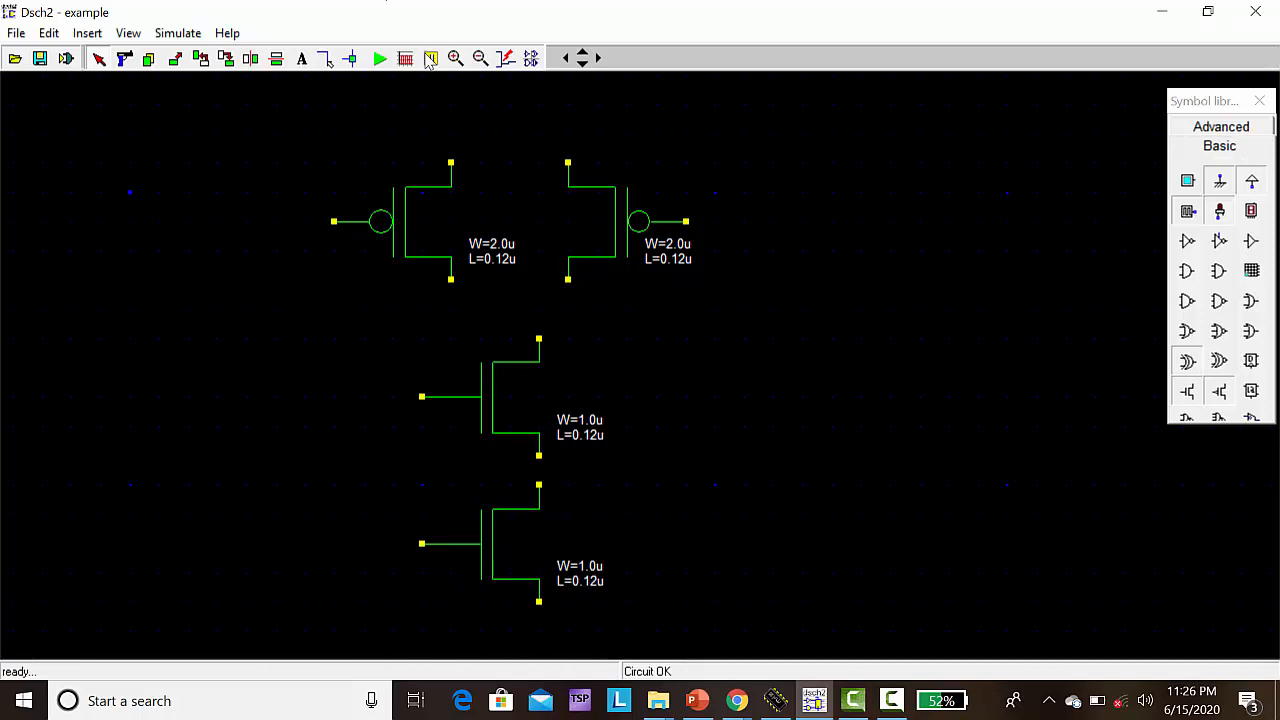
left_click(430, 58)
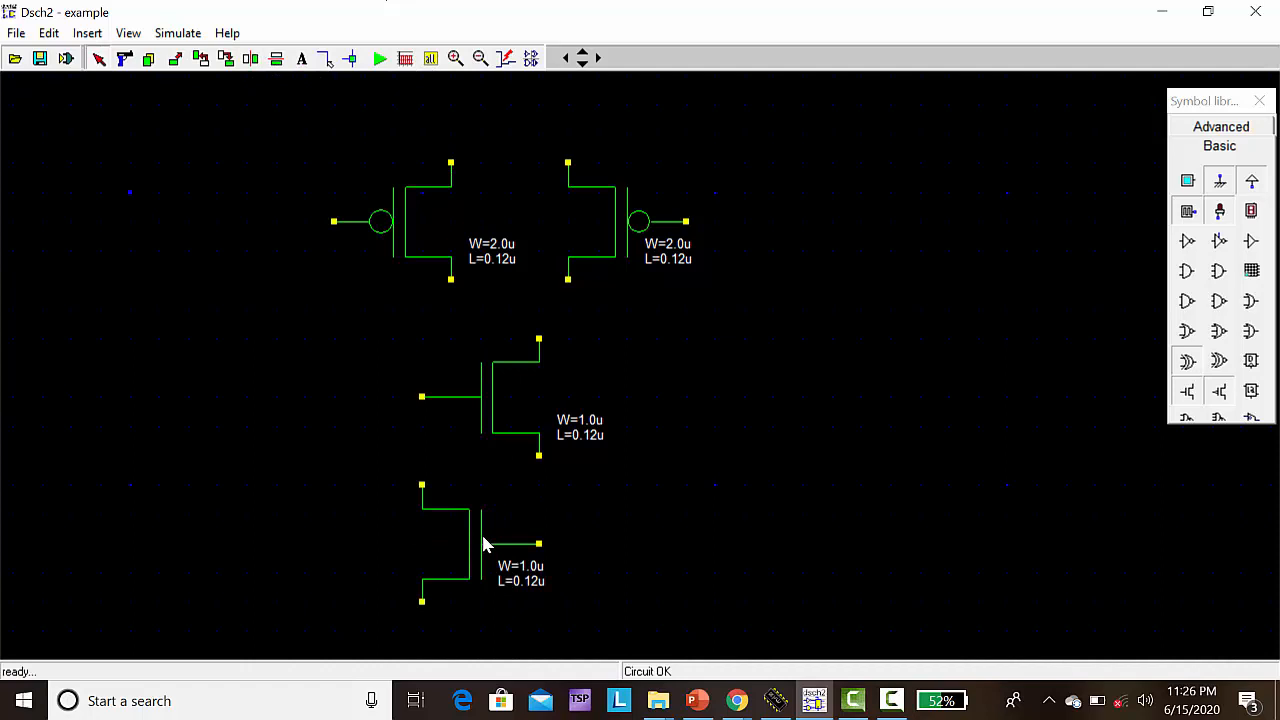
left_click_drag(450, 545, 570, 555)
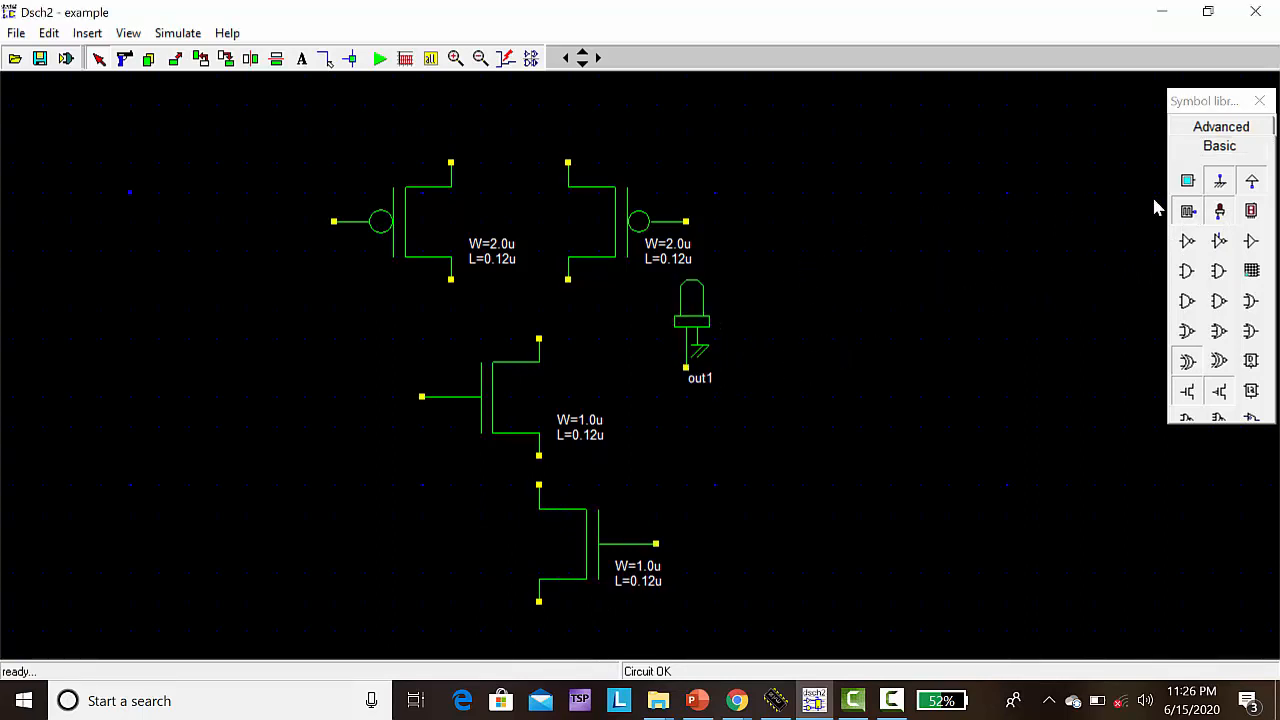
mouse_move(1188, 210)
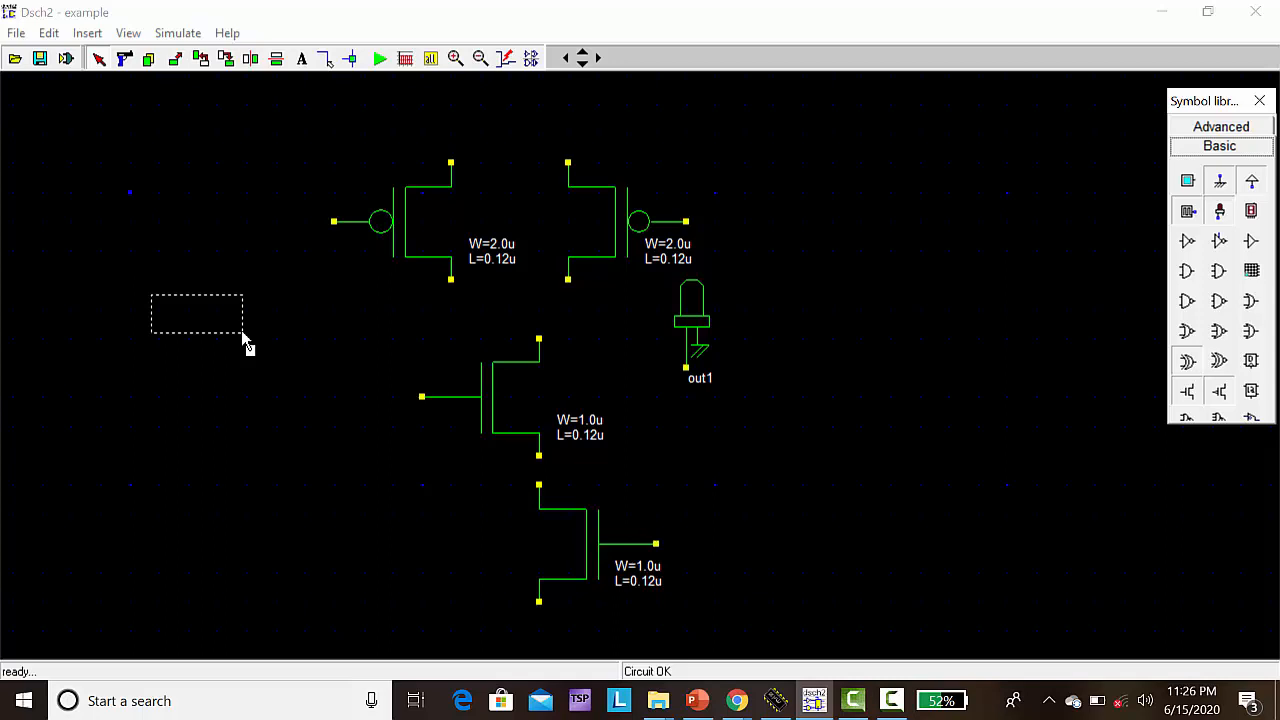
Place the clk1 clock input left of the transistors and a ground below the lower NMOS
left_click(187, 340)
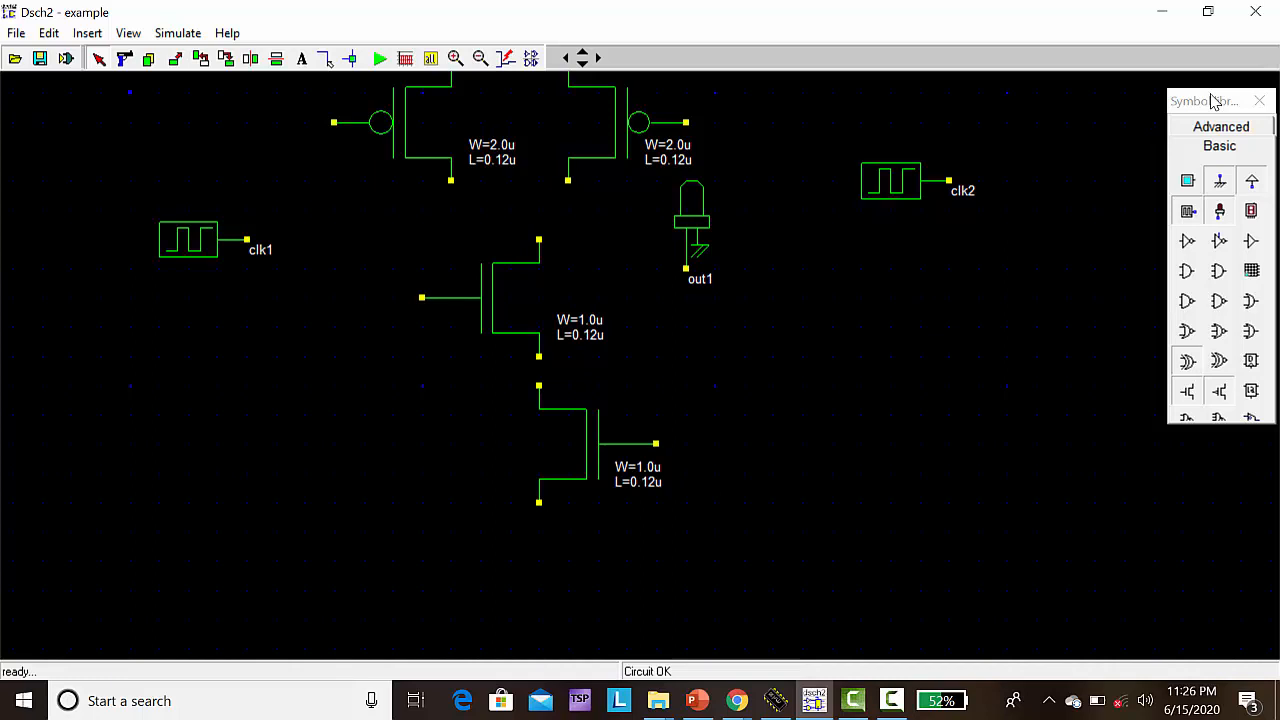
left_click_drag(525, 520, 588, 575)
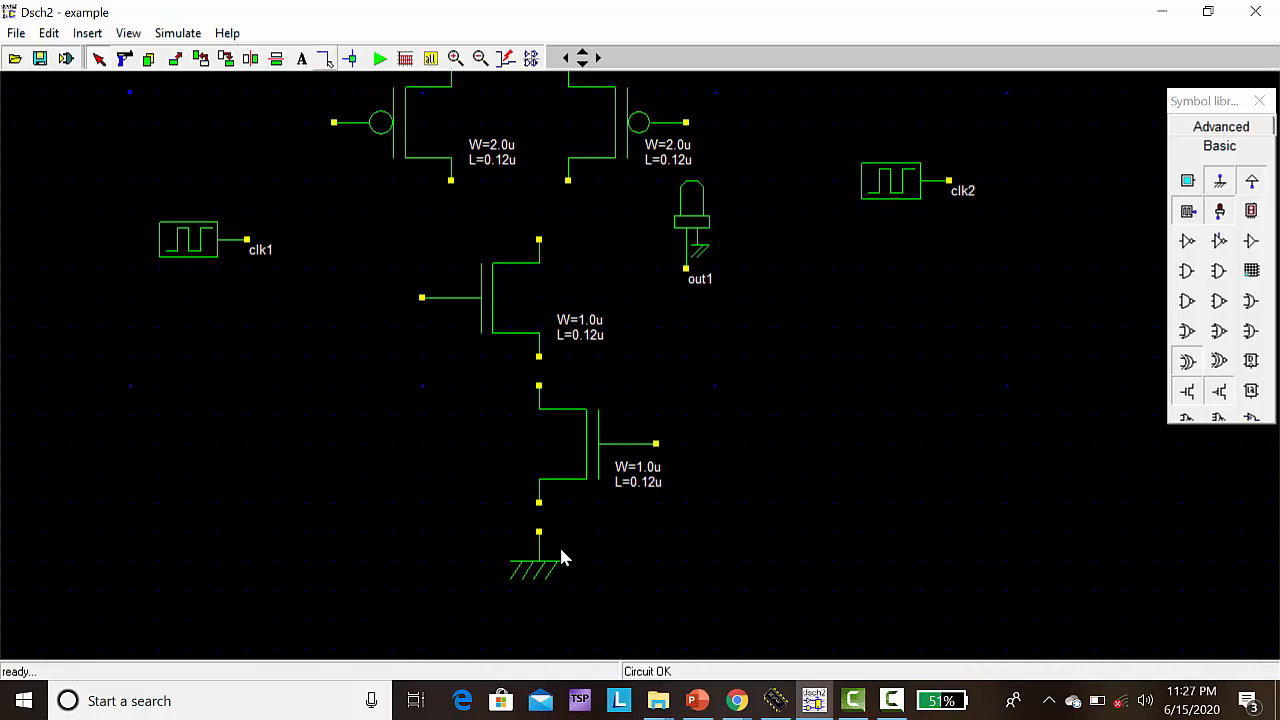
mouse_move(538, 560)
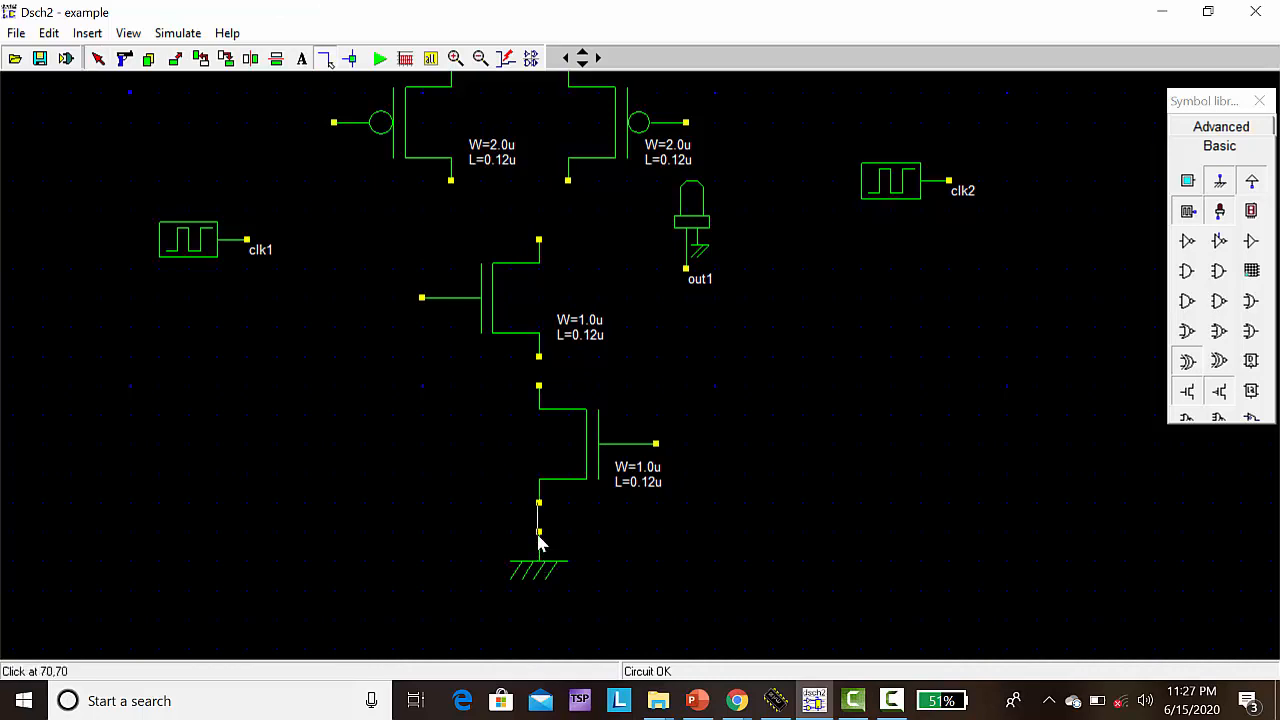
mouse_move(540, 365)
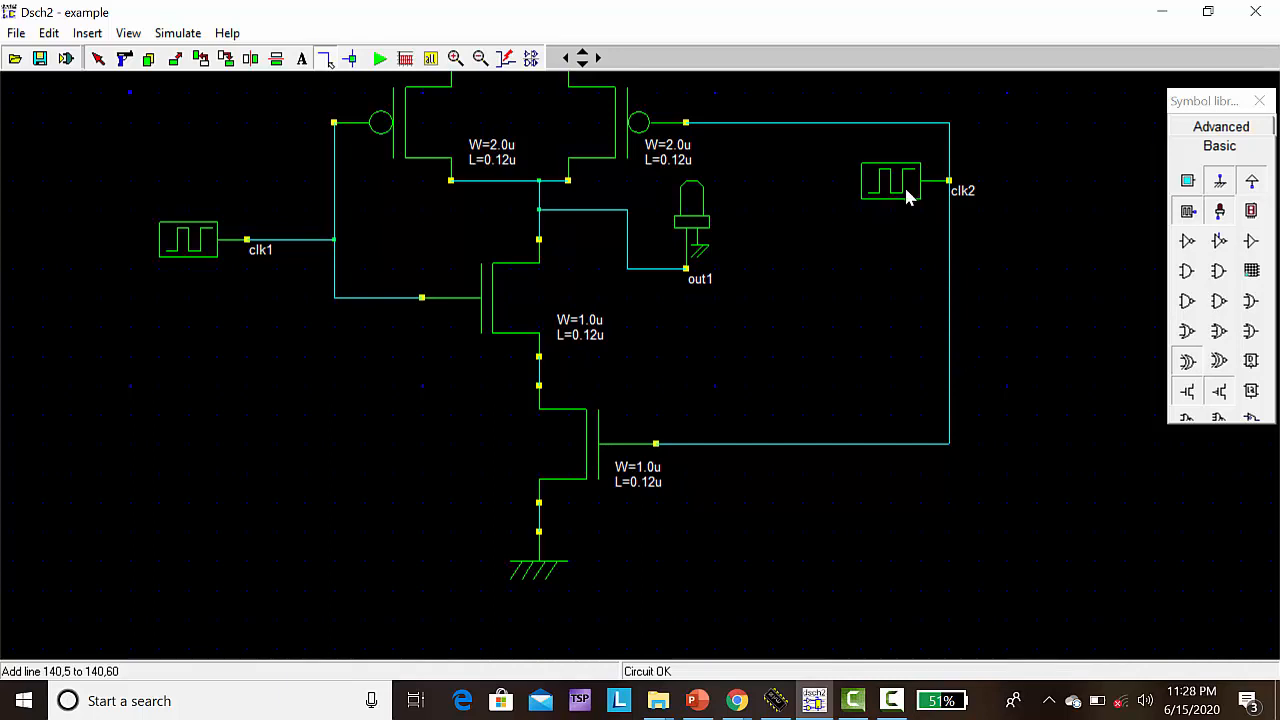
mouse_move(952, 188)
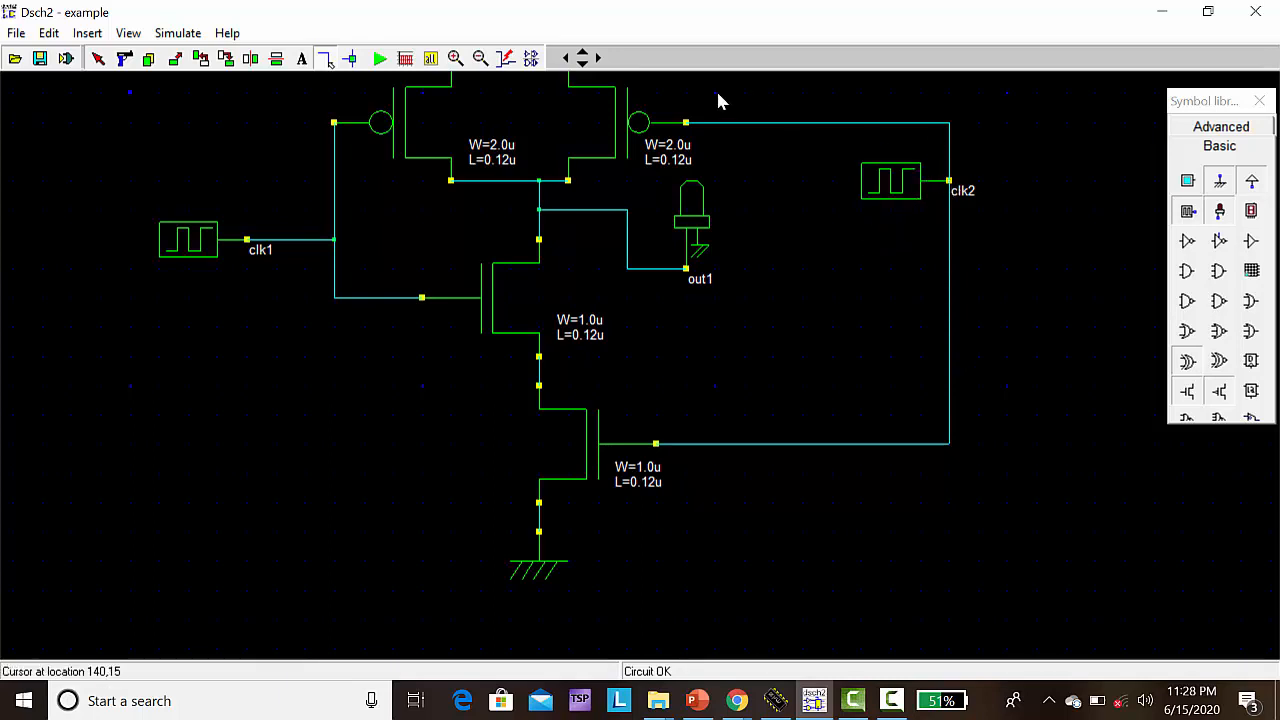
Wire clk1 and clk2 to the transistor gates, the PMOS drains to out1, and NMOS to ground
left_click(350, 58)
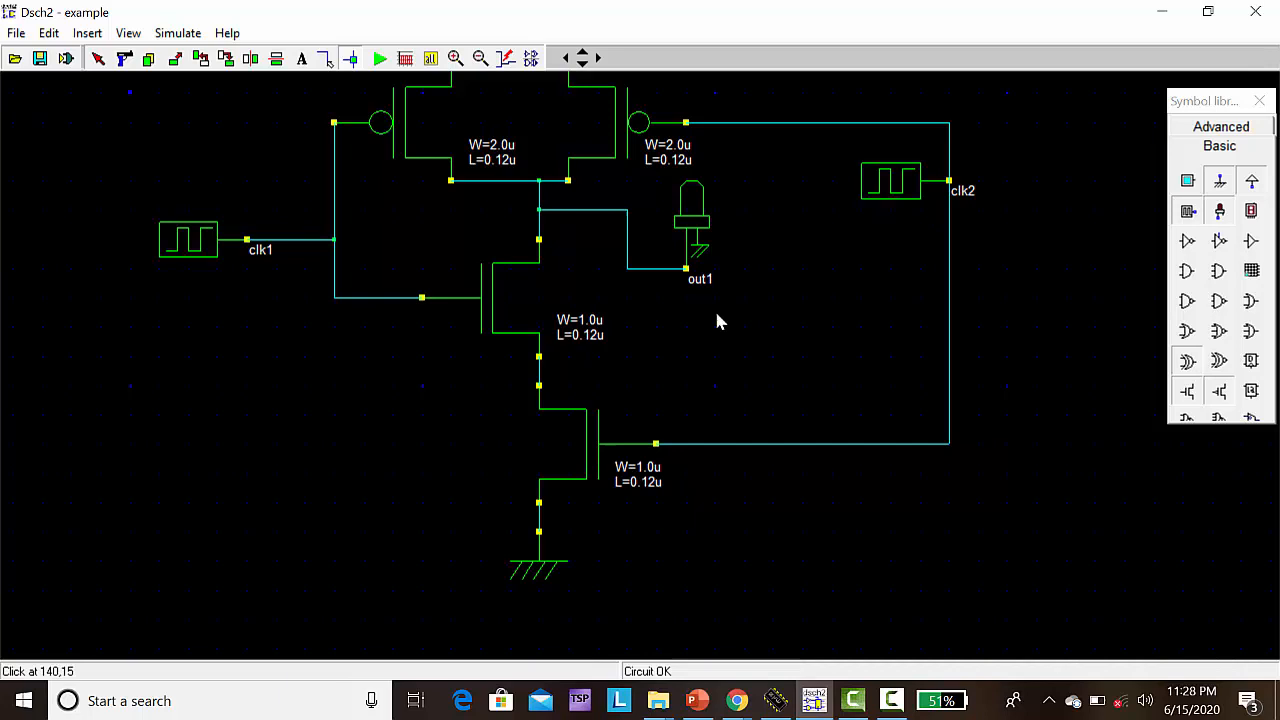
mouse_move(1013, 360)
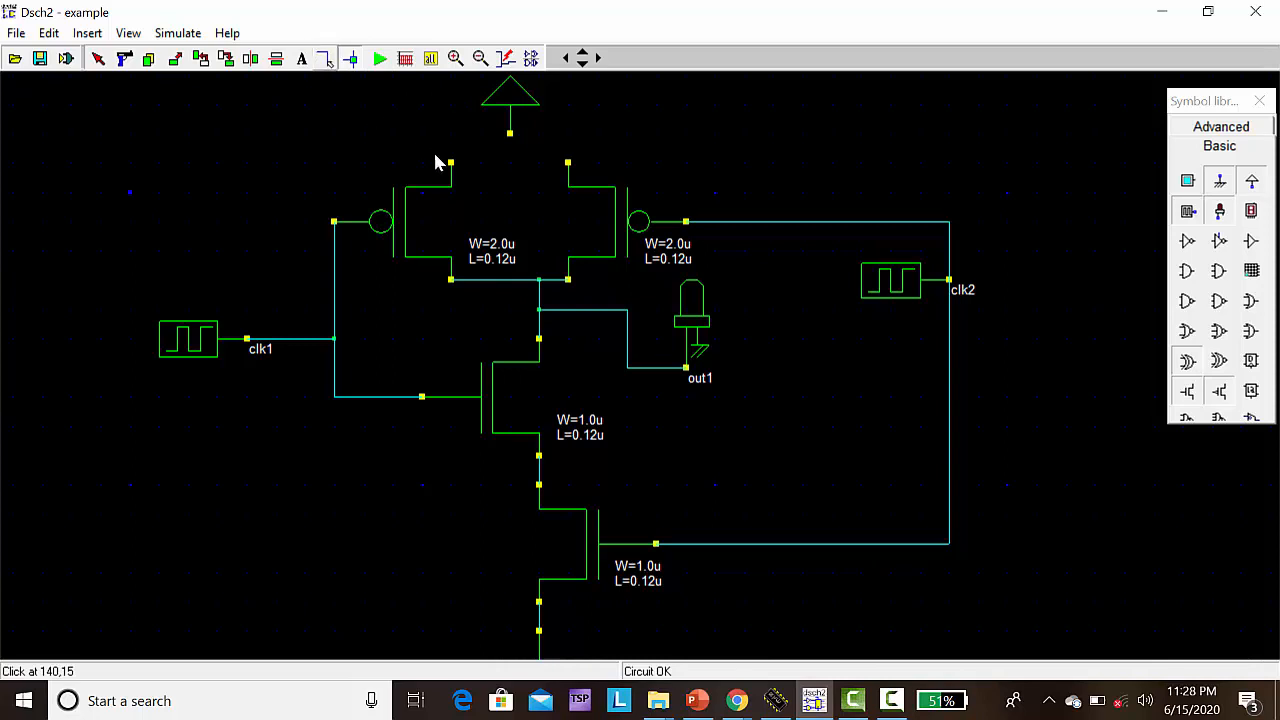
mouse_move(573, 168)
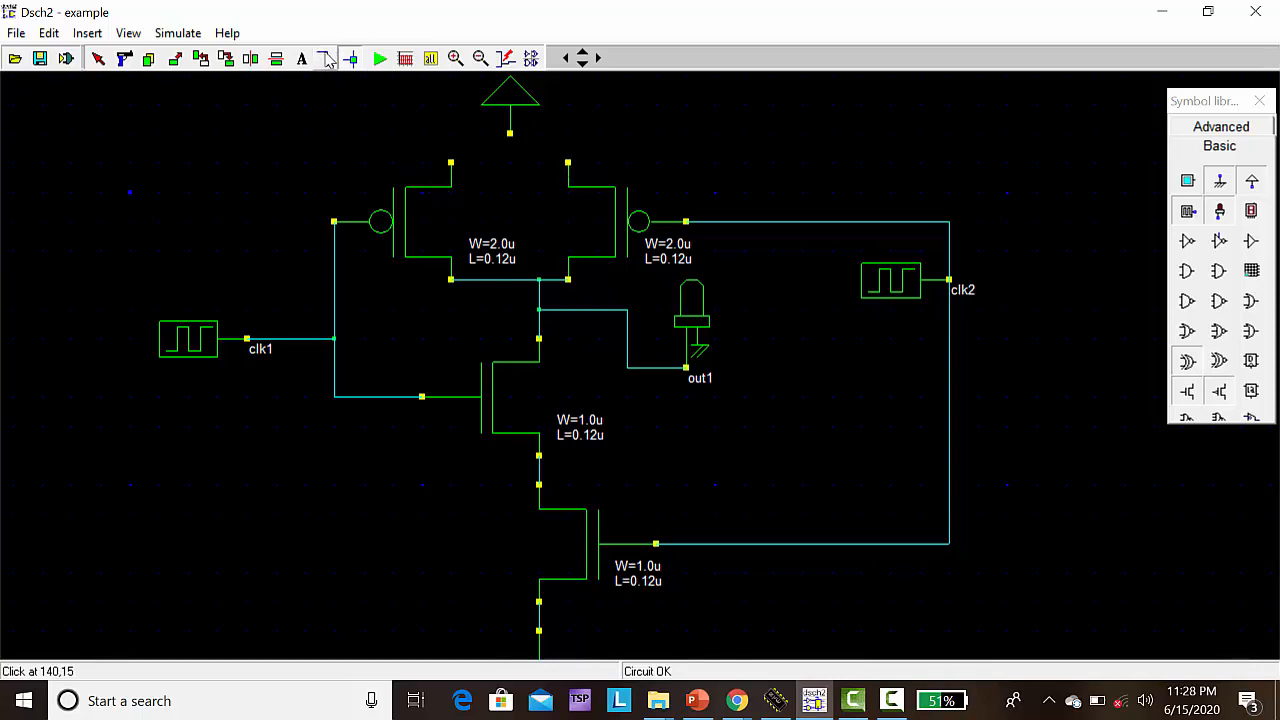
Draw a wire joining both PMOS top terminals to the supply symbol above them
left_click(325, 57)
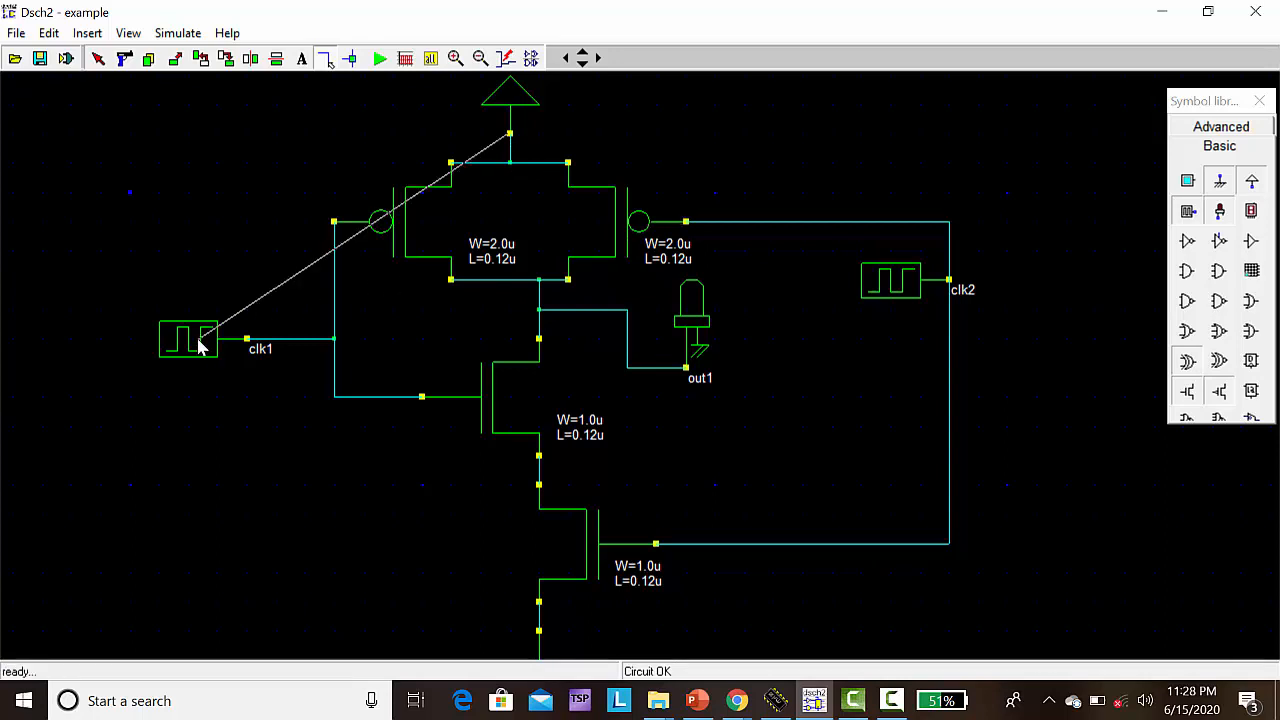
Set clk1's Stay at 0 and Stay at 1 durations to 5 ns and confirm
double_click(188, 340)
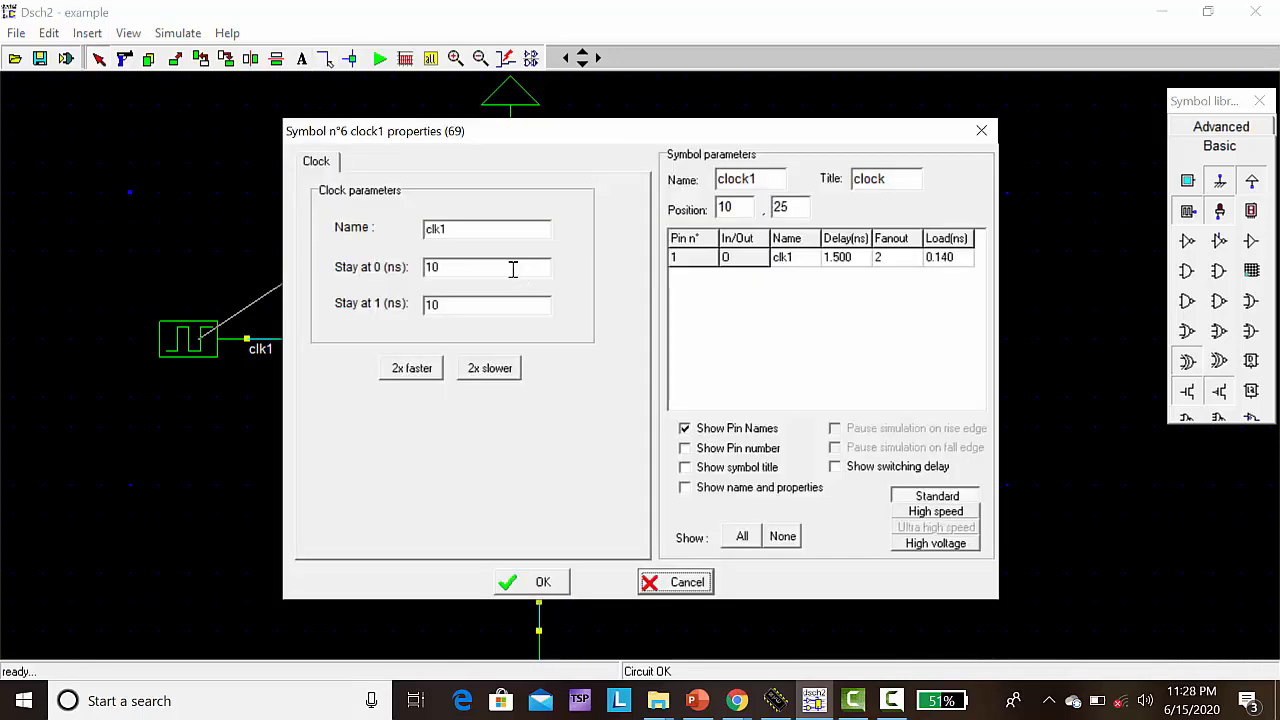
mouse_move(540, 254)
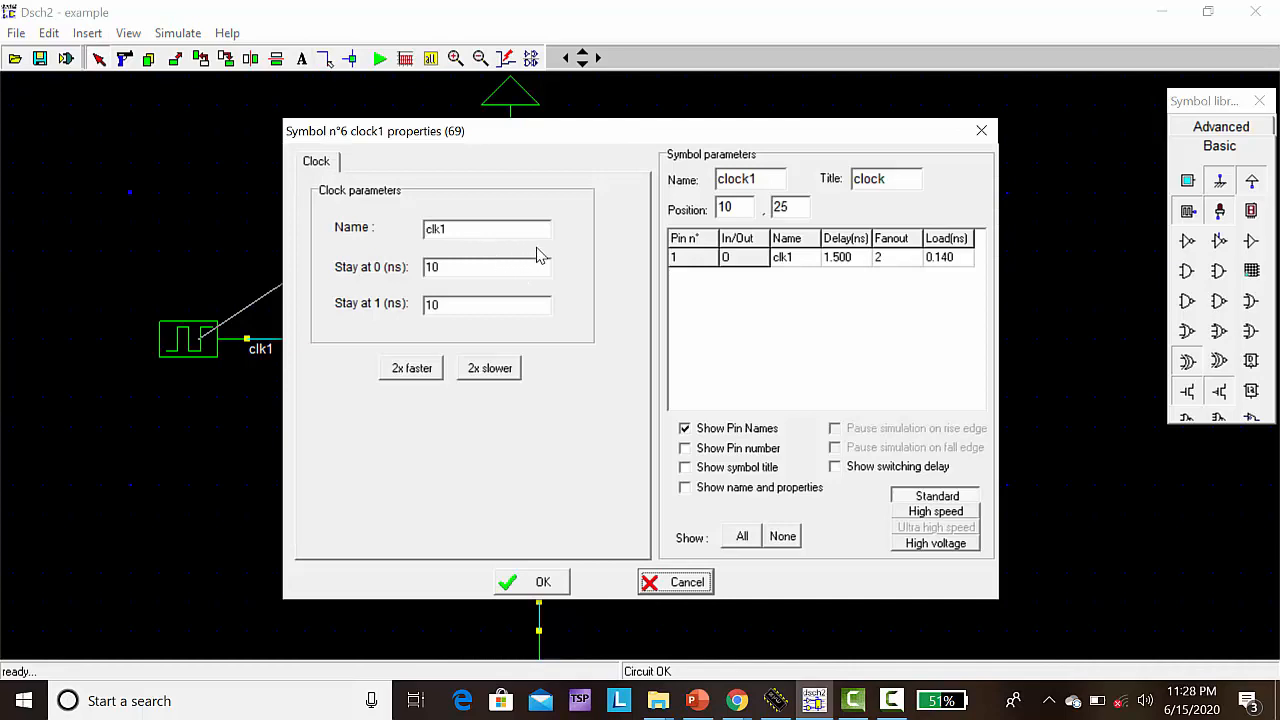
mouse_move(778, 170)
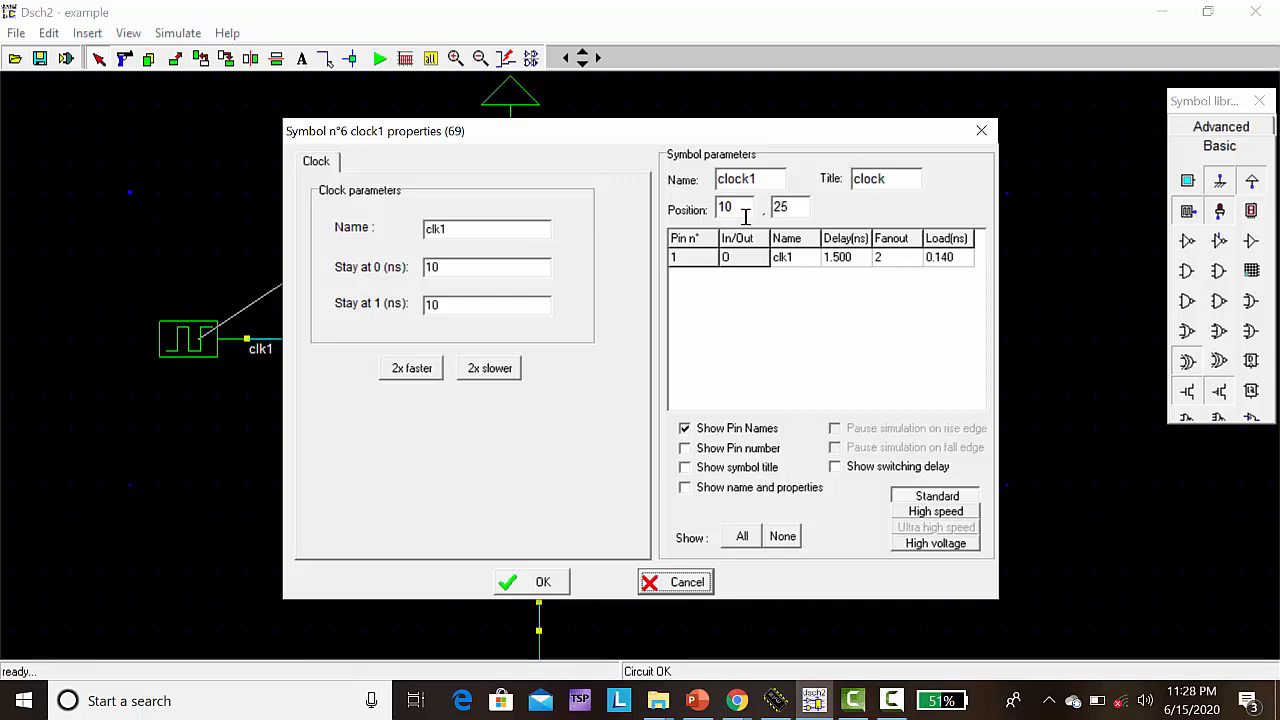
mouse_move(620, 265)
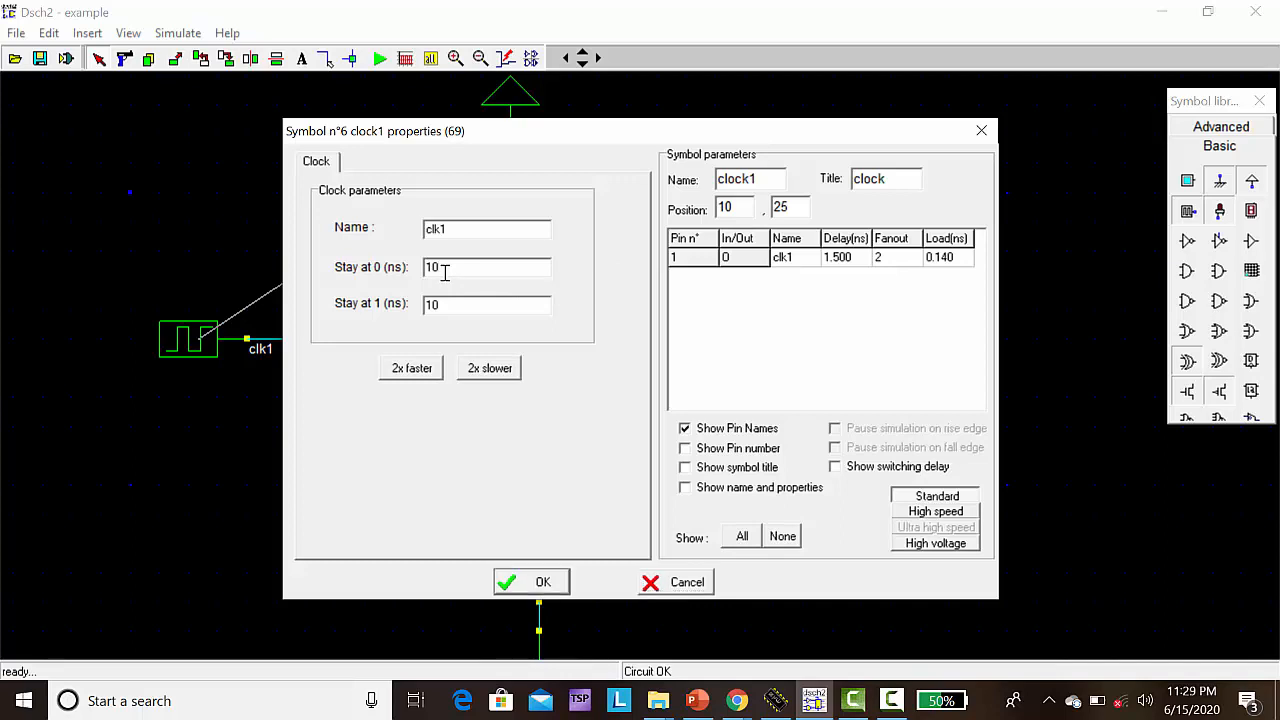
triple_click(487, 267)
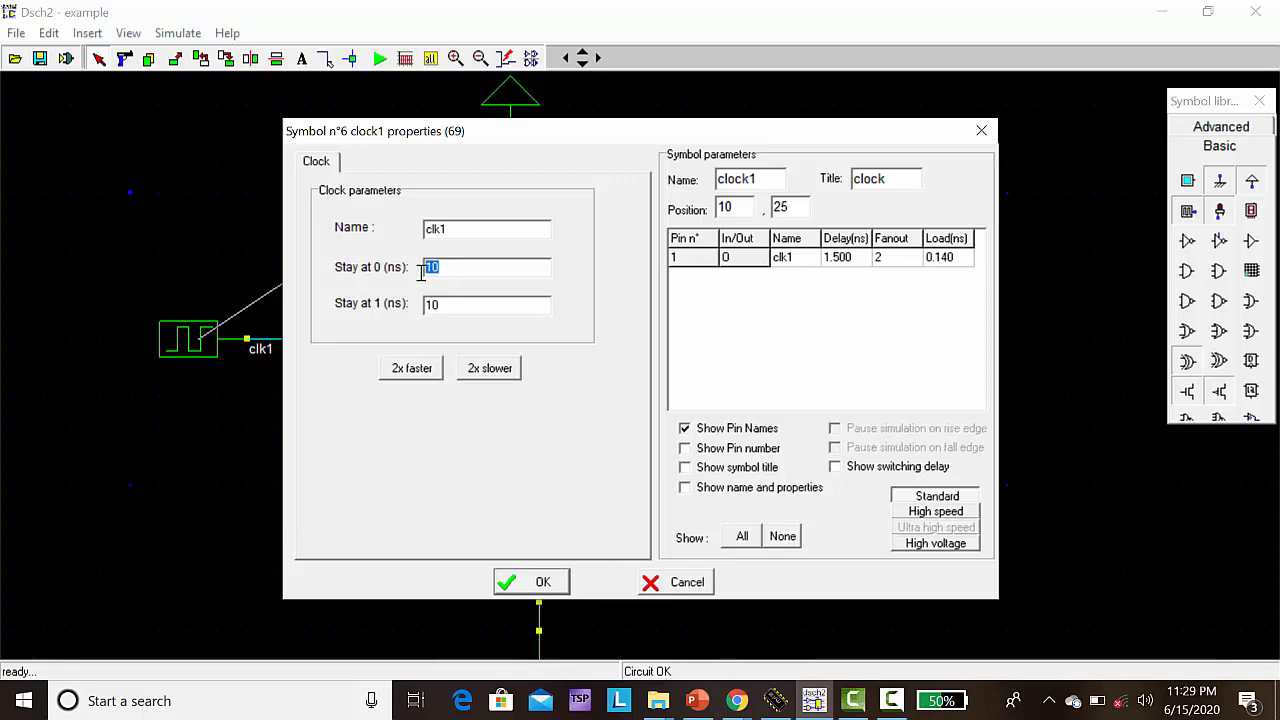
type("5")
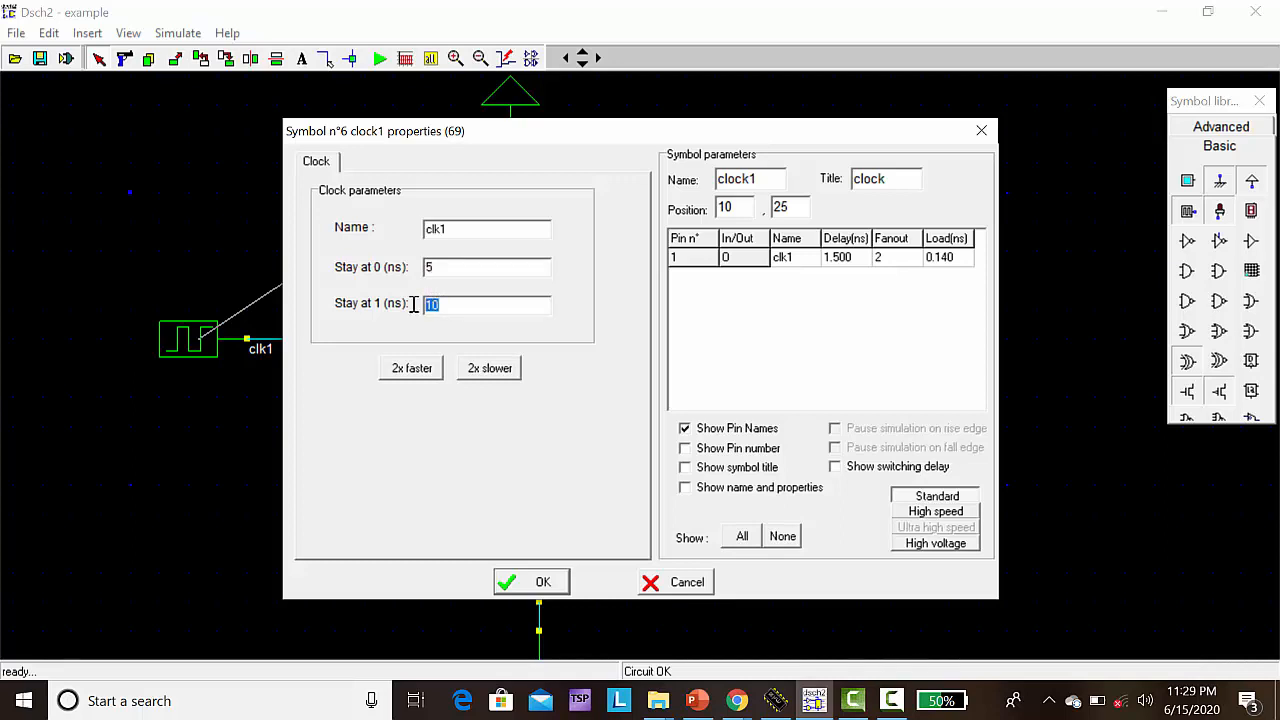
type("5")
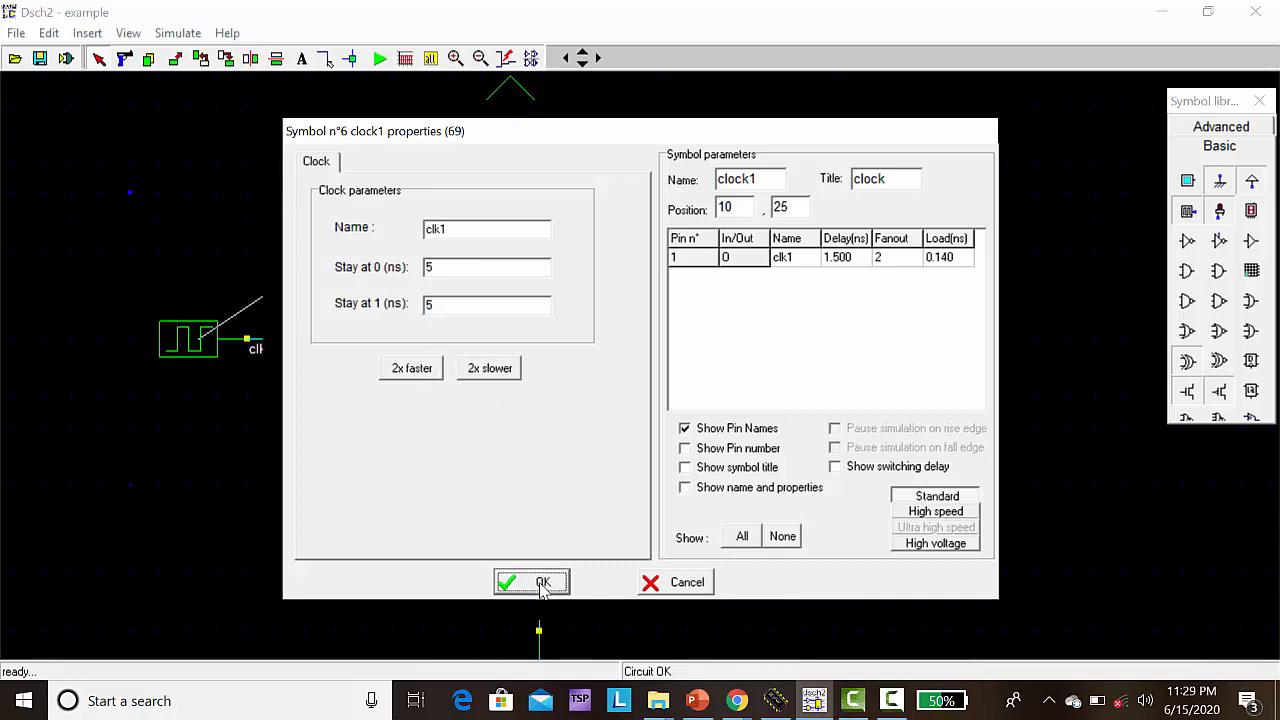
left_click(531, 582)
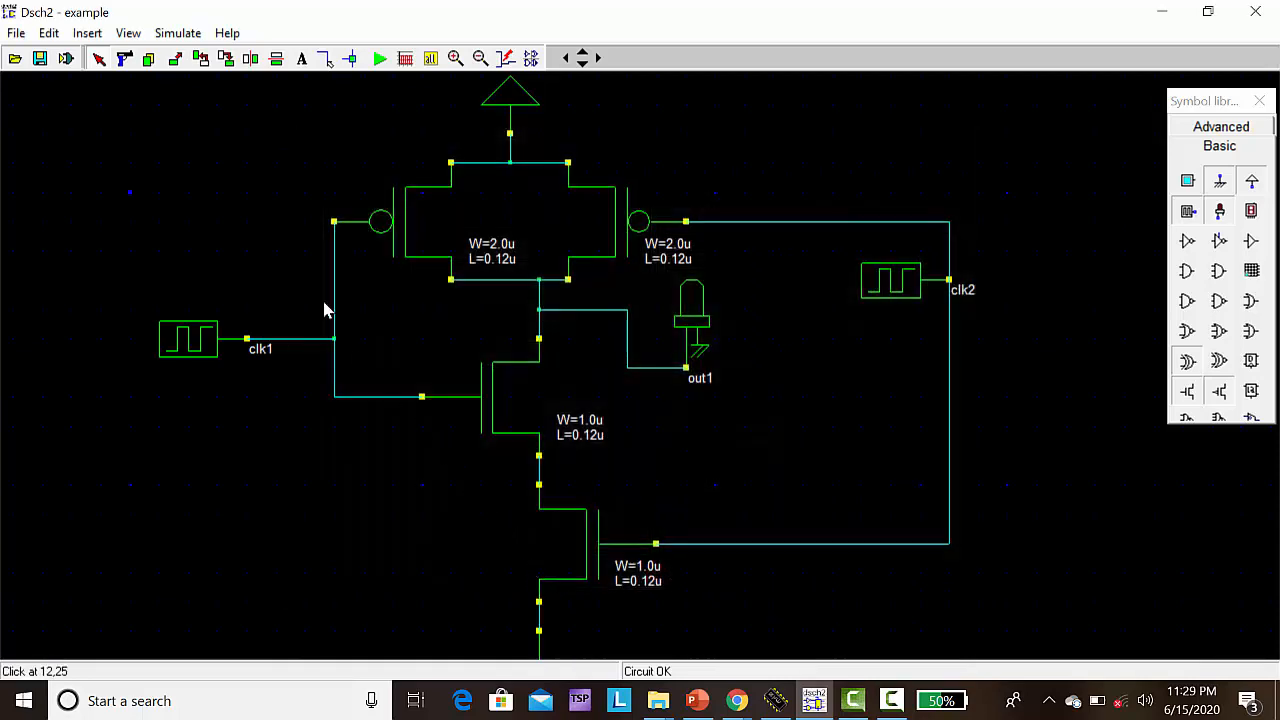
mouse_move(379, 58)
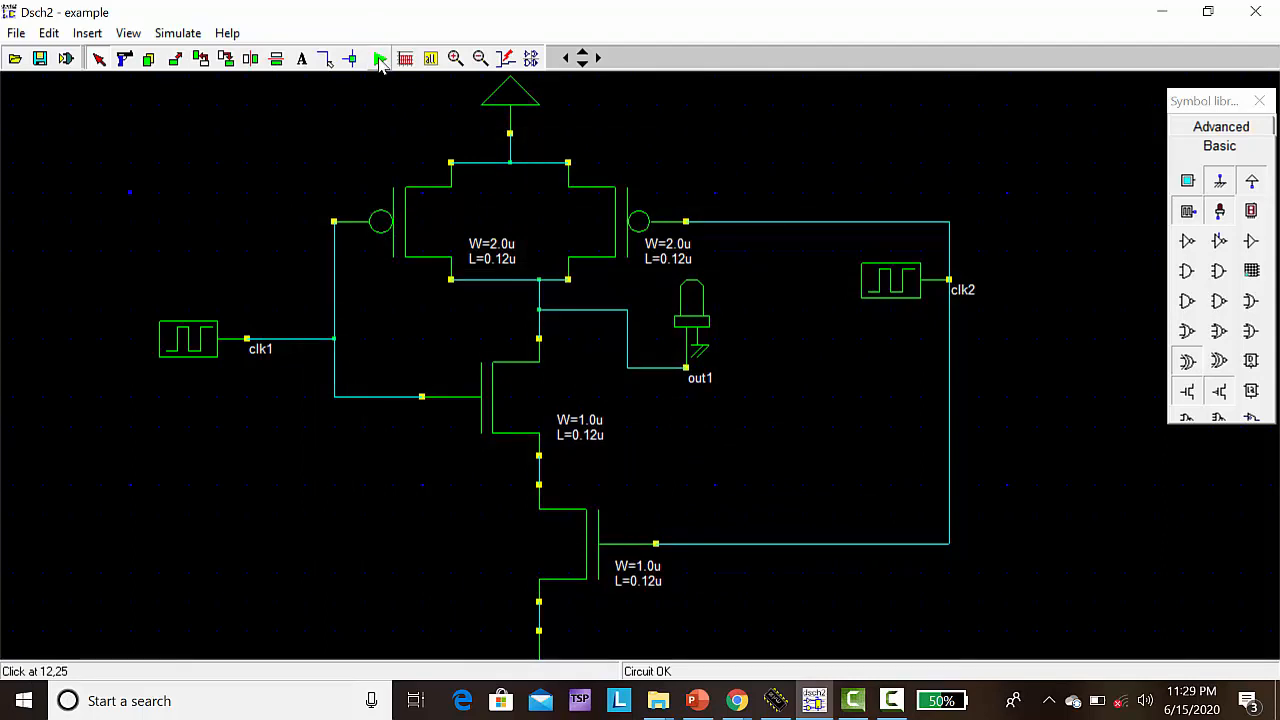
Run the logic simulation of the NOR circuit, then stop it
left_click(379, 57)
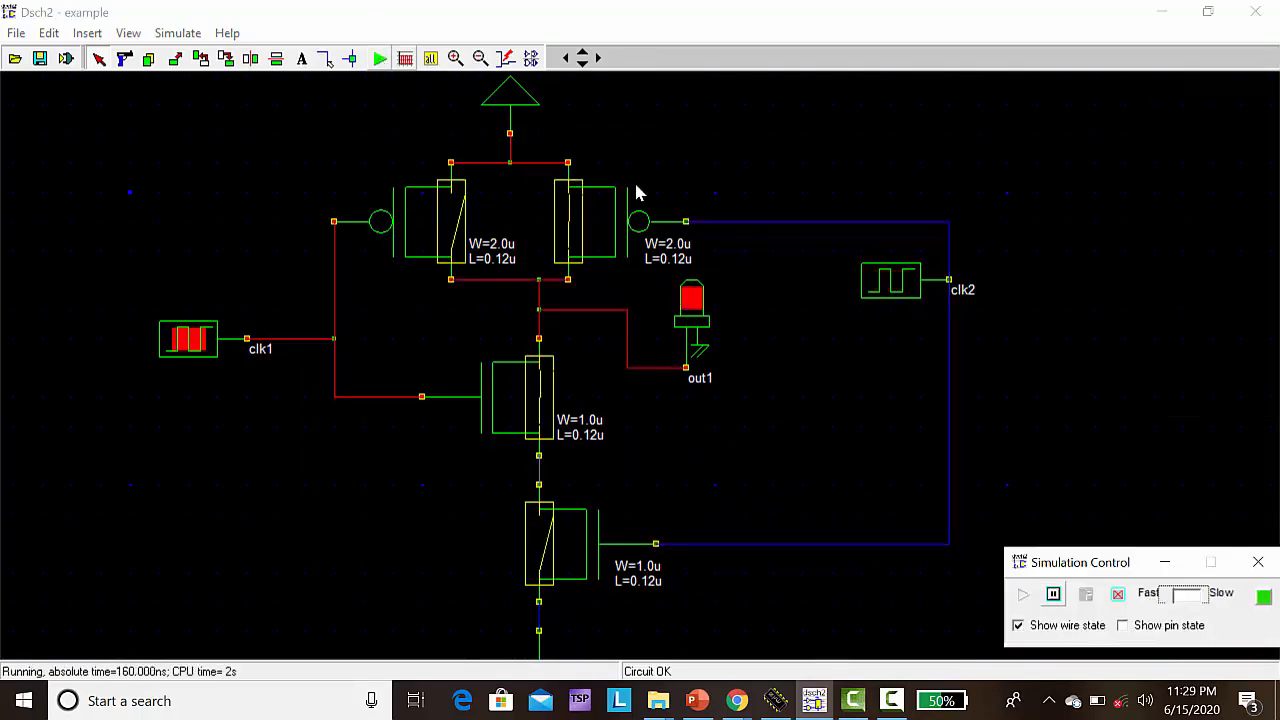
left_click(1118, 594)
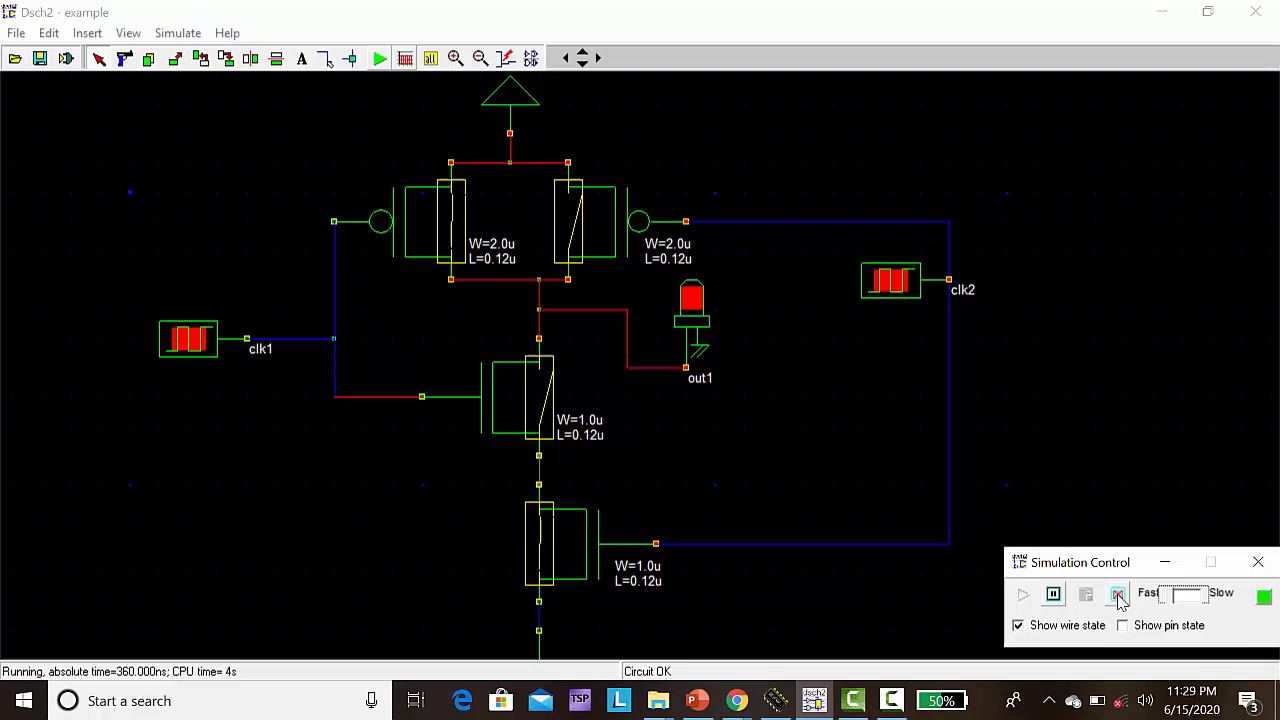
left_click(1117, 594)
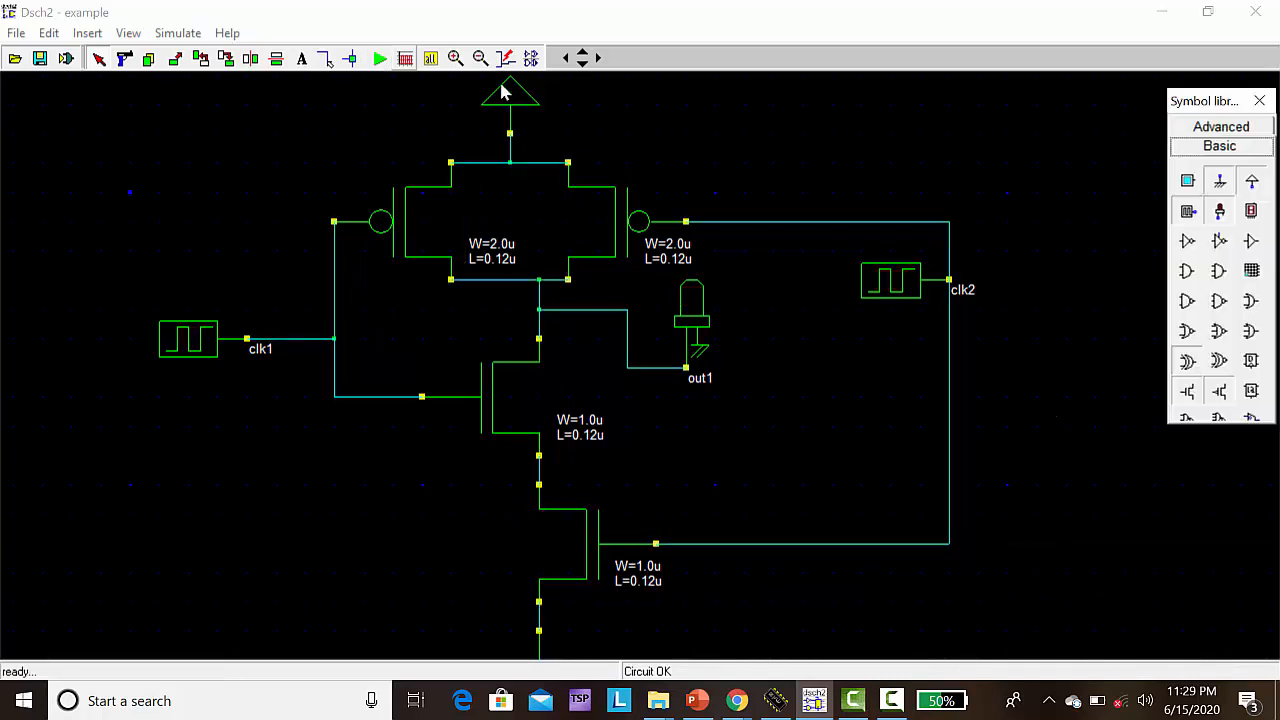
left_click(379, 58)
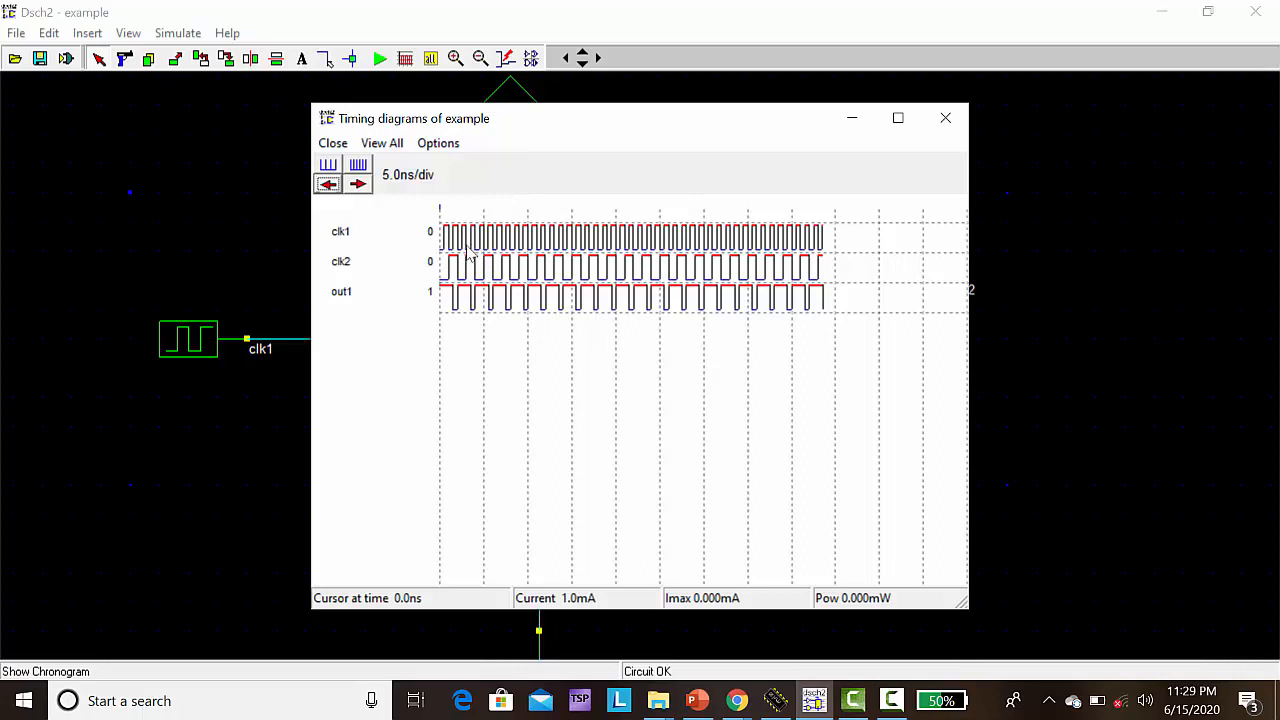
mouse_move(455, 250)
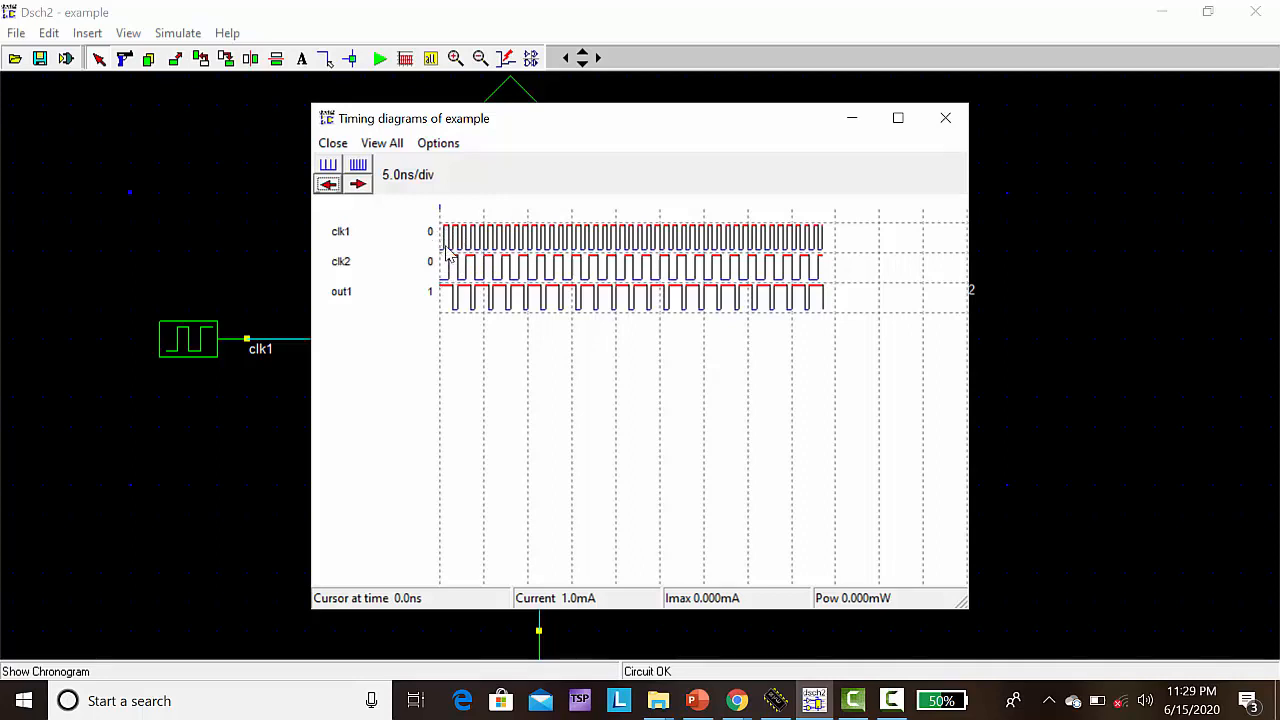
mouse_move(446, 281)
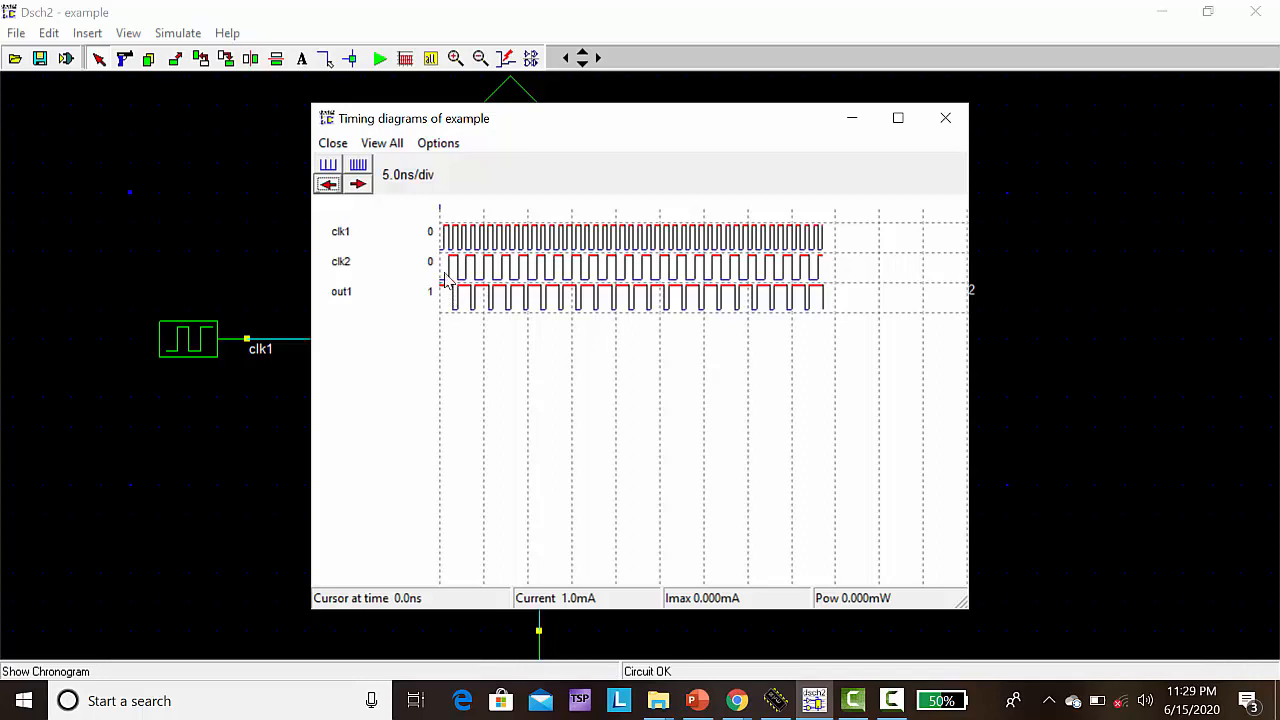
mouse_move(450, 258)
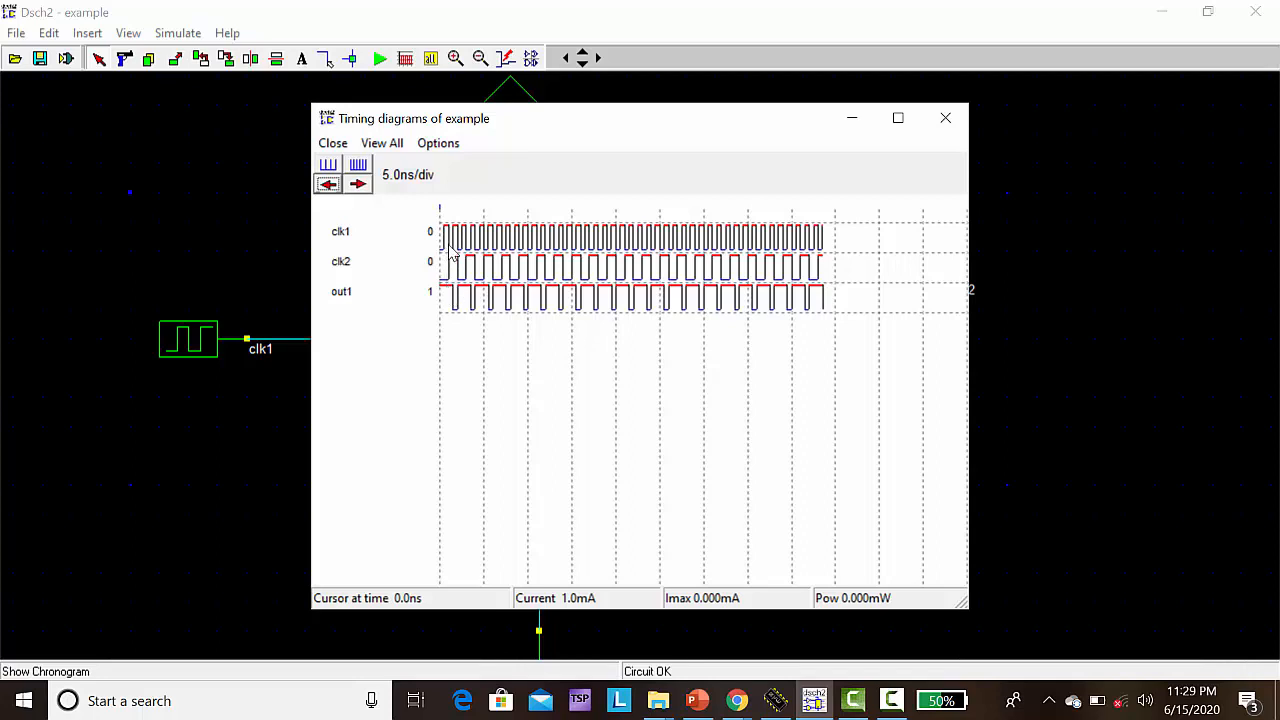
mouse_move(458, 308)
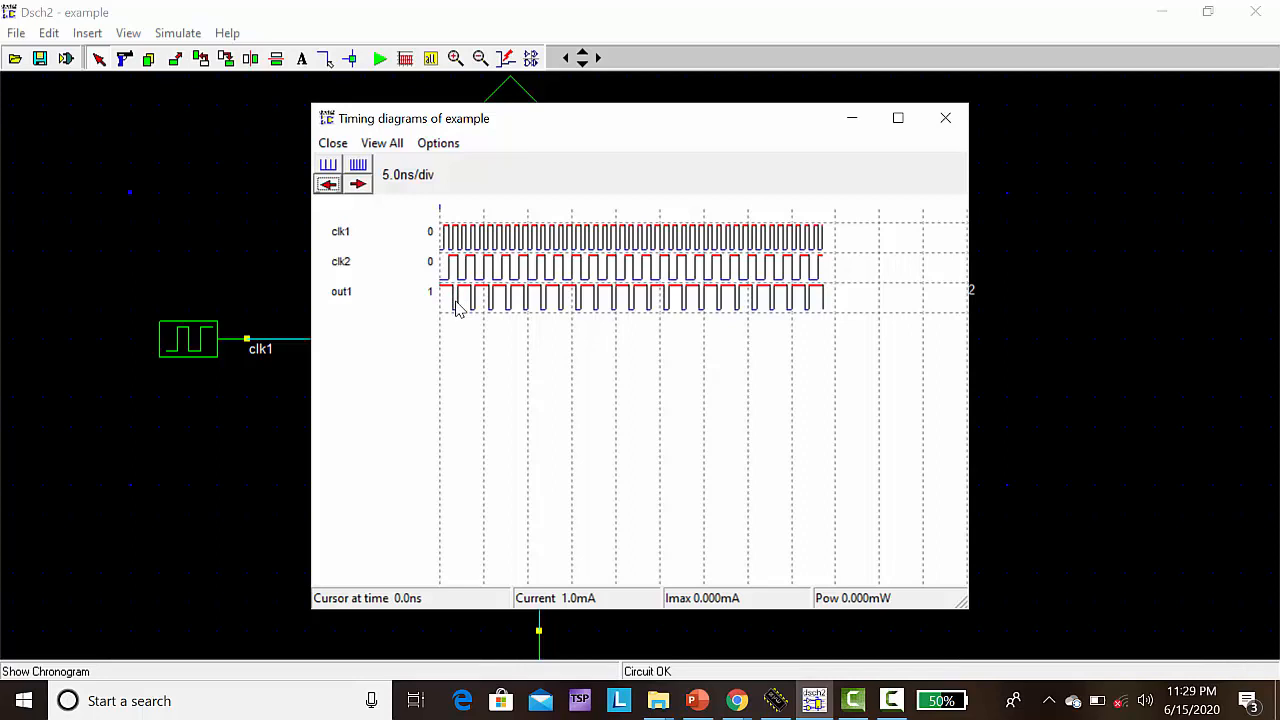
mouse_move(472, 224)
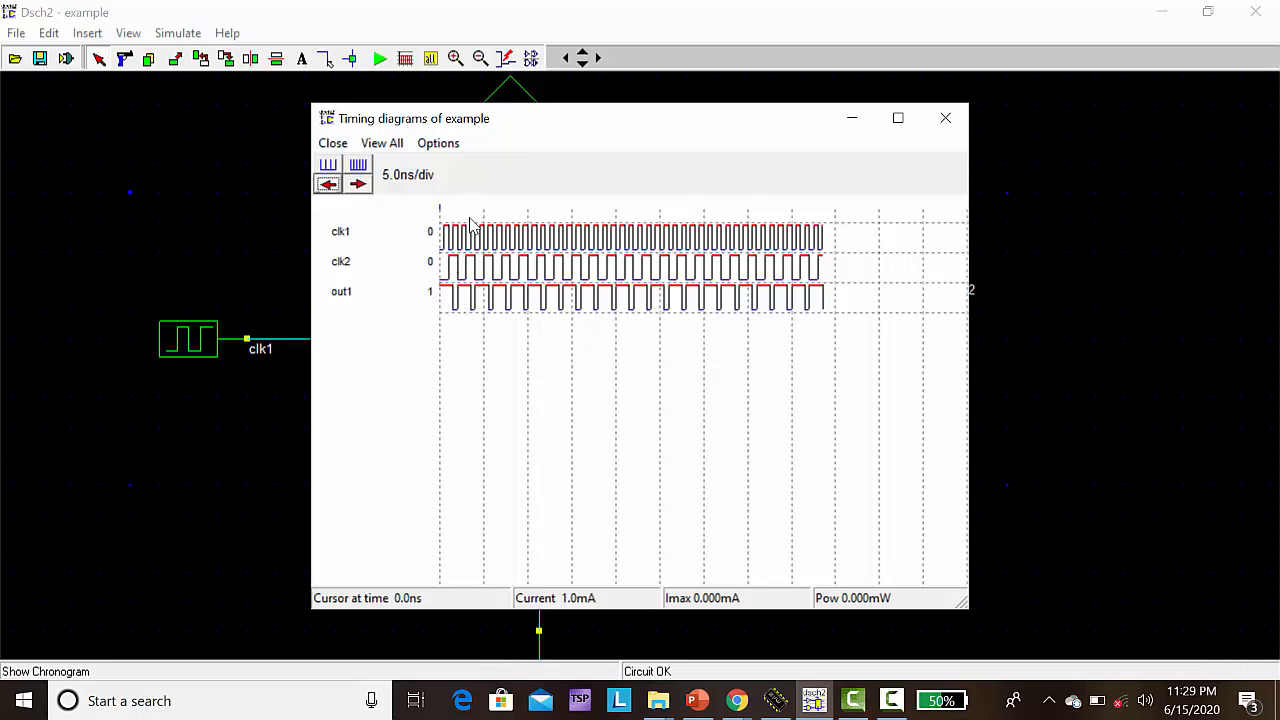
mouse_move(687, 267)
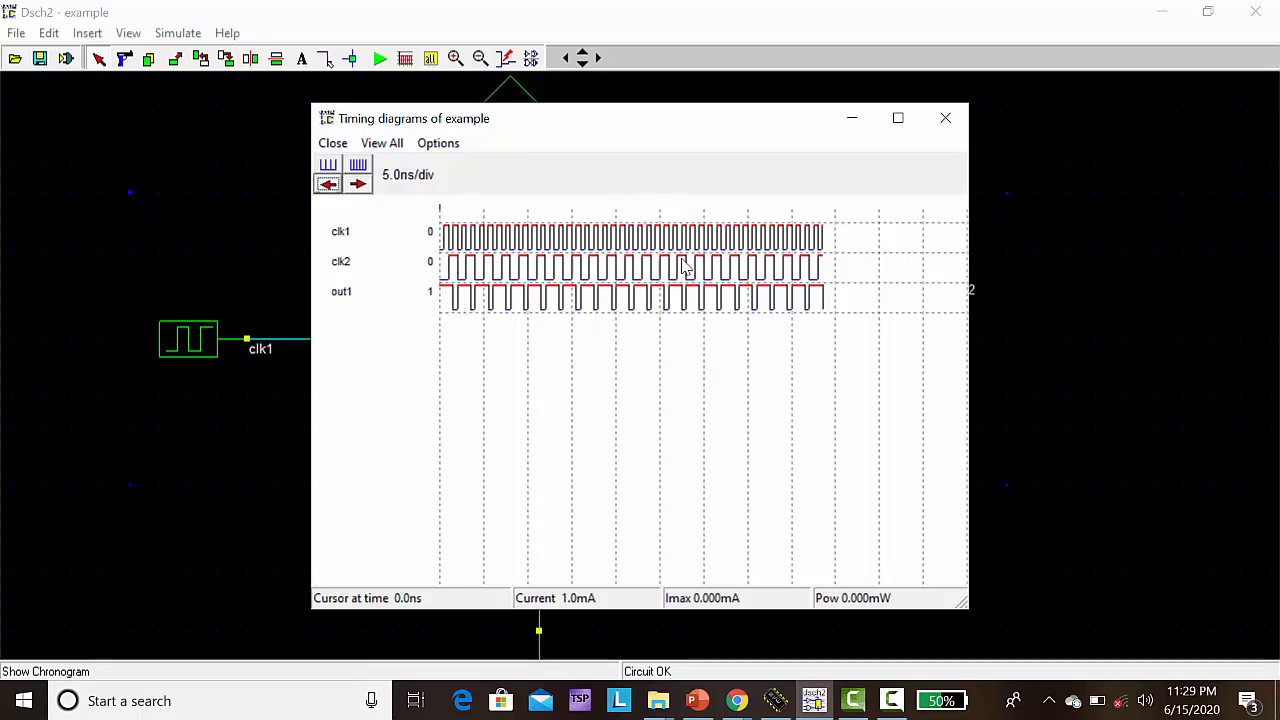
mouse_move(956, 124)
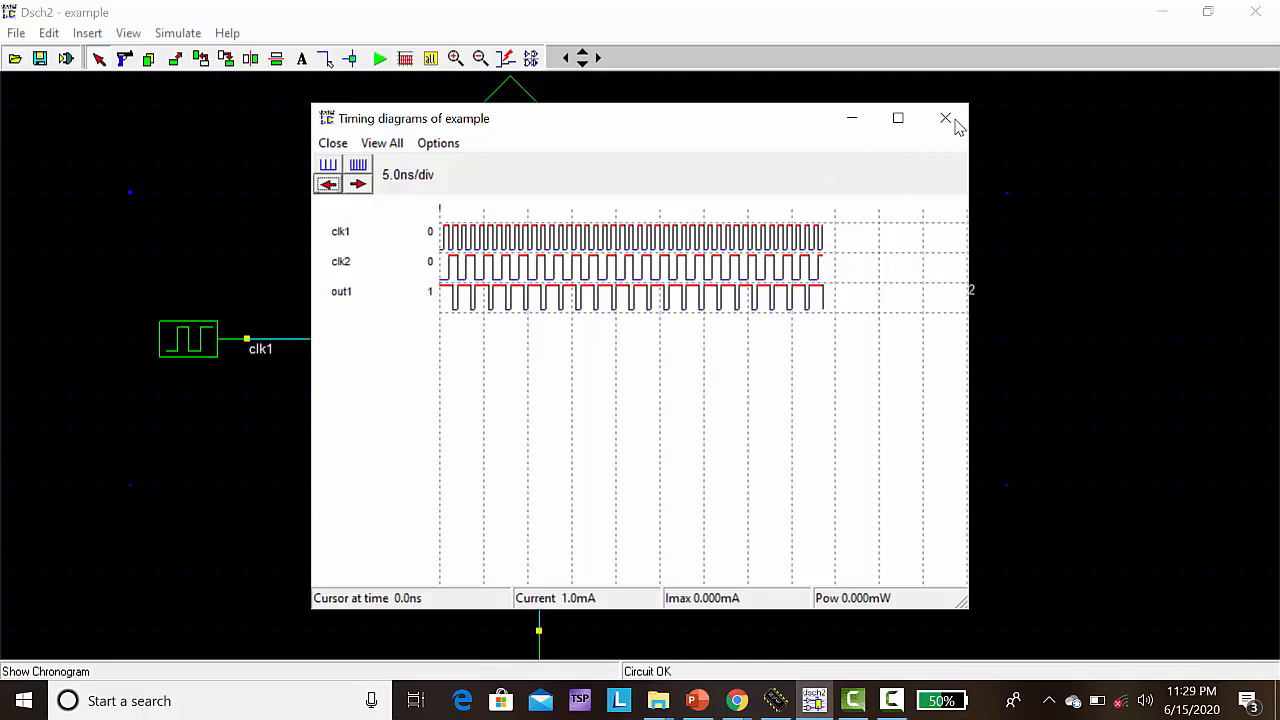
left_click(945, 118)
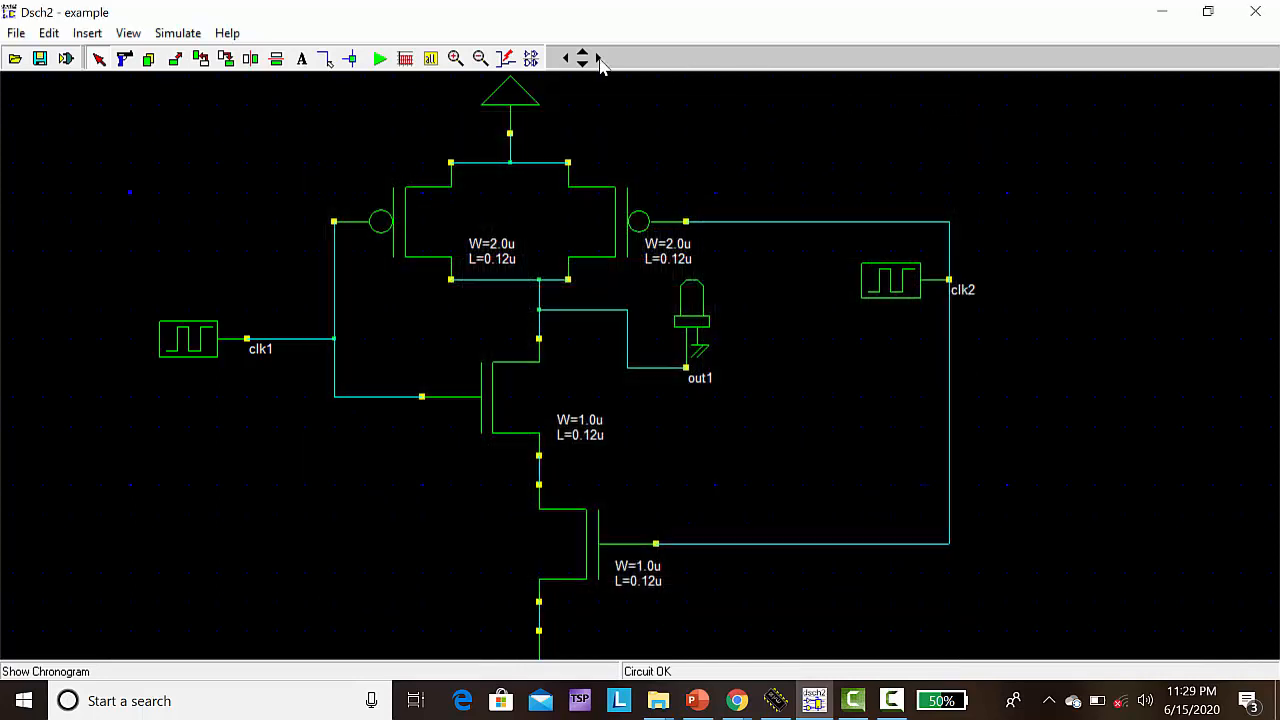
mouse_move(201, 58)
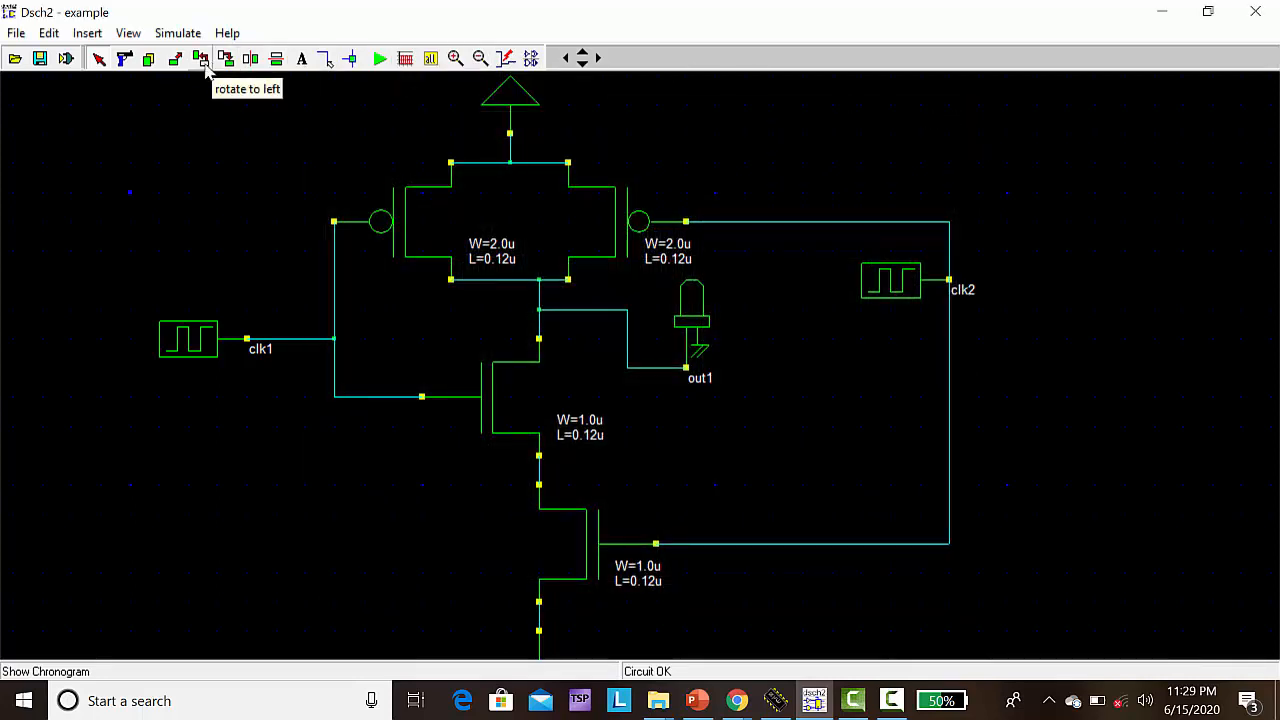
mouse_move(16, 33)
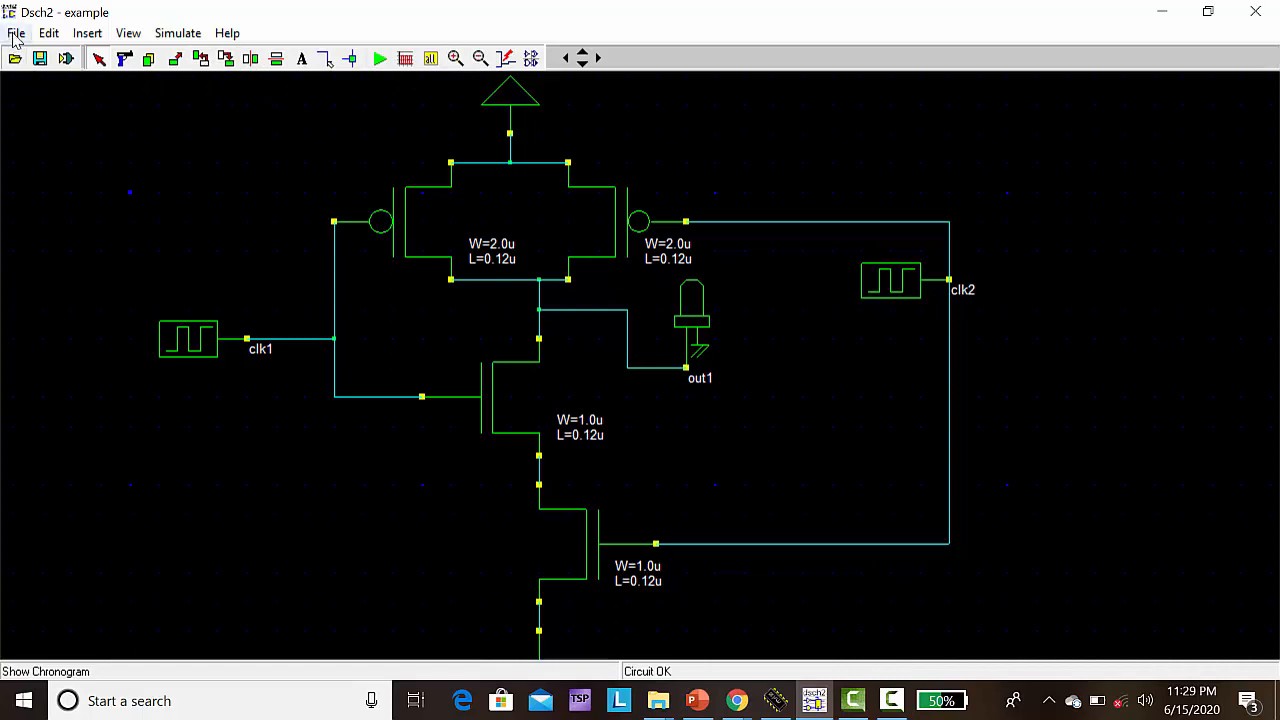
Save the schematic with Save As under the file name nandgate.sch
left_click(16, 33)
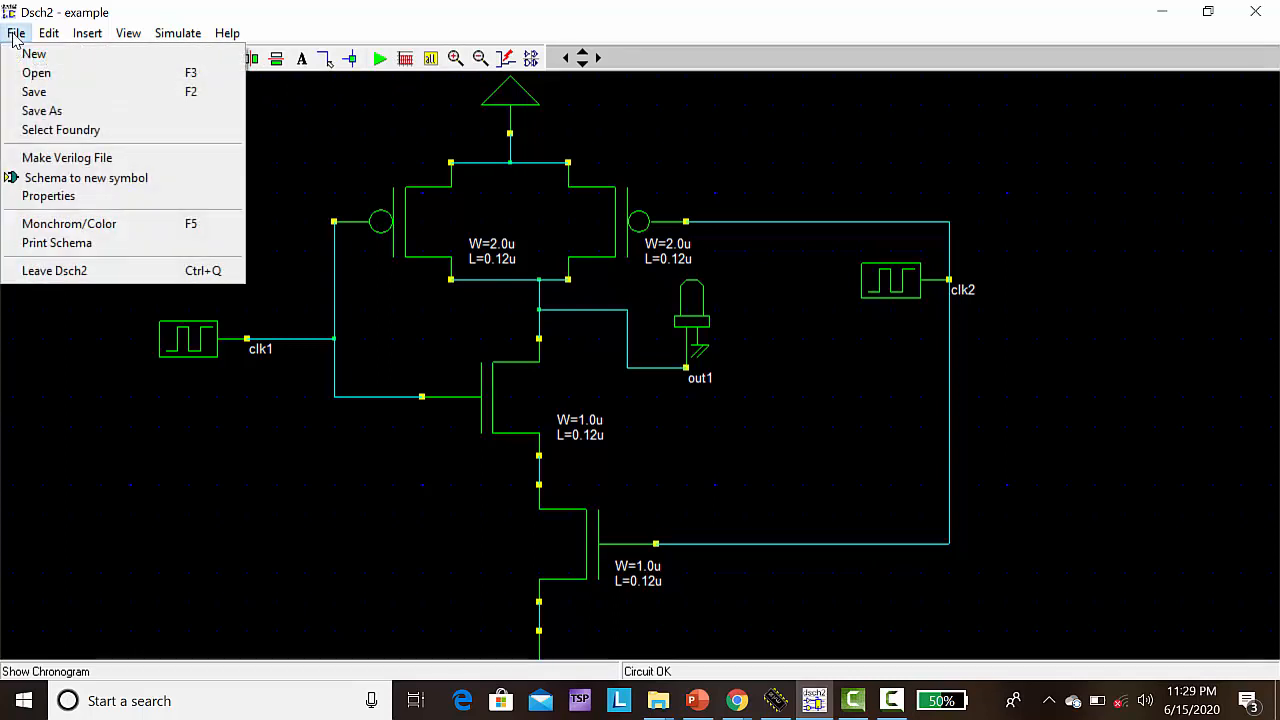
left_click(48, 33)
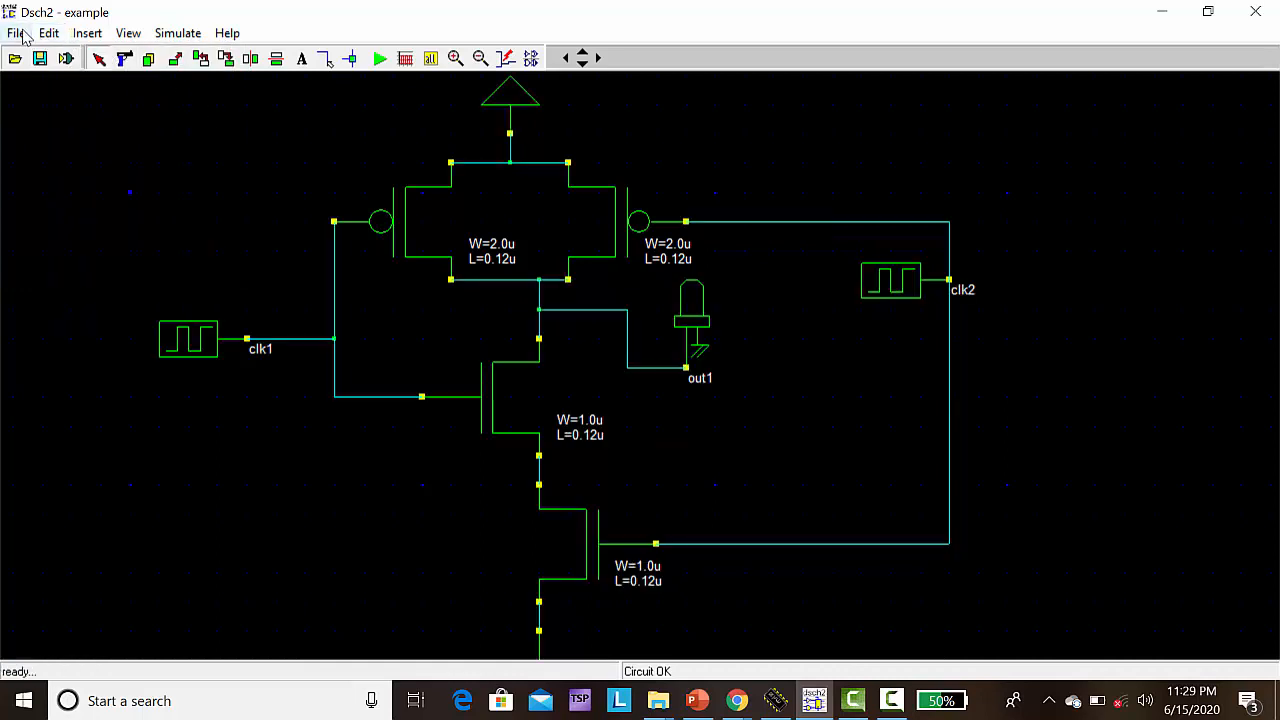
left_click(15, 33)
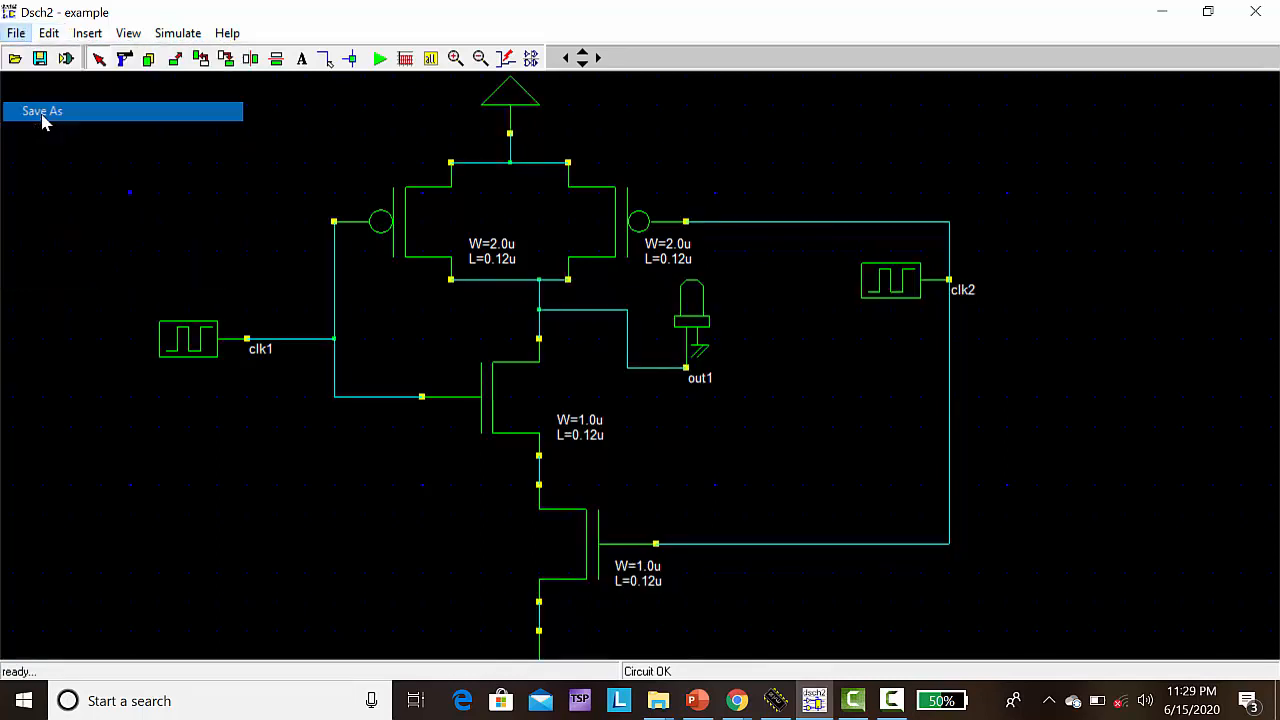
left_click(42, 111)
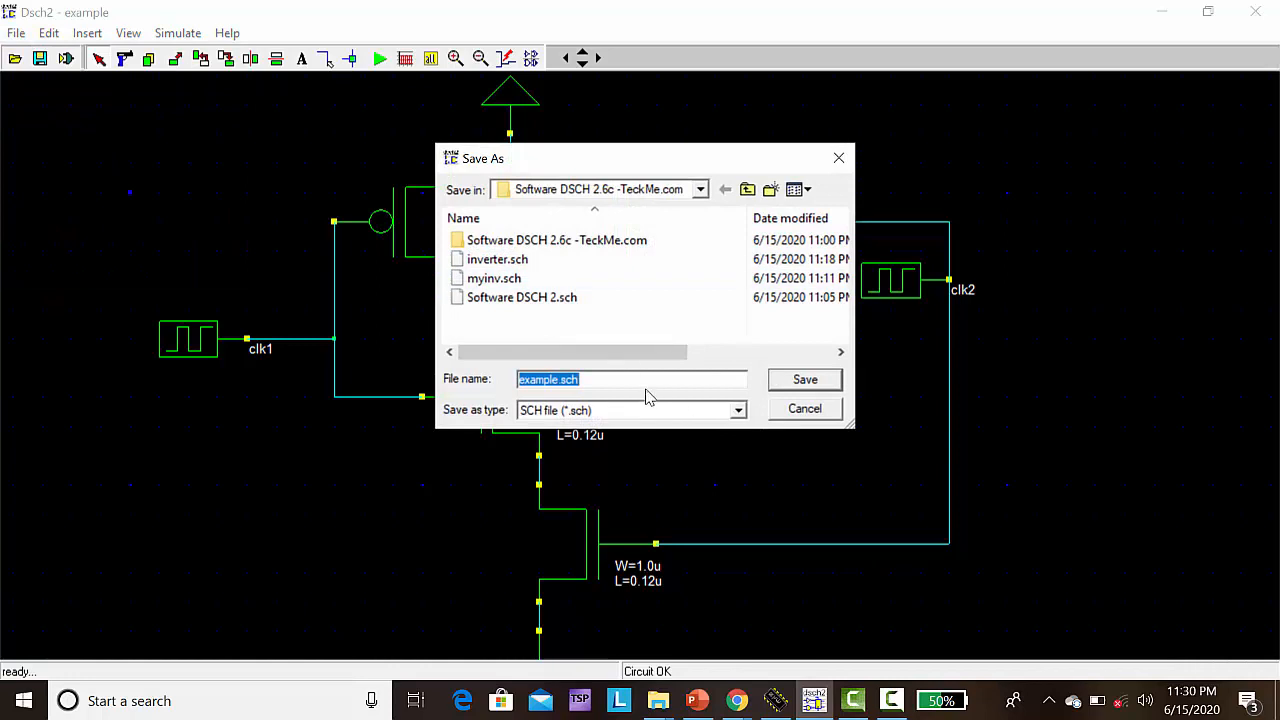
type("nand")
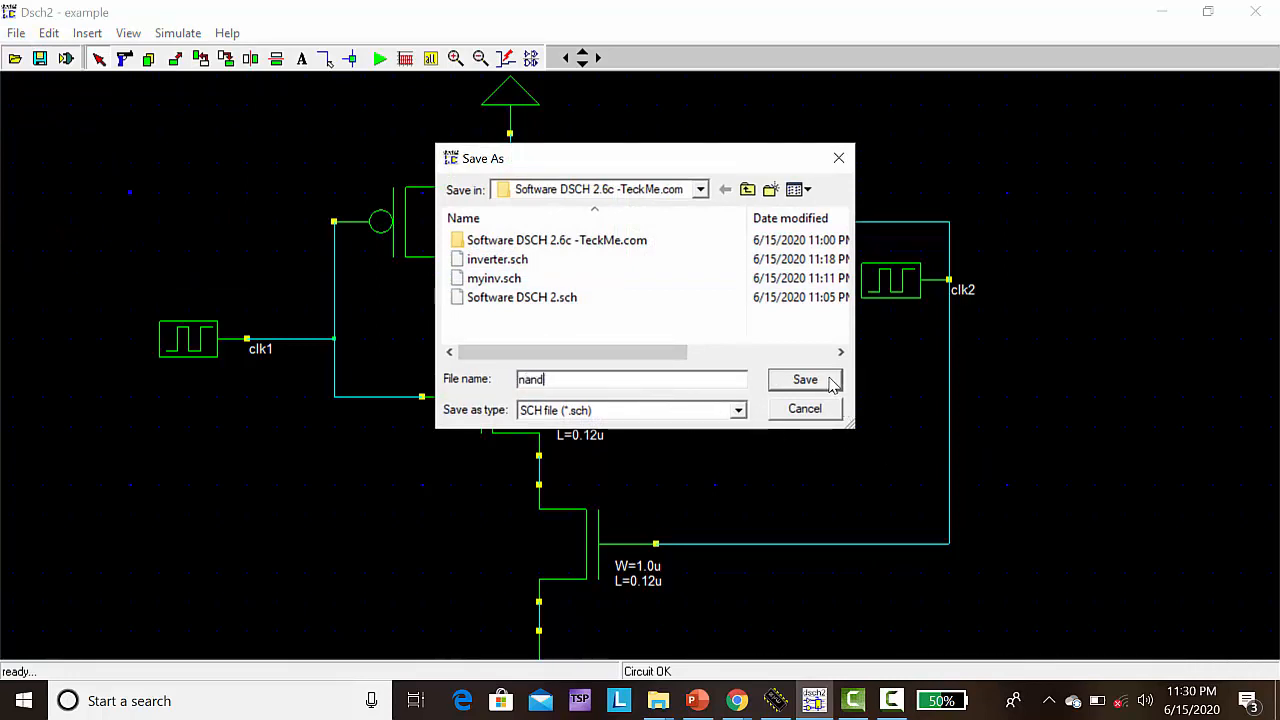
type("gate")
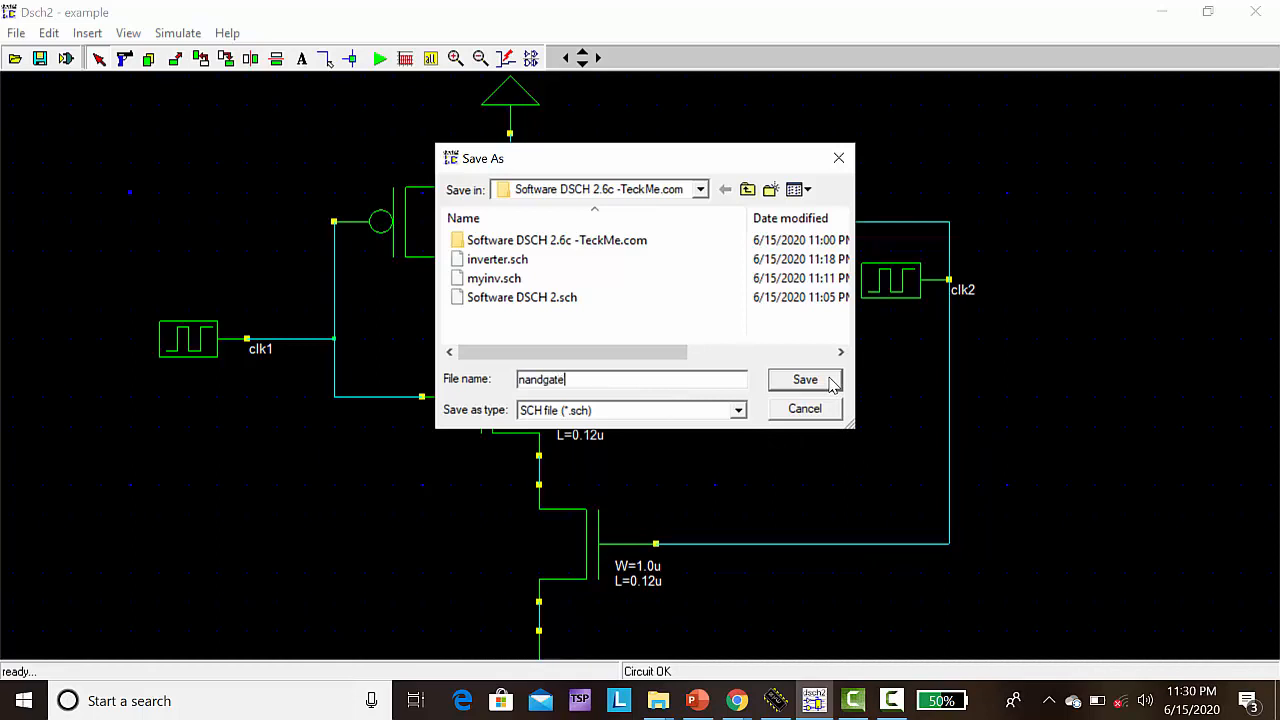
left_click(804, 379)
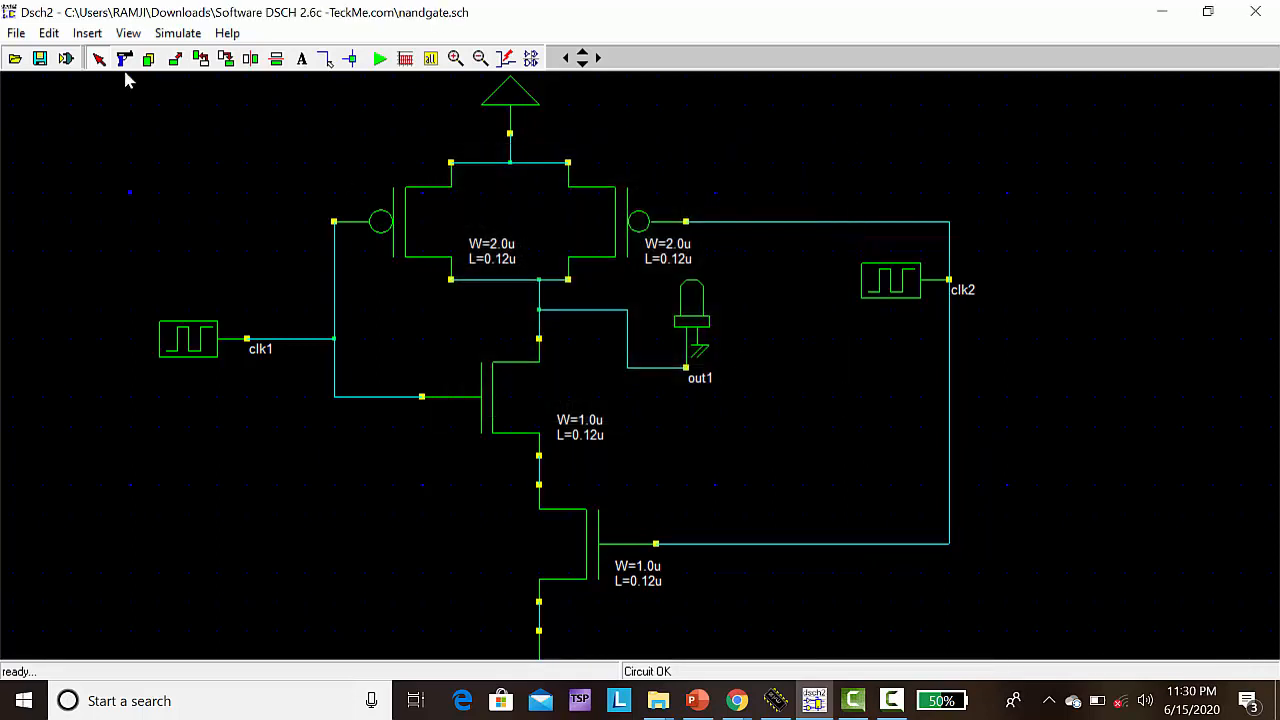
Generate the nandgate Verilog file with Make Verilog File and confirm the generated text
left_click(15, 33)
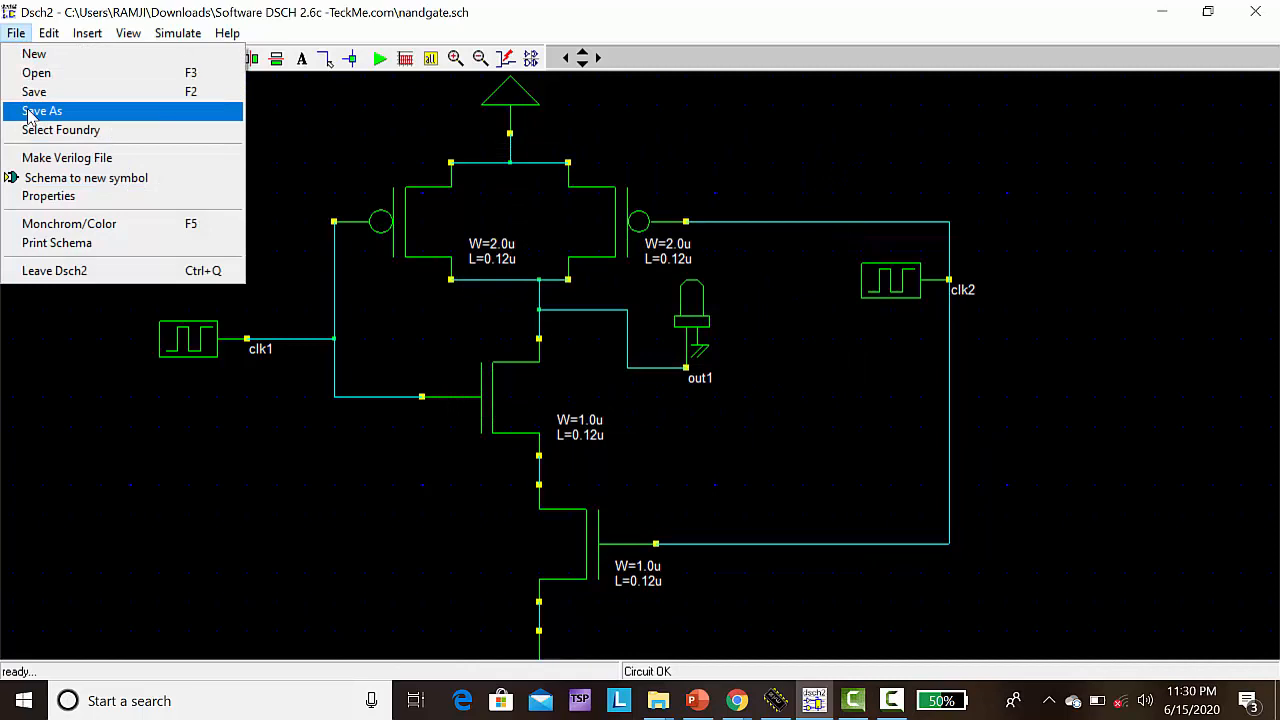
left_click(67, 157)
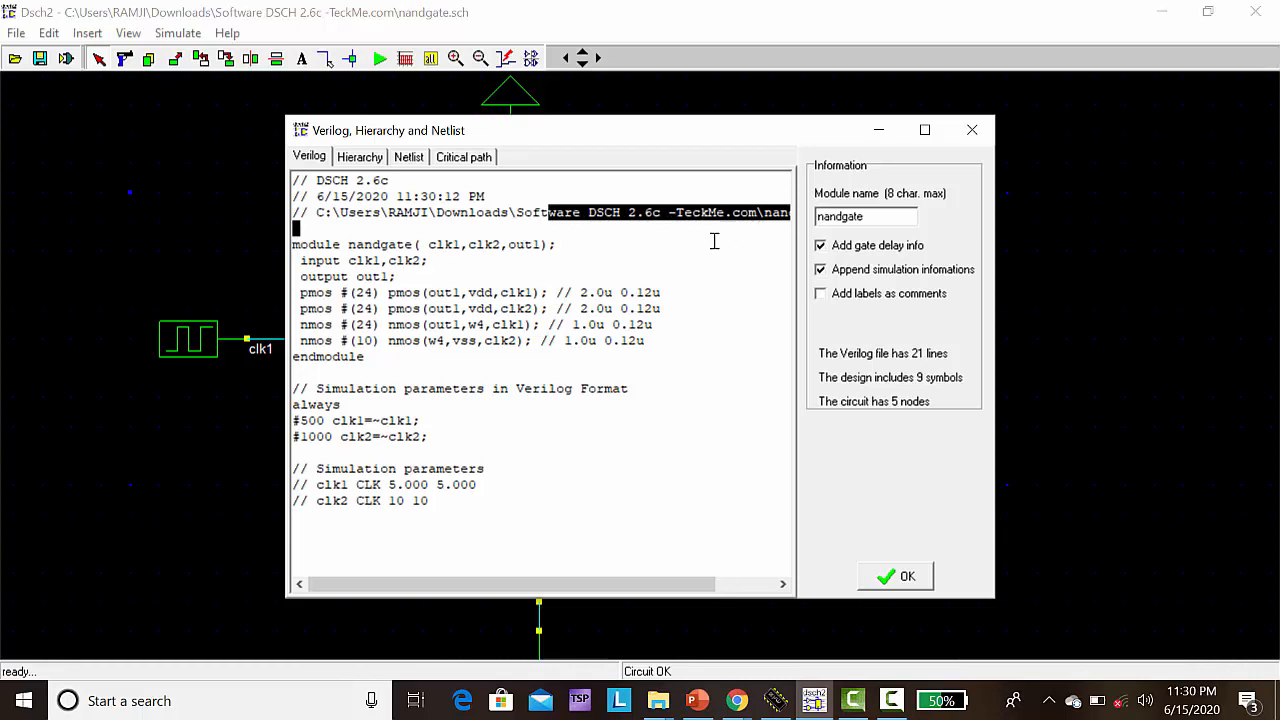
mouse_move(605, 404)
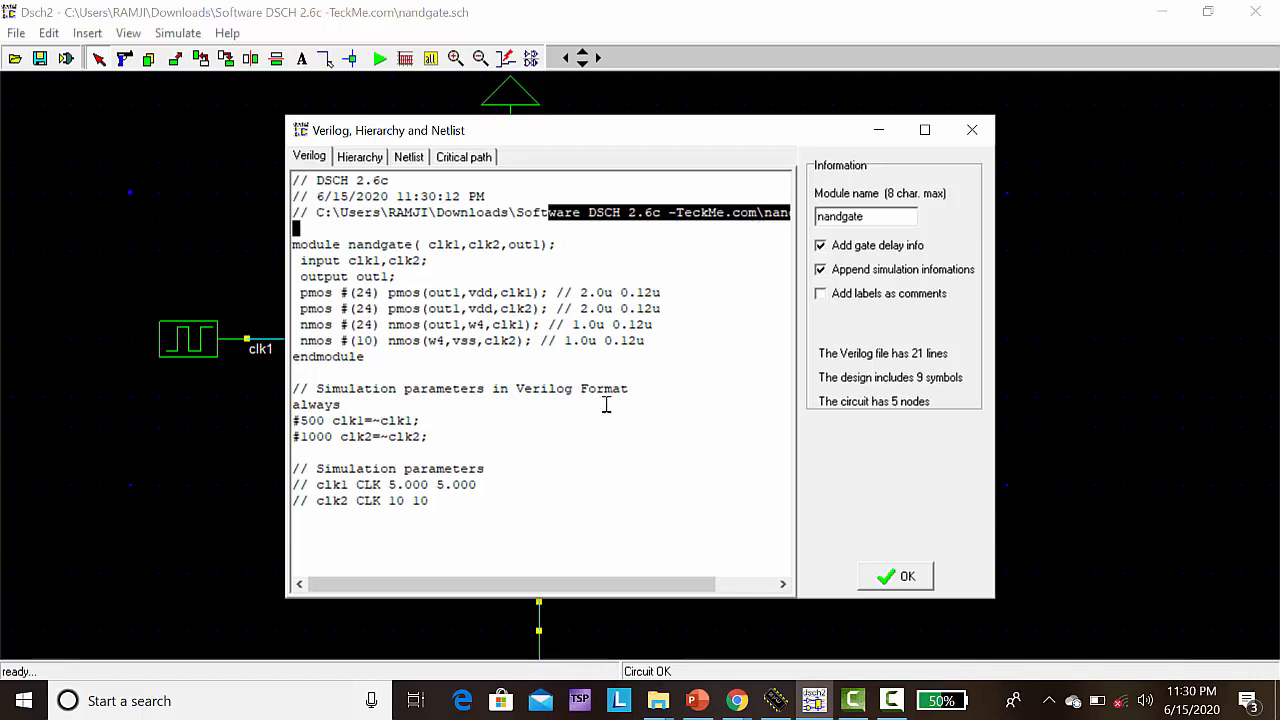
mouse_move(590, 393)
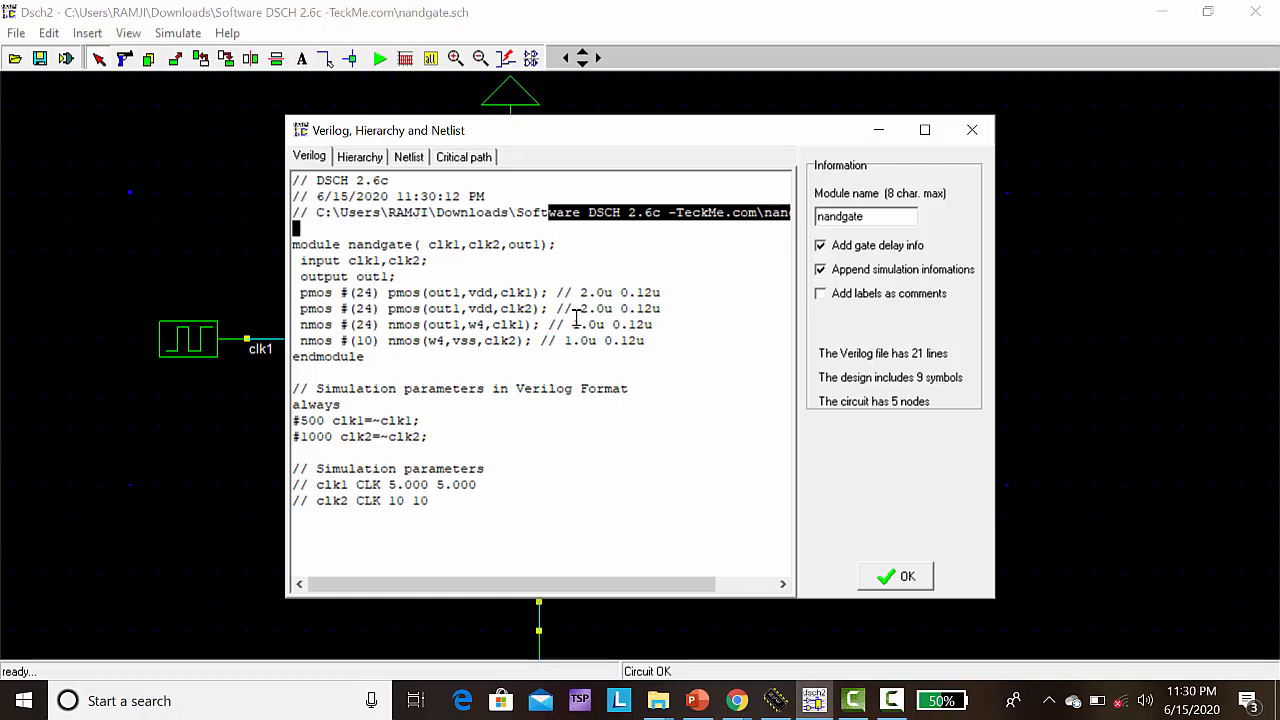
left_click(895, 576)
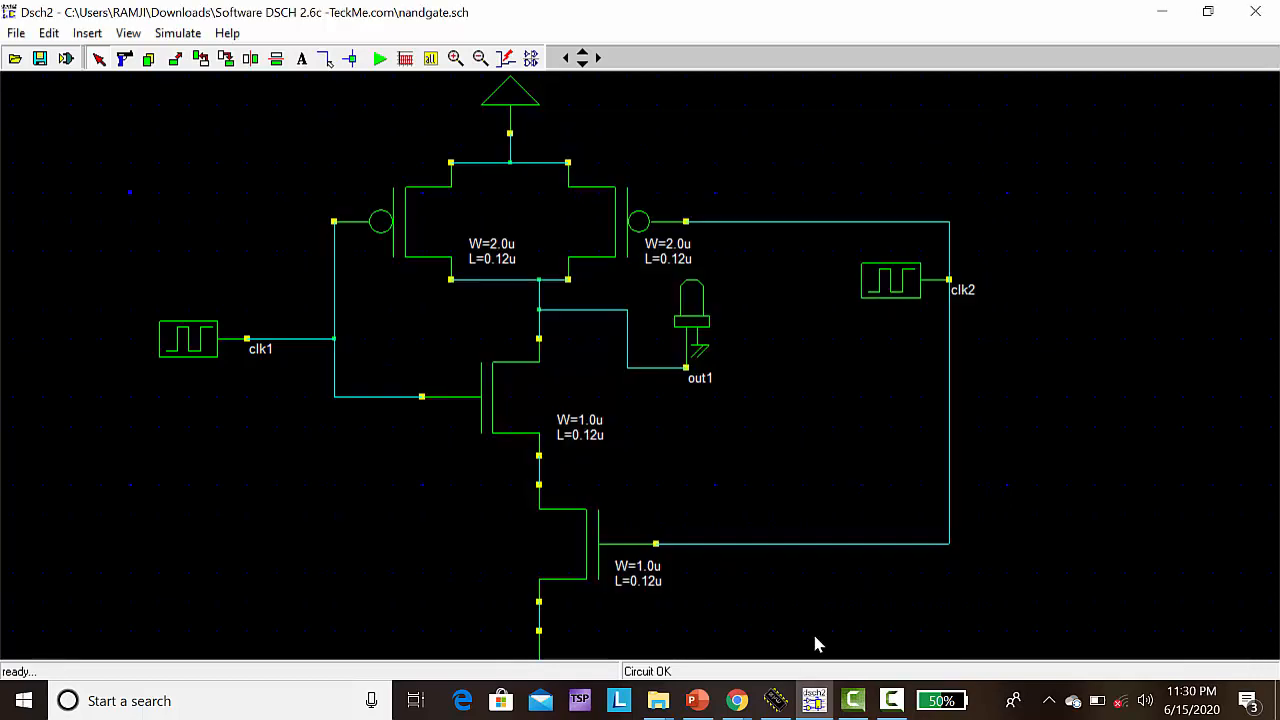
In Microwind 2, load nandgate.txt into the Verilog compiler and view its Routing settings
left_click(775, 700)
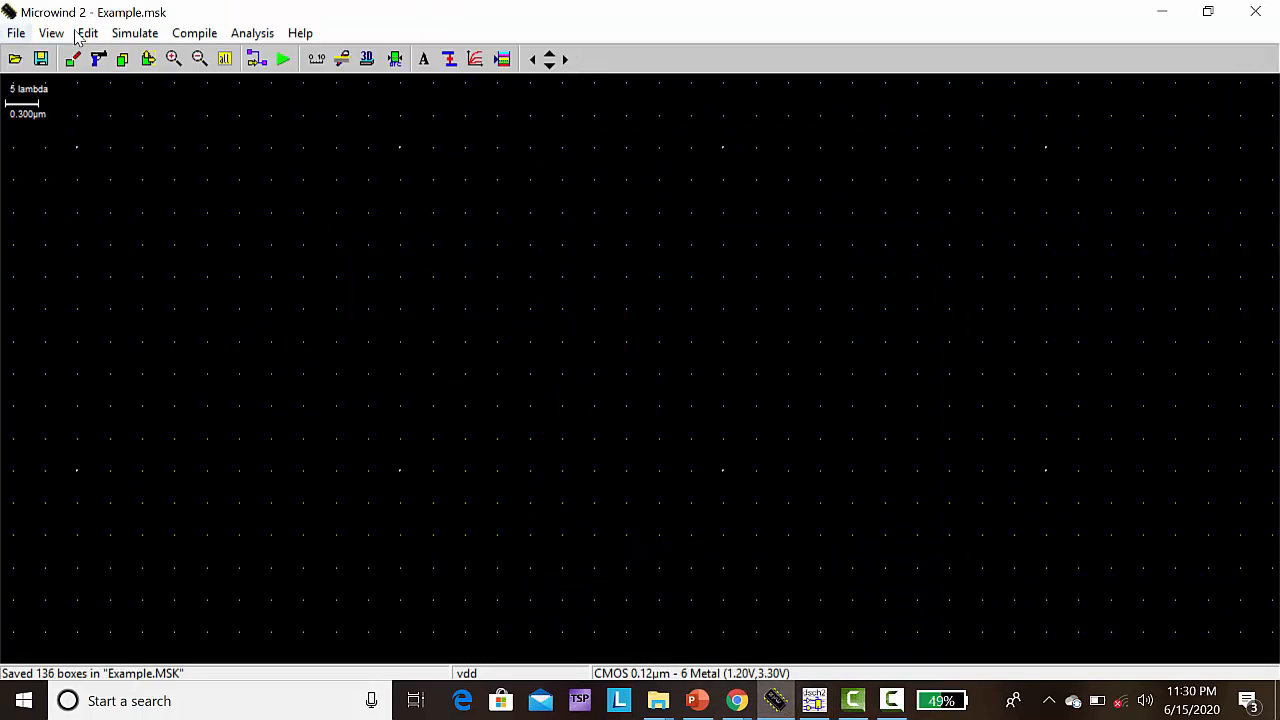
left_click(194, 33)
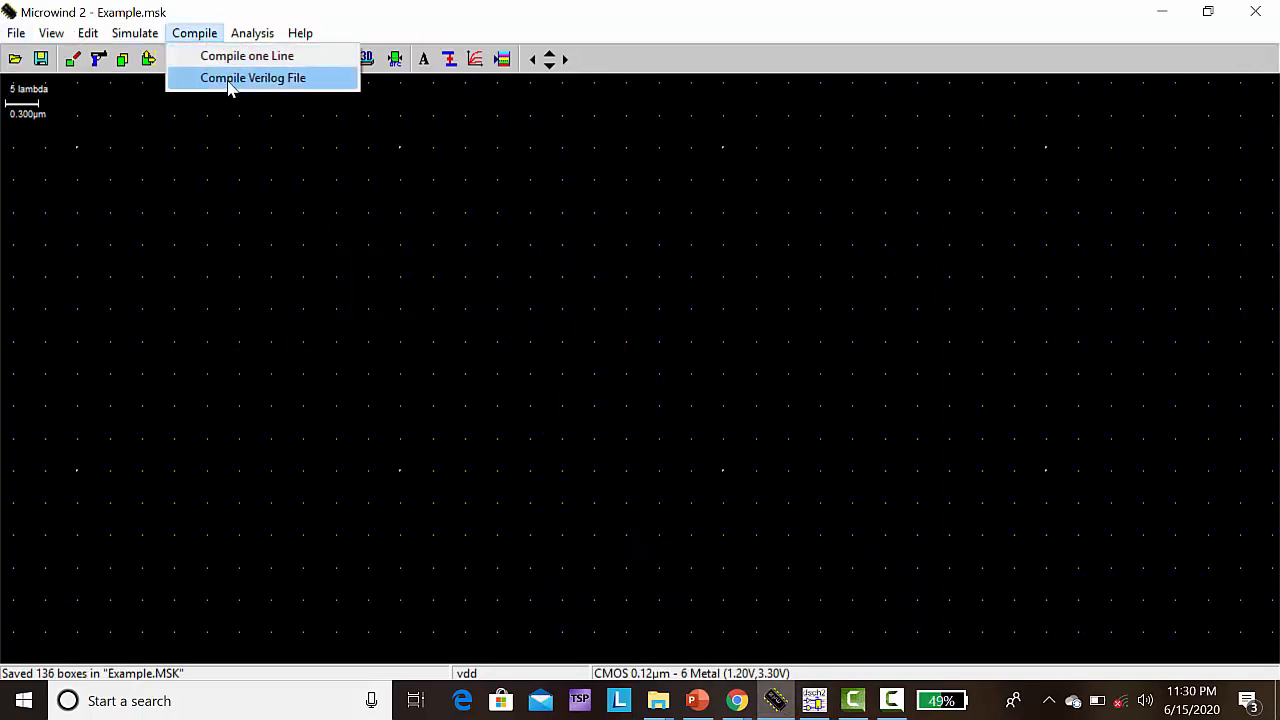
left_click(253, 78)
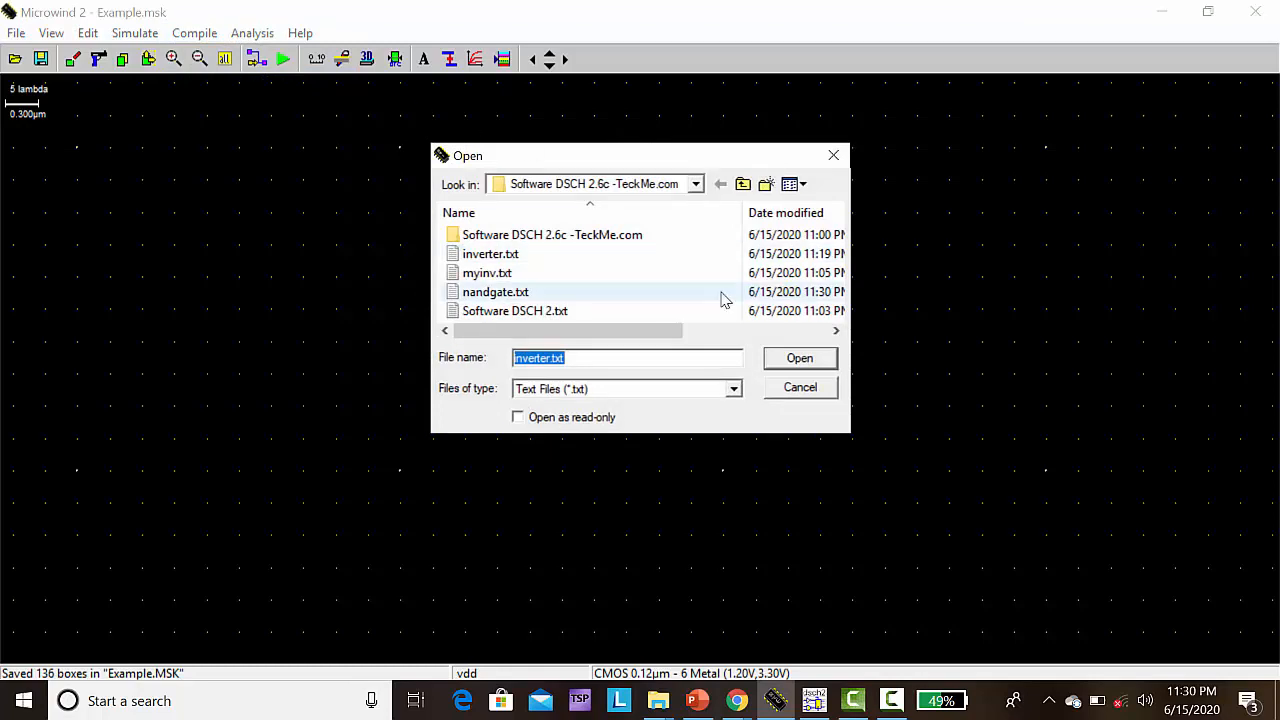
mouse_move(518, 295)
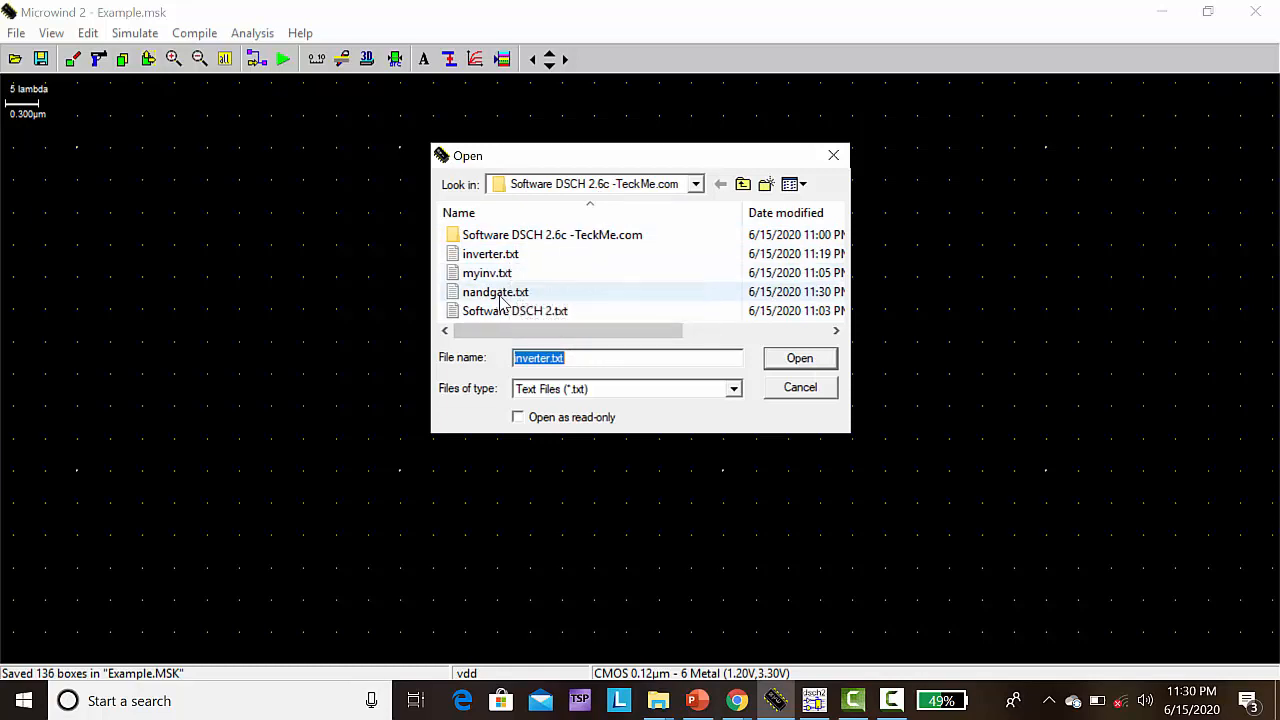
left_click(495, 291)
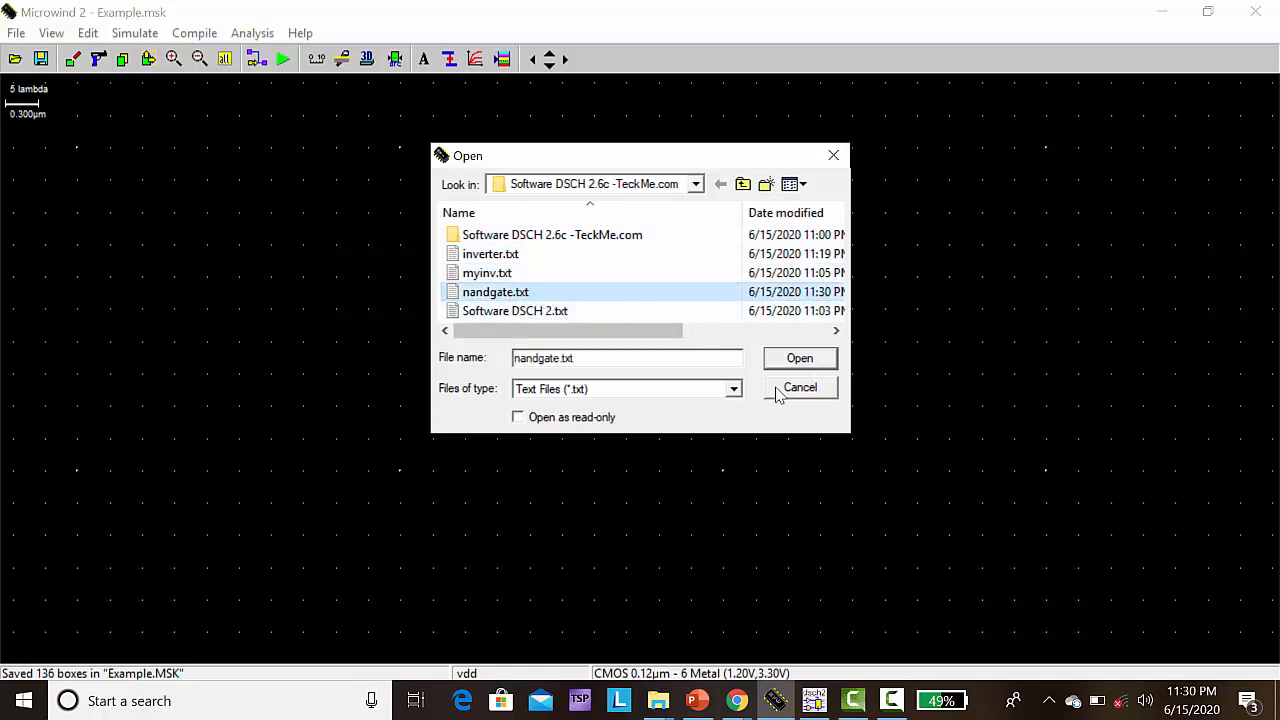
left_click(799, 358)
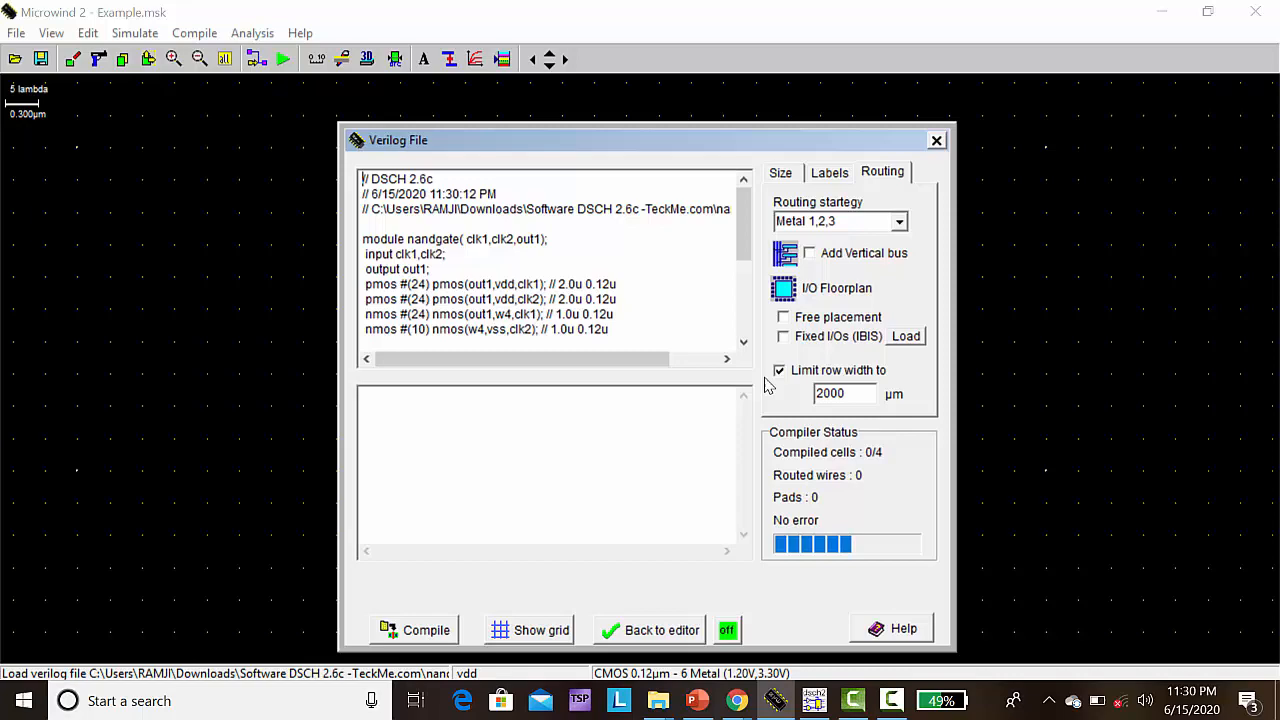
Compile nandgate.txt into a routed transistor layout and return to the layout editor
left_click(414, 630)
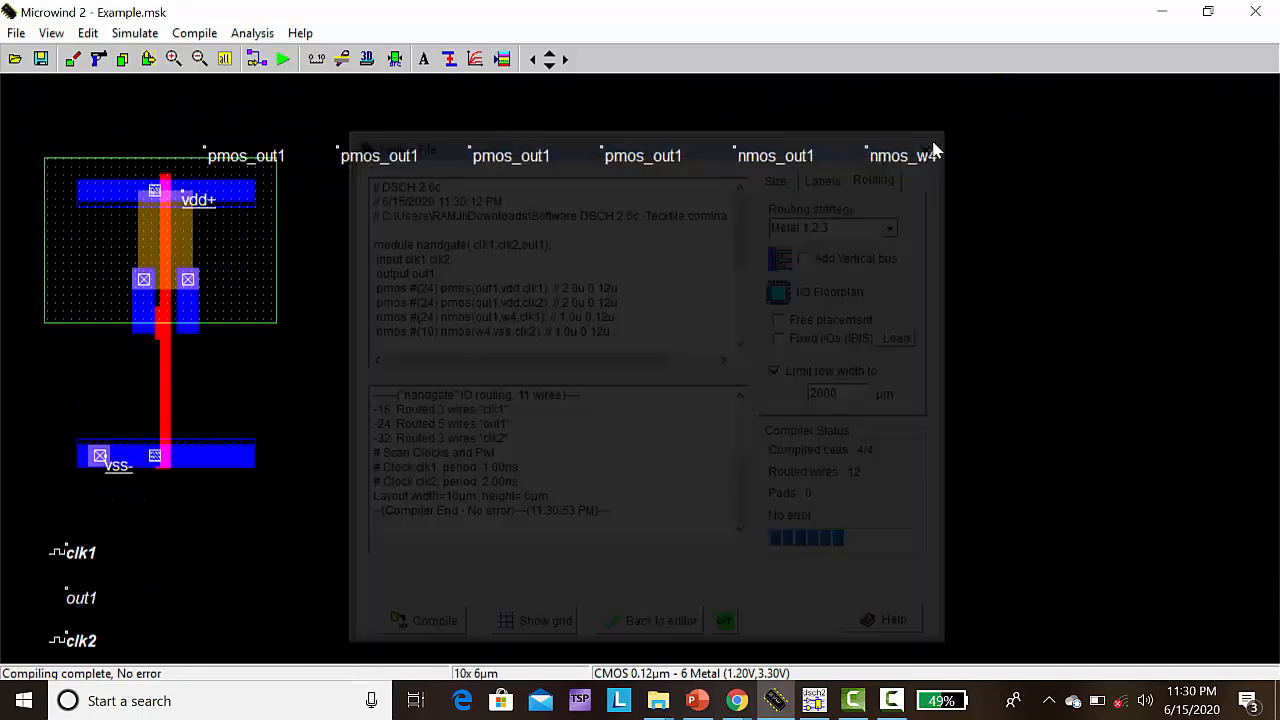
left_click(657, 620)
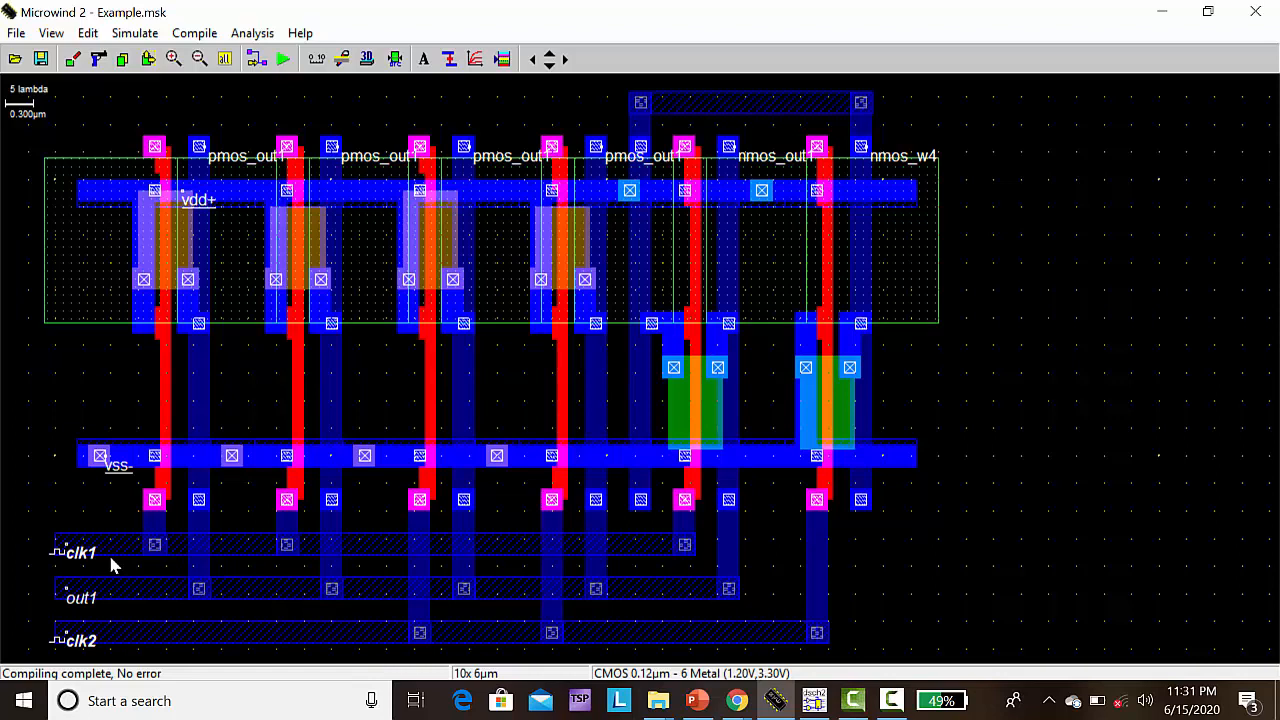
mouse_move(70, 625)
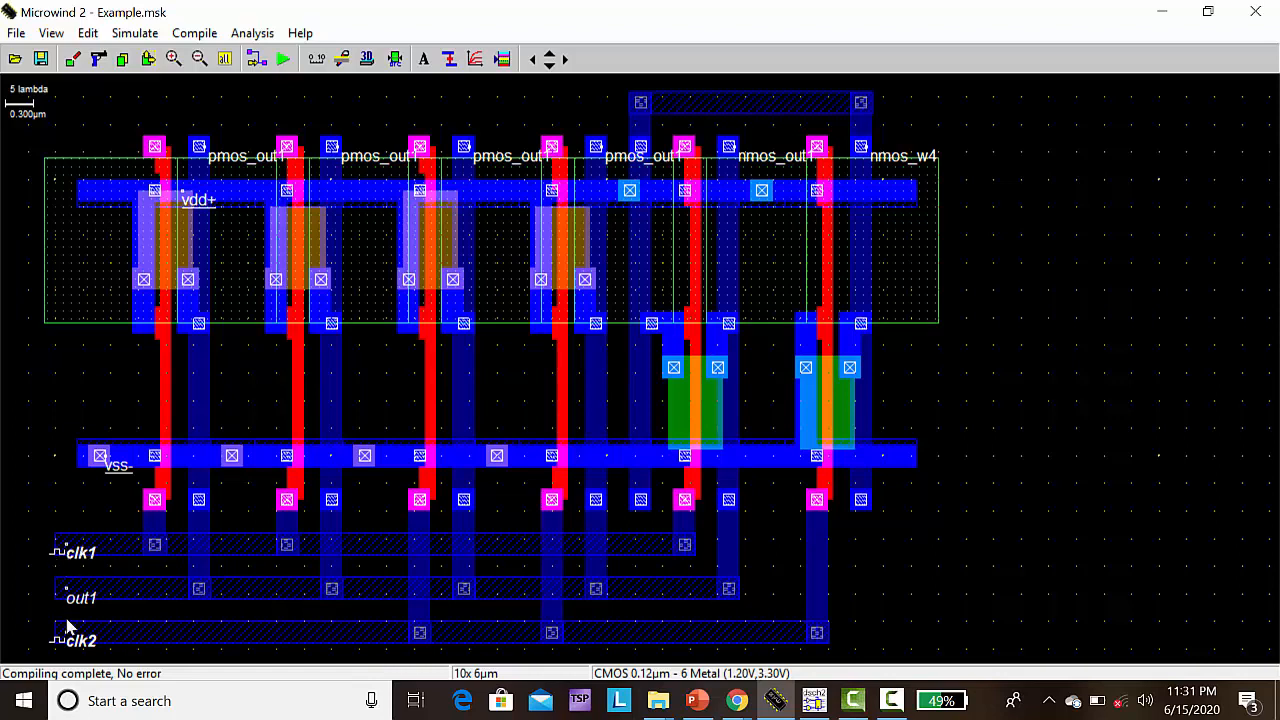
mouse_move(265, 78)
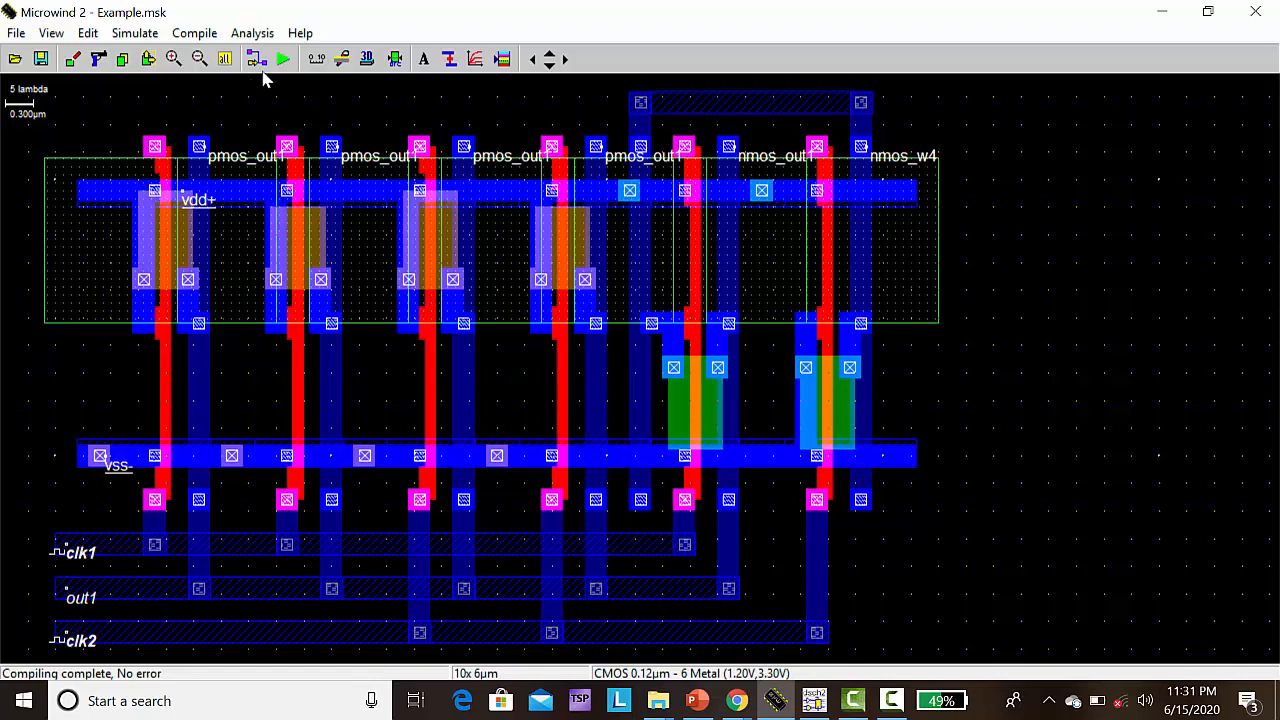
Run the Voltage vs. Time simulation, plotting clk1, clk2 and nmos_out1 with 10ps and 7ps delays
left_click(135, 32)
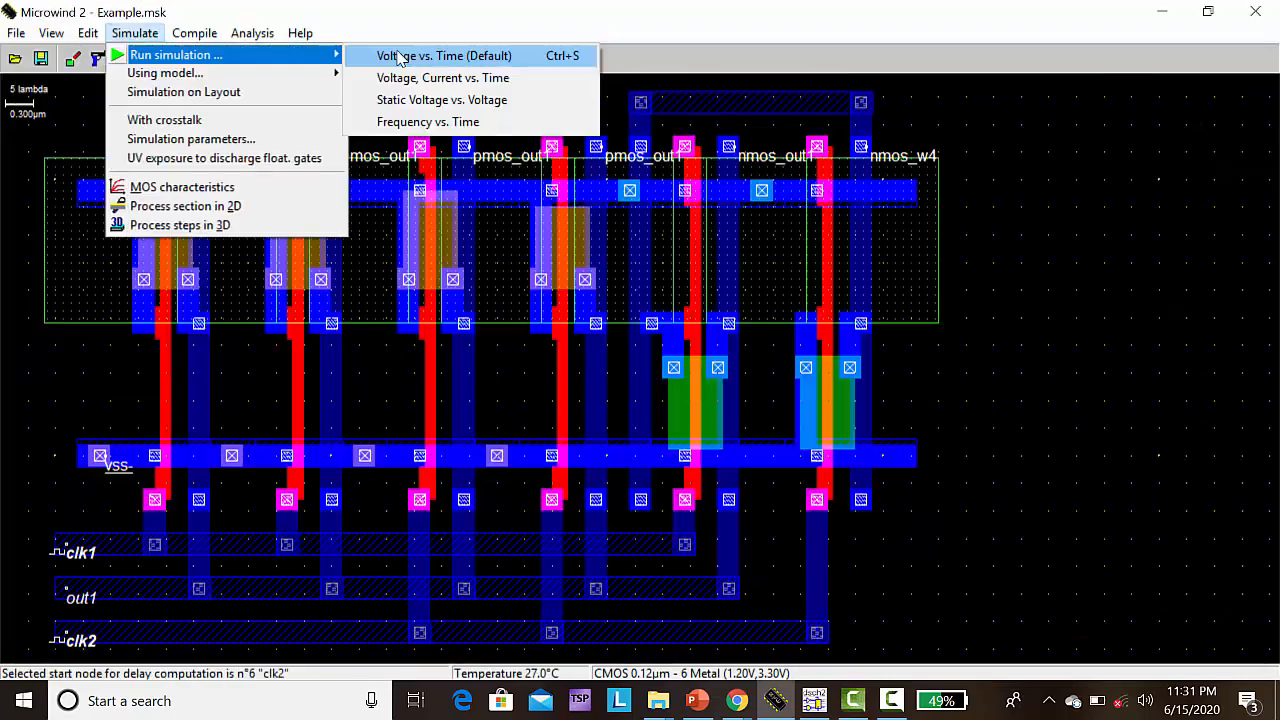
left_click(437, 55)
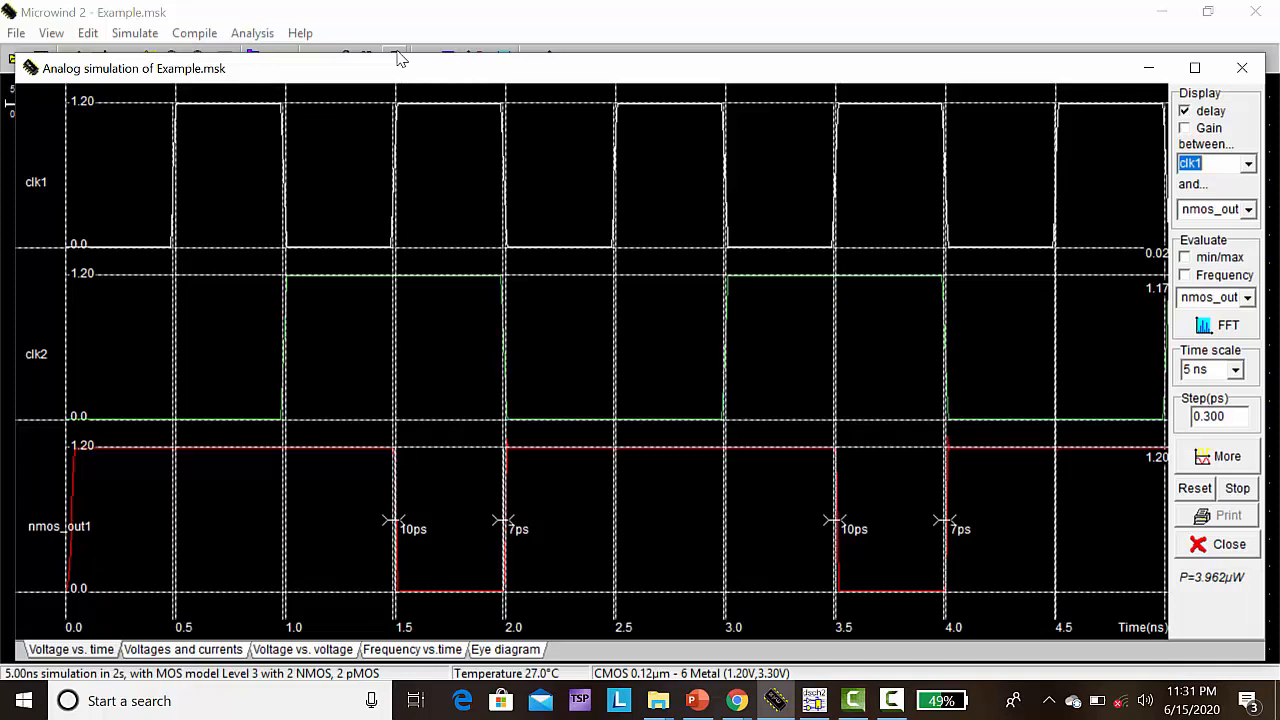
mouse_move(70, 215)
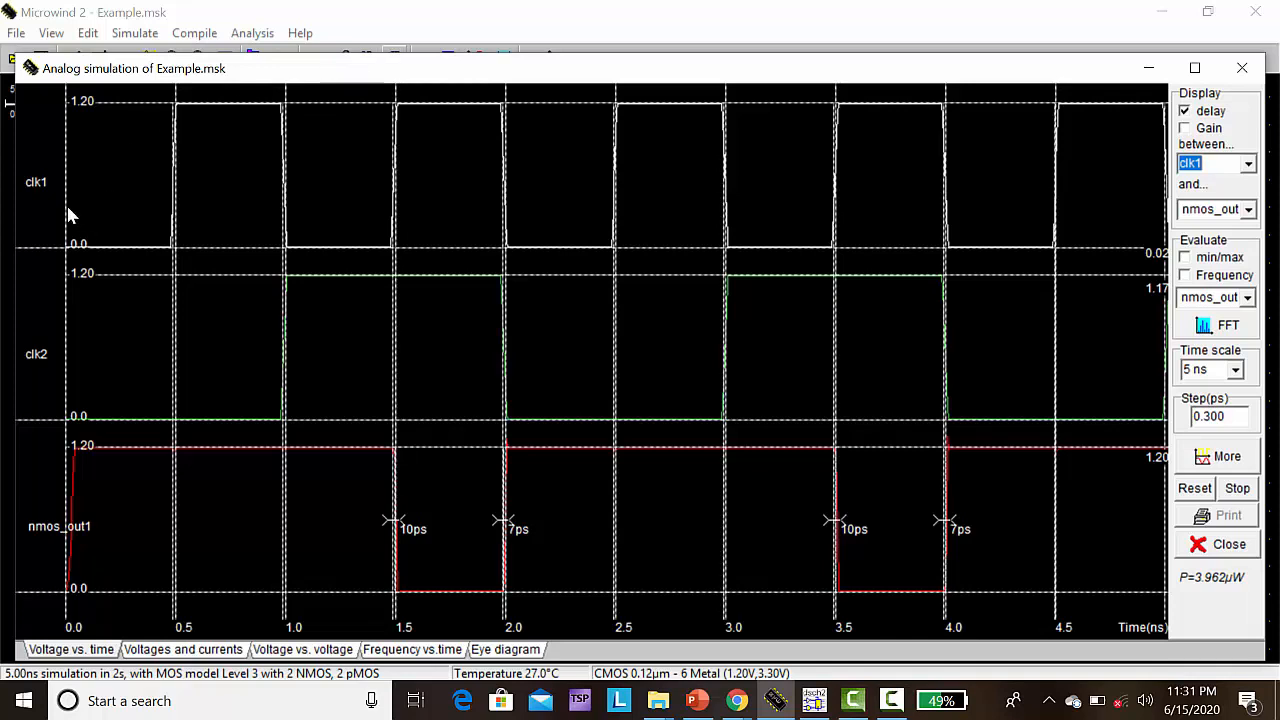
mouse_move(45, 363)
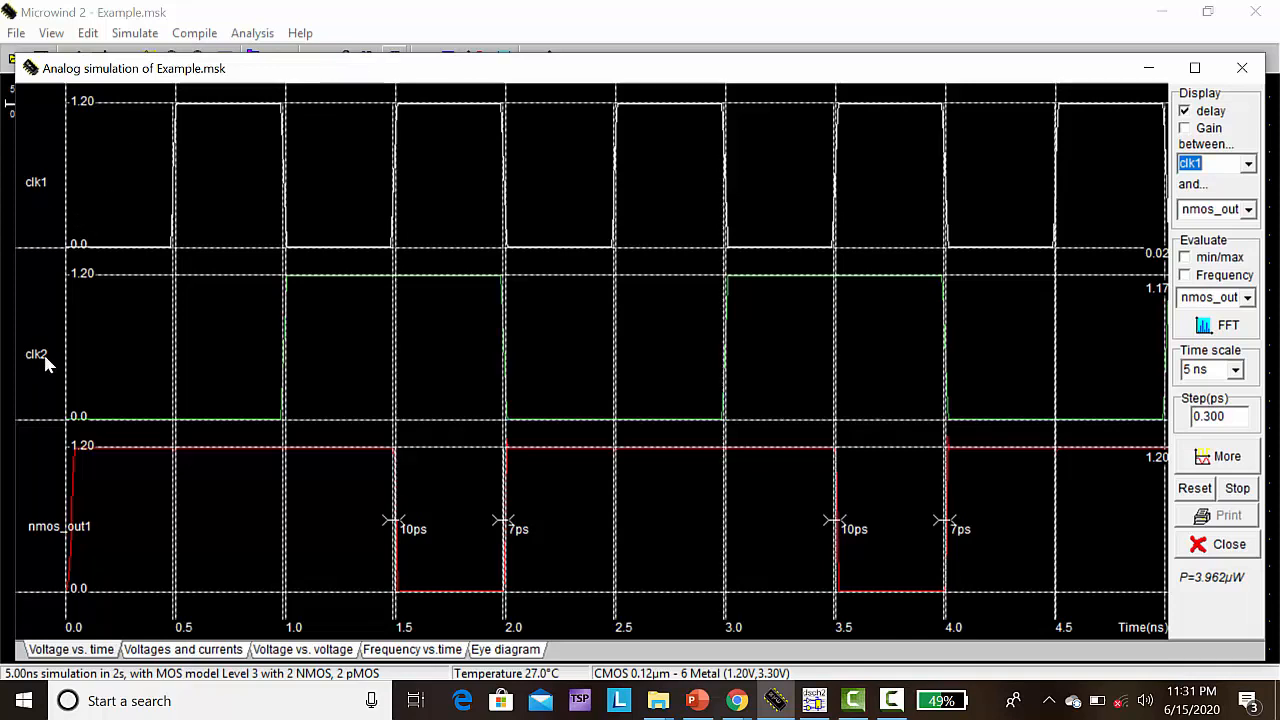
mouse_move(178, 125)
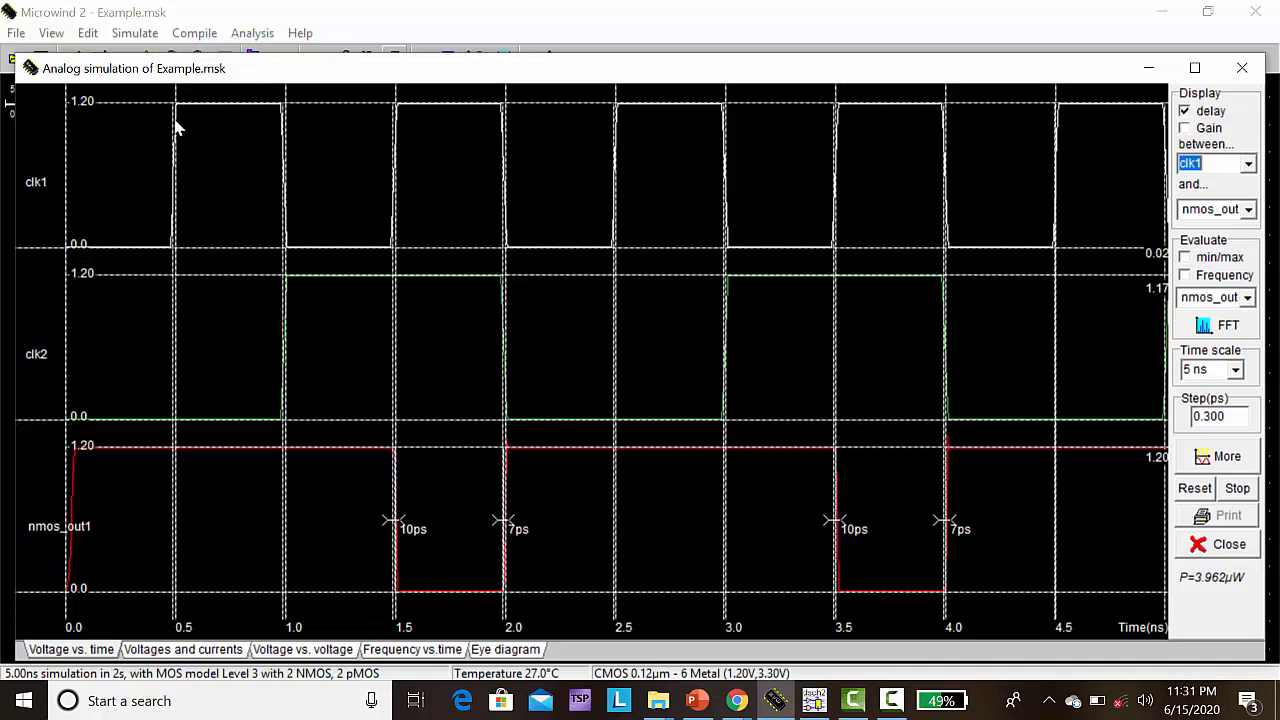
mouse_move(400, 135)
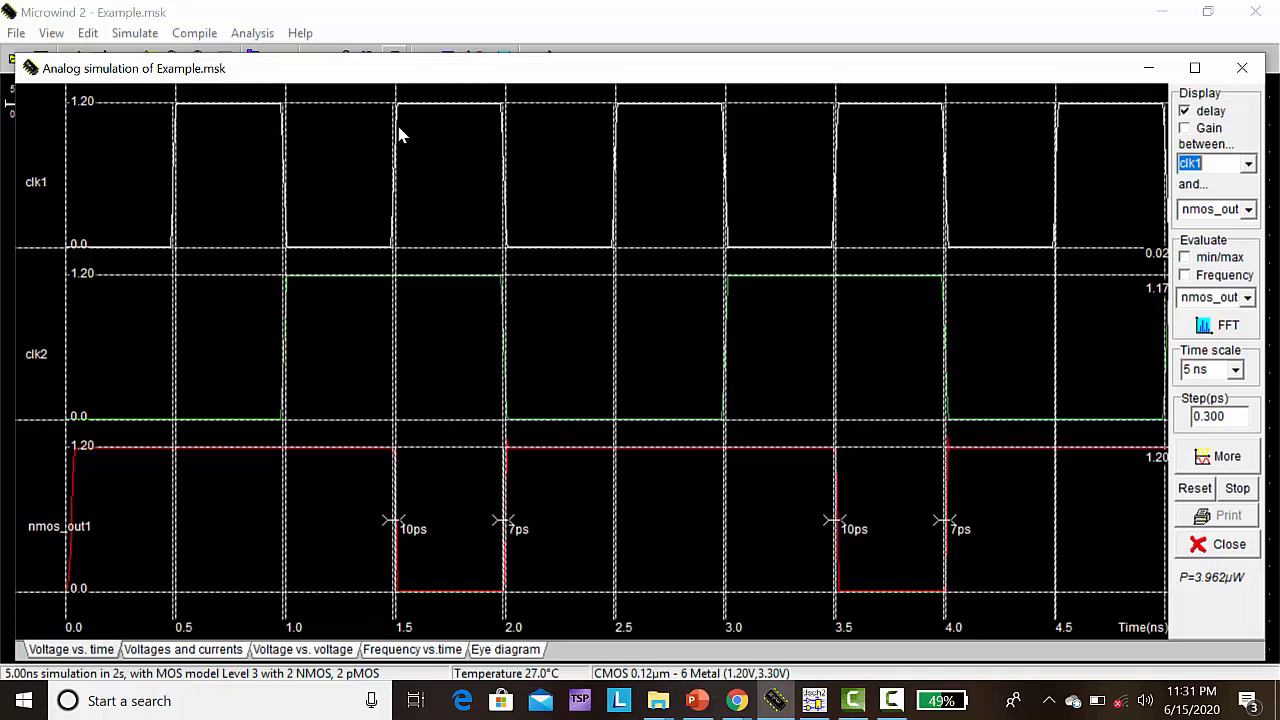
mouse_move(285, 330)
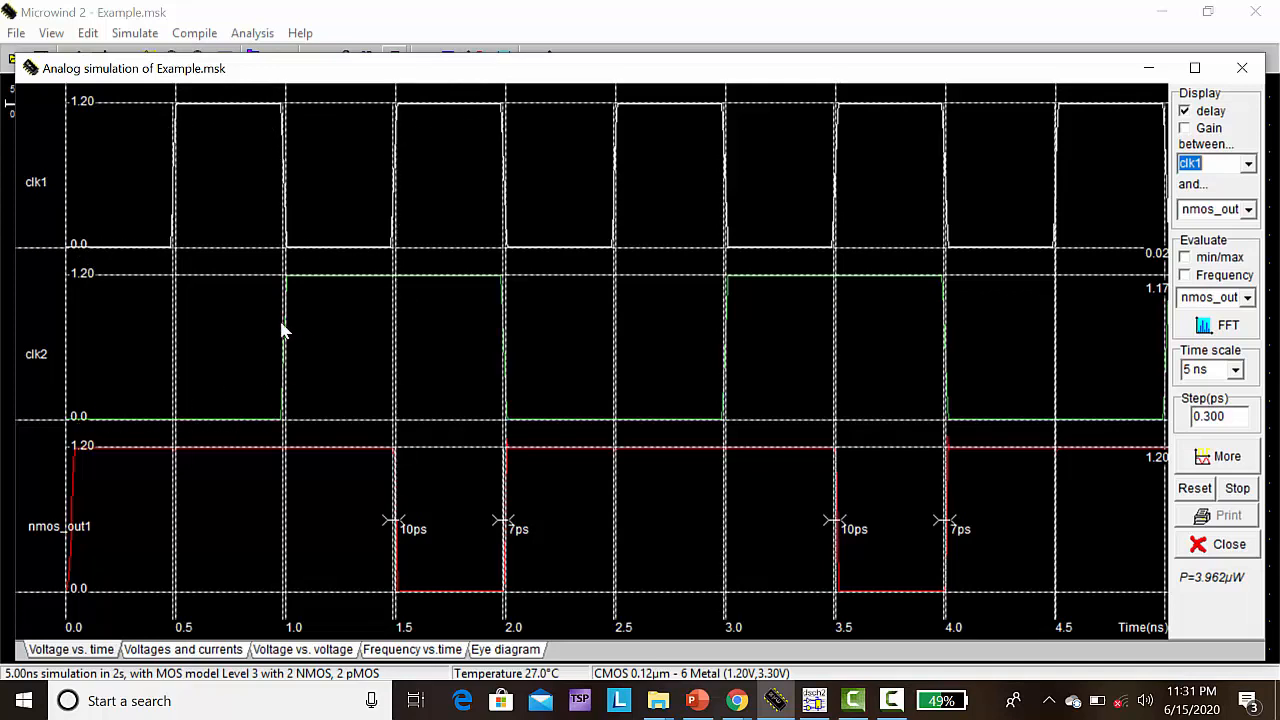
mouse_move(88, 497)
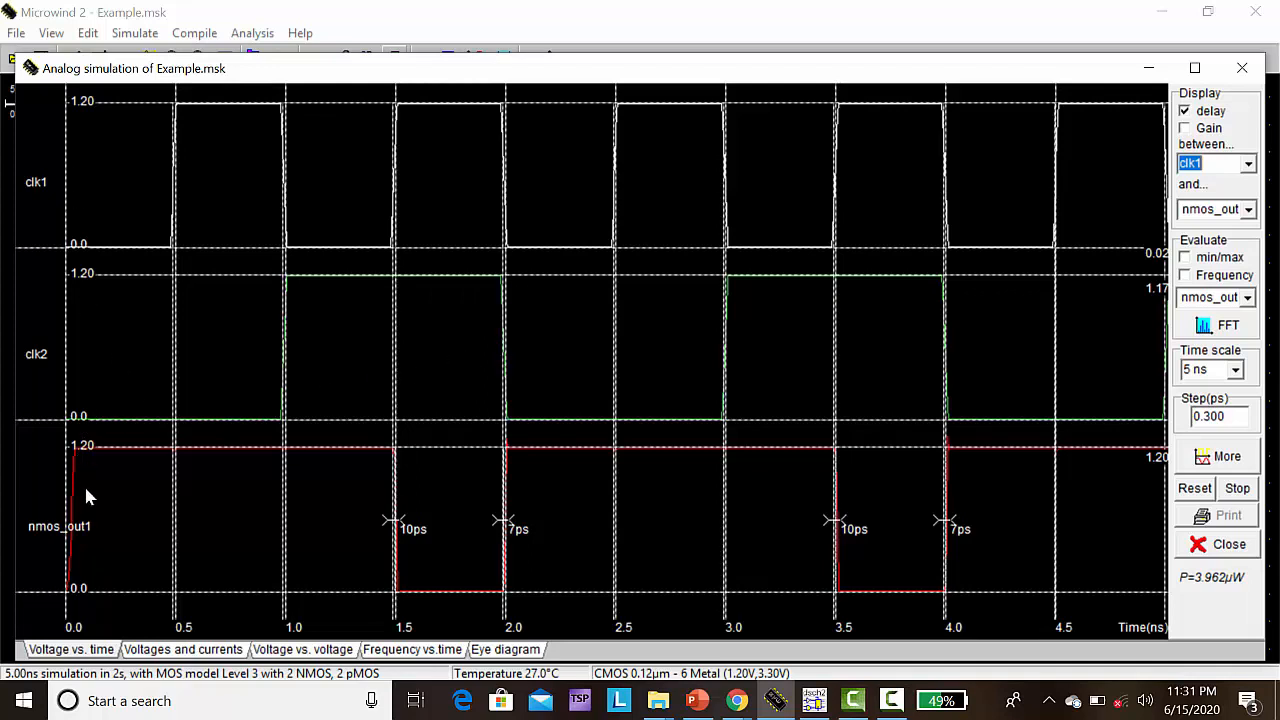
mouse_move(228, 136)
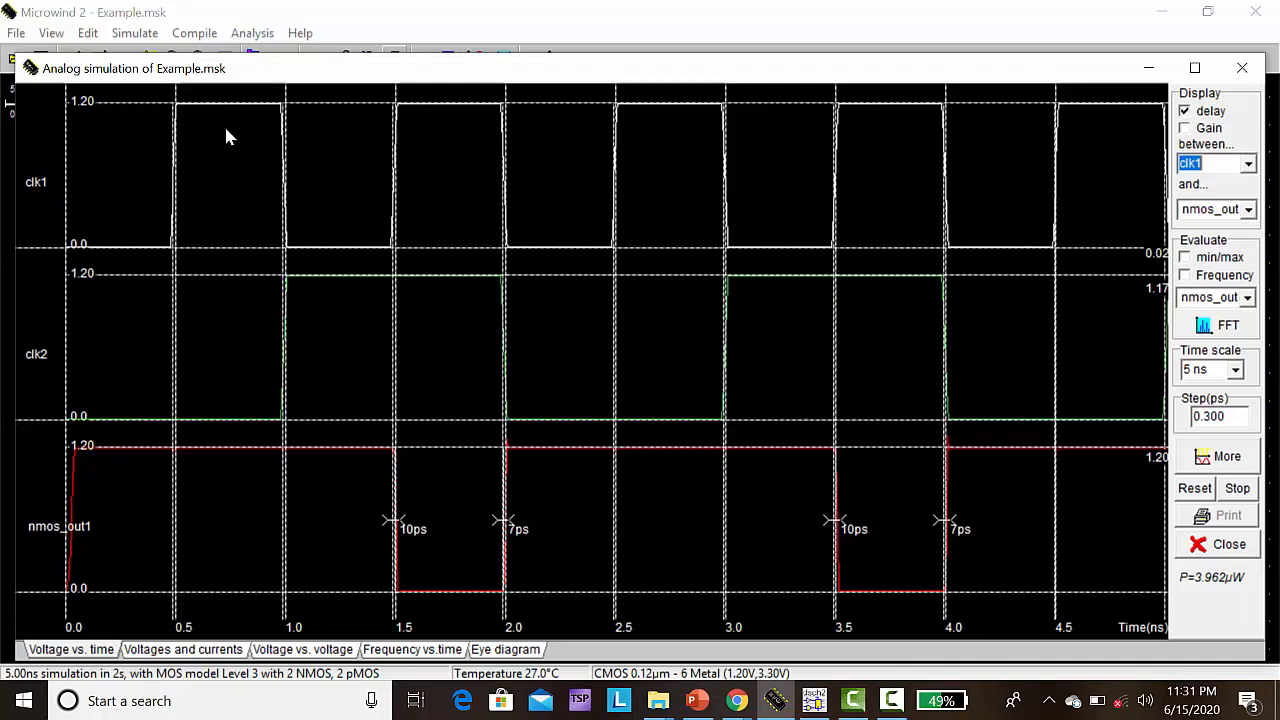
mouse_move(340, 166)
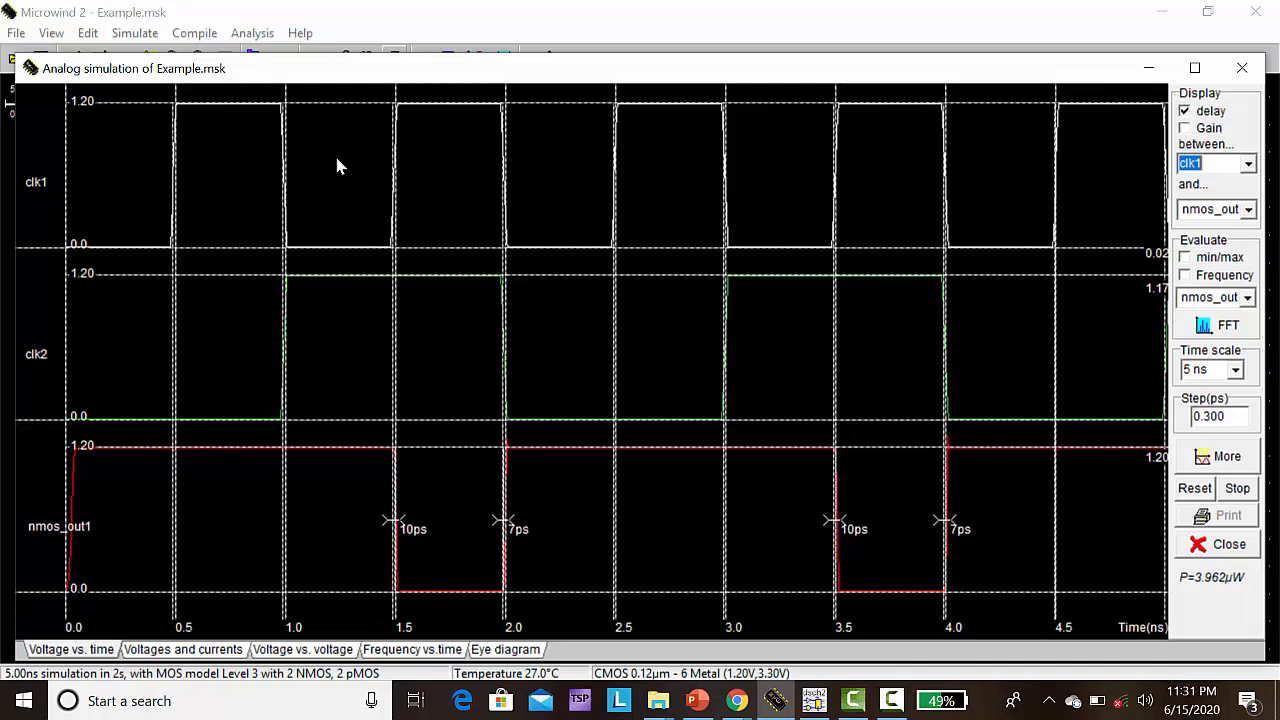
mouse_move(392, 458)
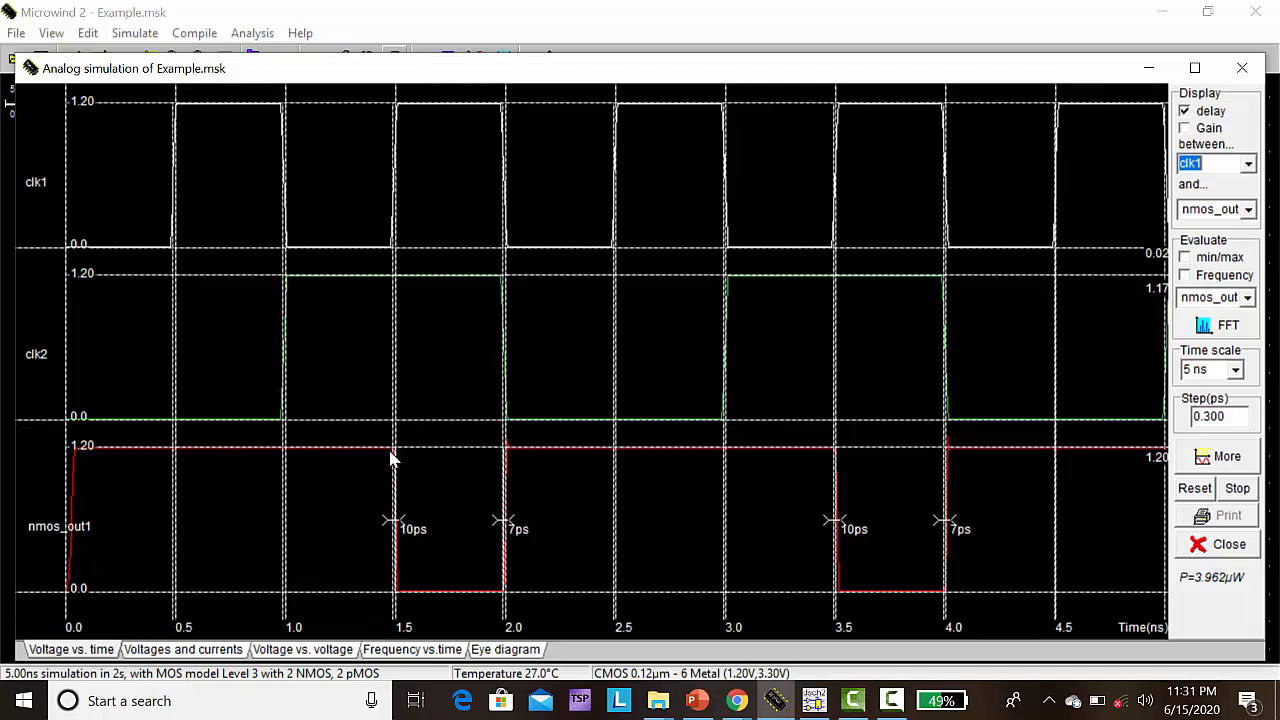
mouse_move(435, 512)
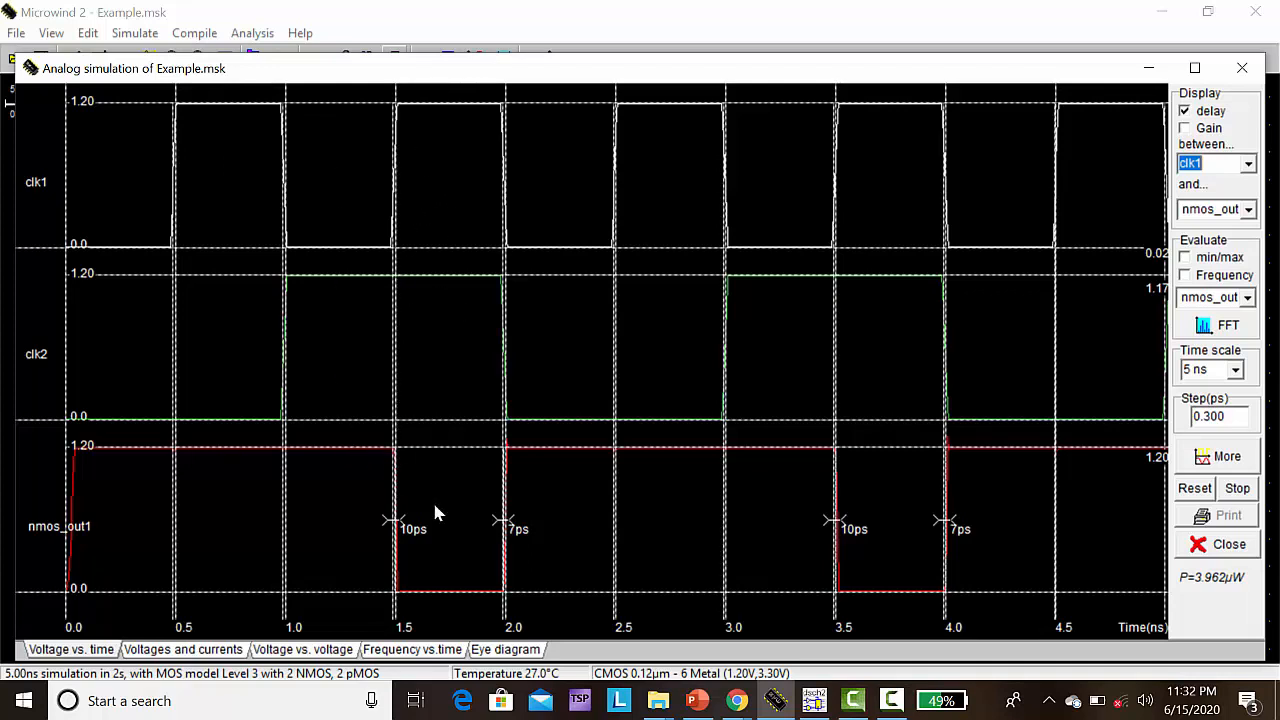
mouse_move(575, 193)
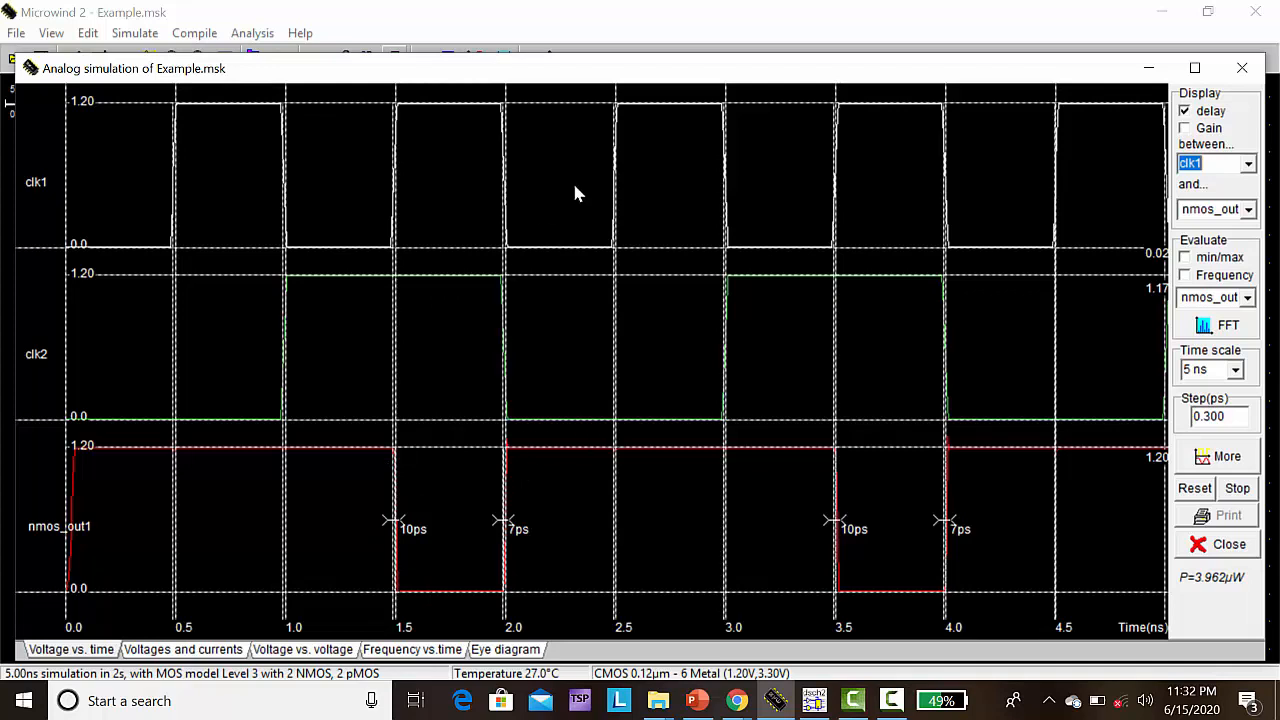
mouse_move(70, 650)
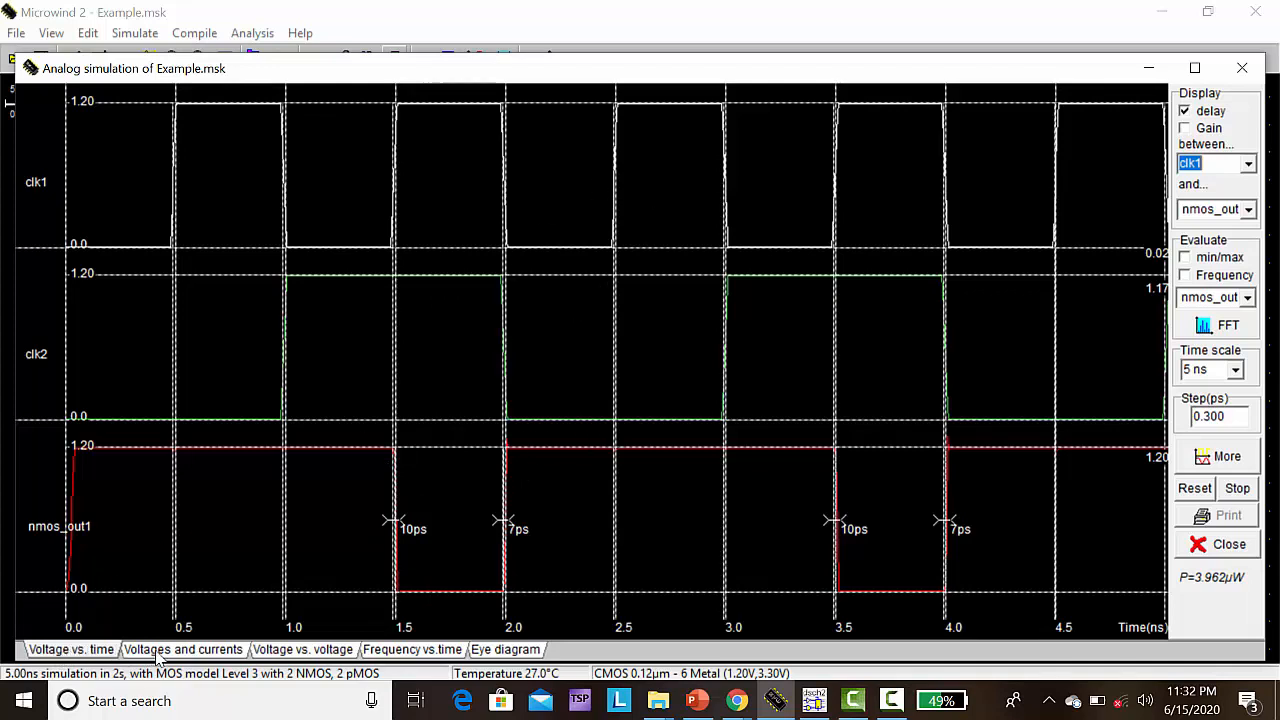
View the Voltages and currents plots, then nmos_out1 against clk1 in Voltage vs. voltage
left_click(182, 649)
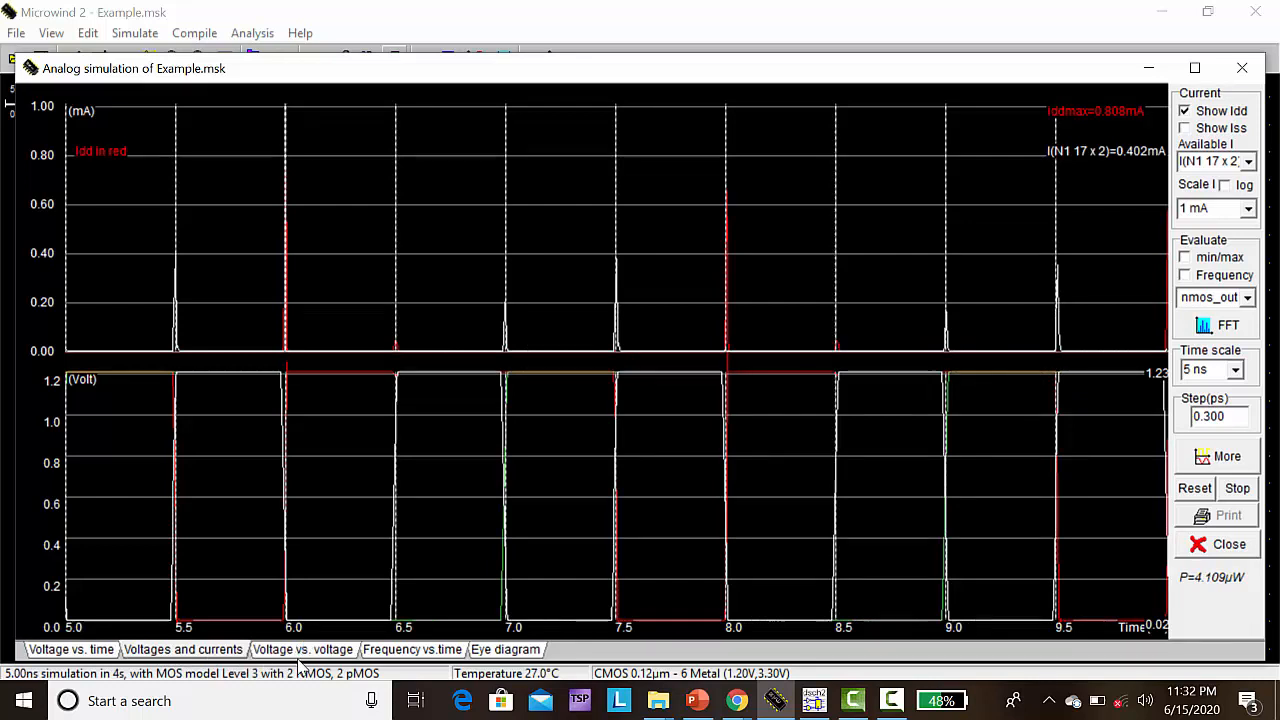
left_click(302, 649)
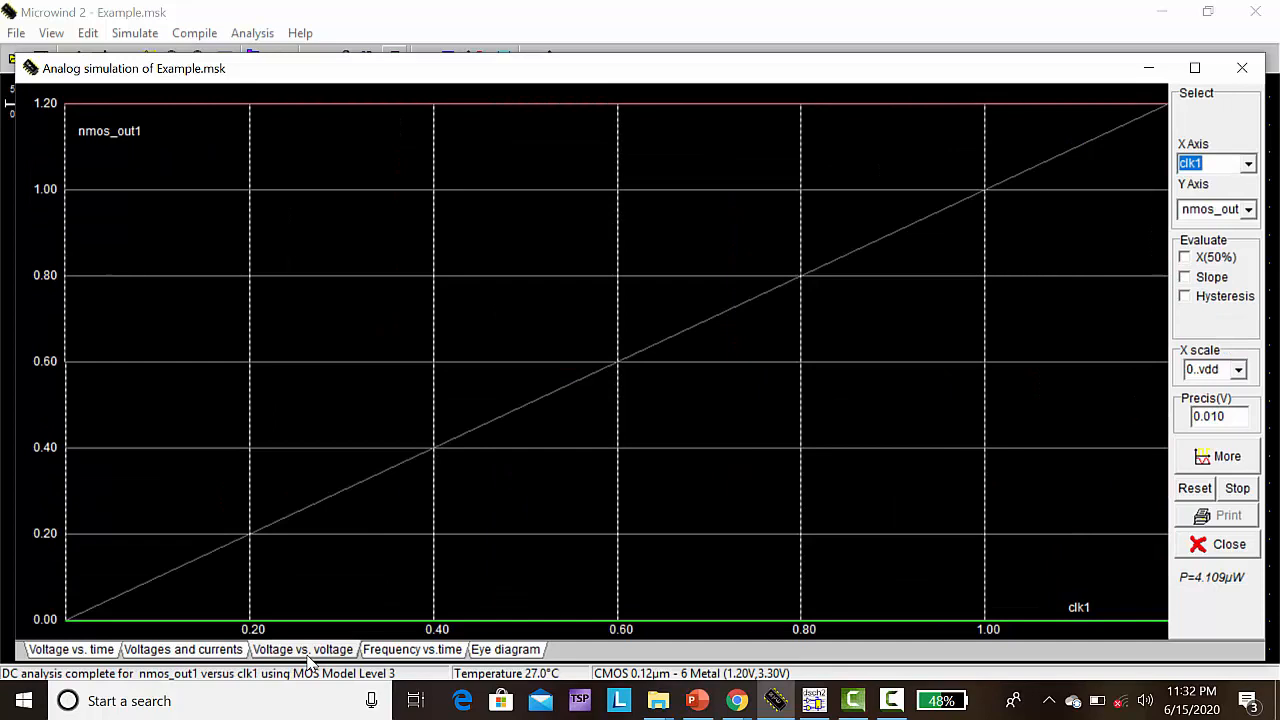
mouse_move(558, 637)
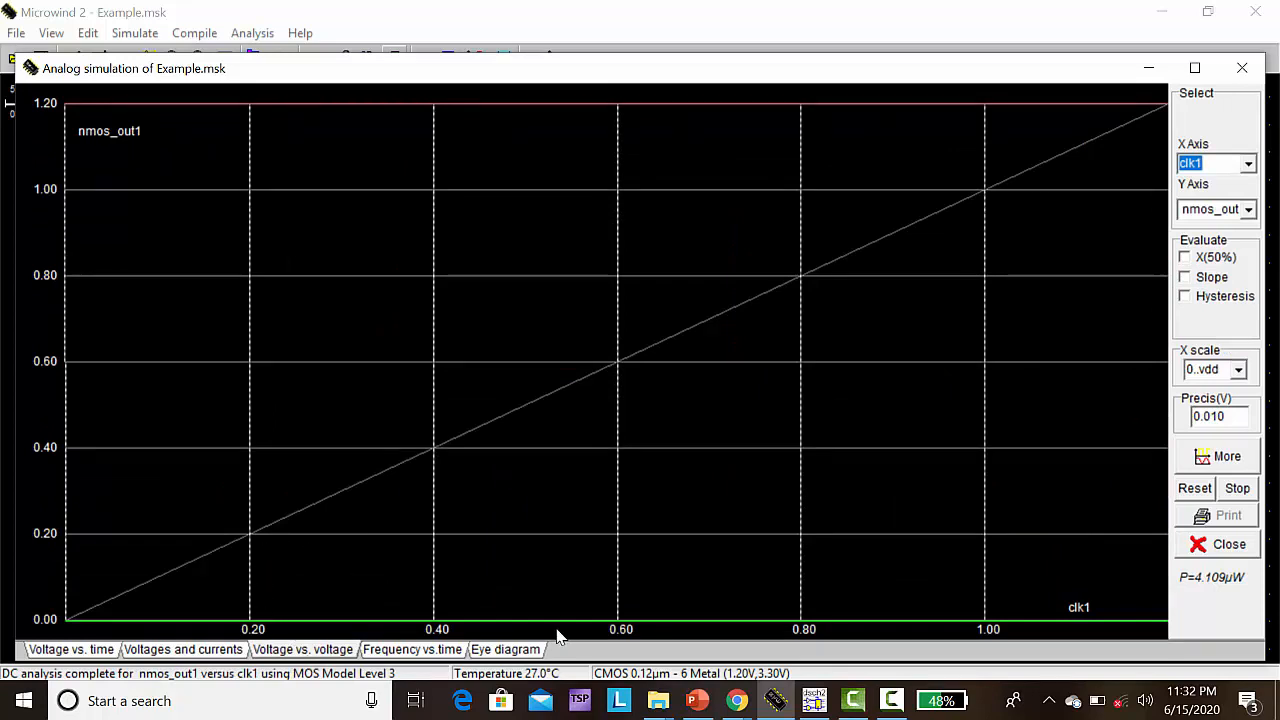
left_click(412, 649)
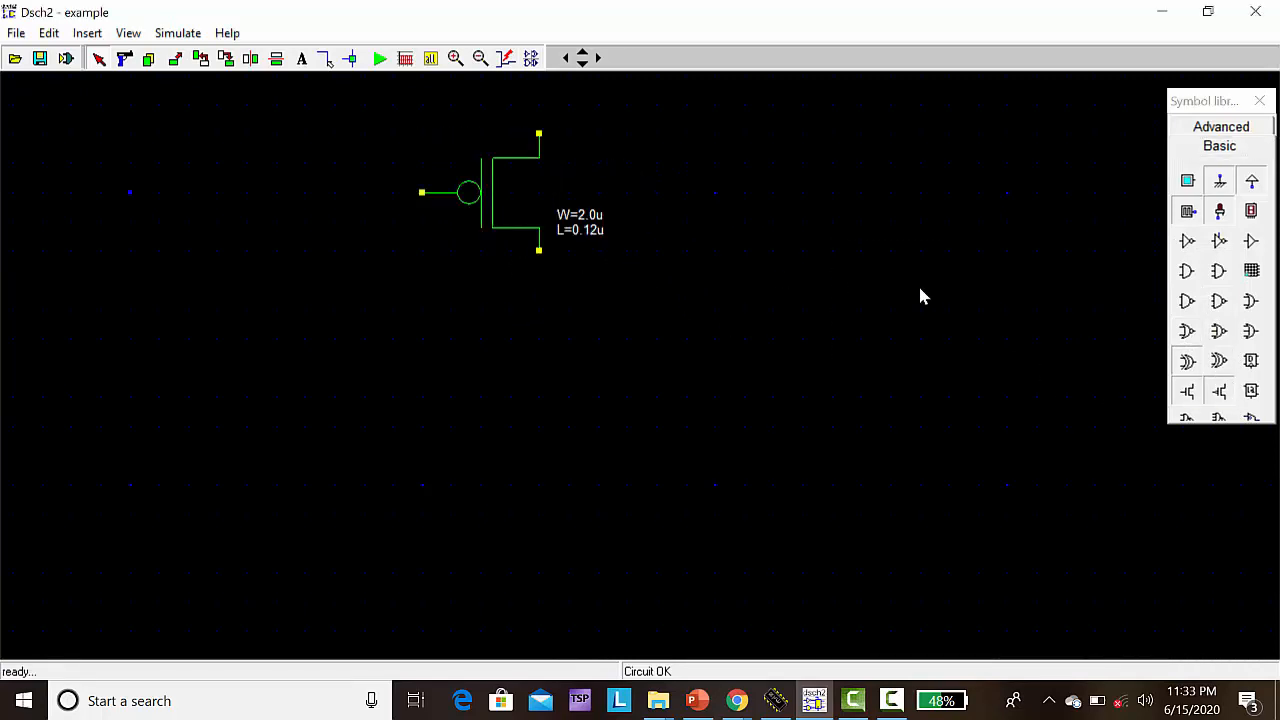
Place the second PMOS and NMOS, mirror both, and add a supply symbol
left_click_drag(451, 272, 572, 396)
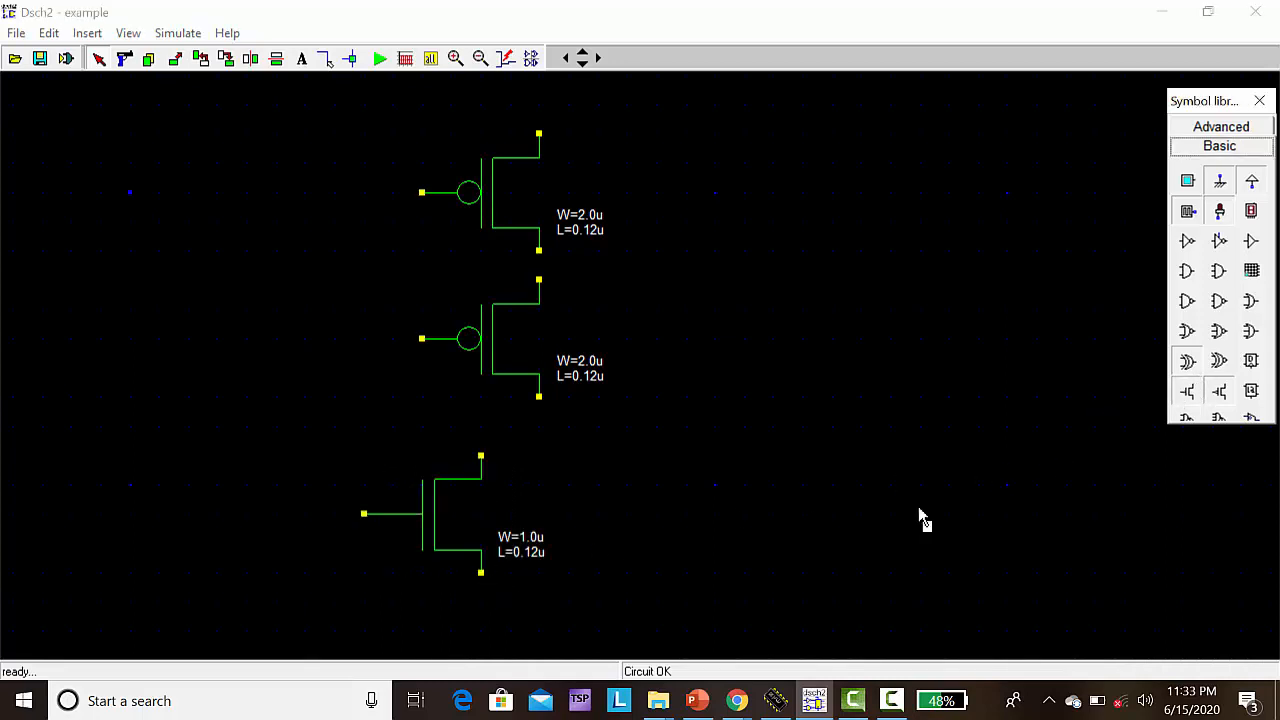
left_click_drag(568, 452, 688, 572)
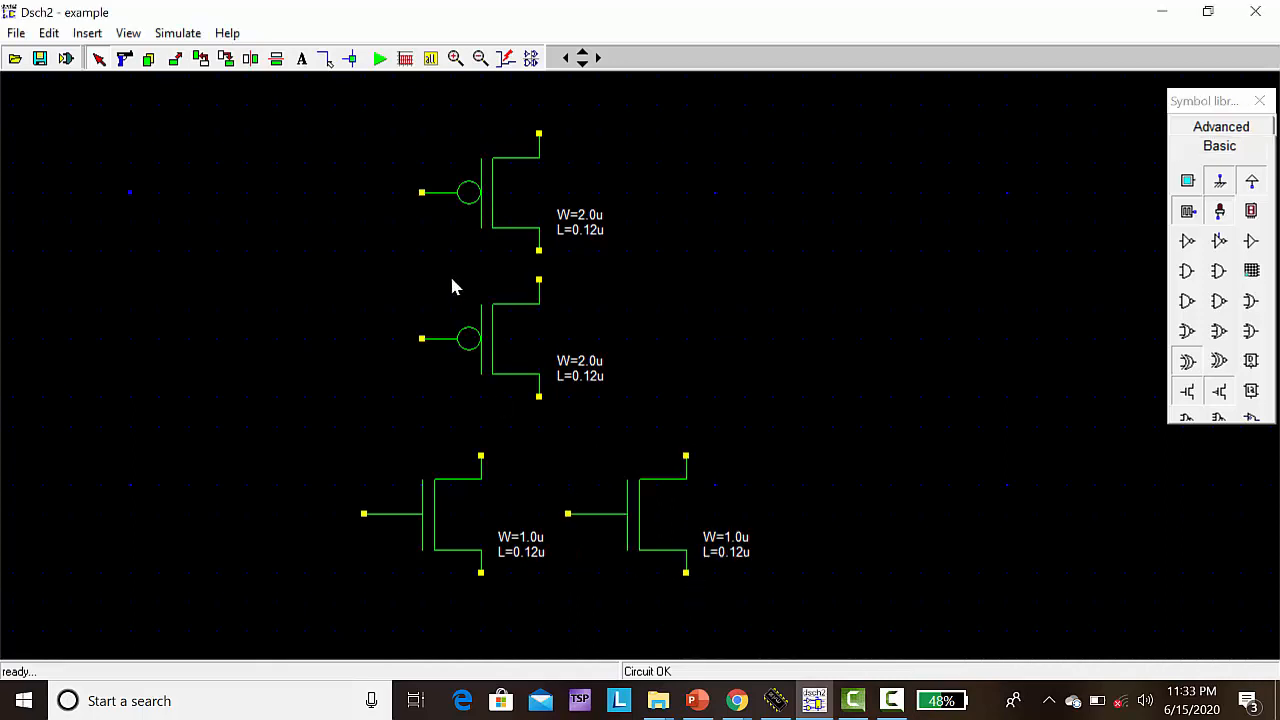
left_click(250, 58)
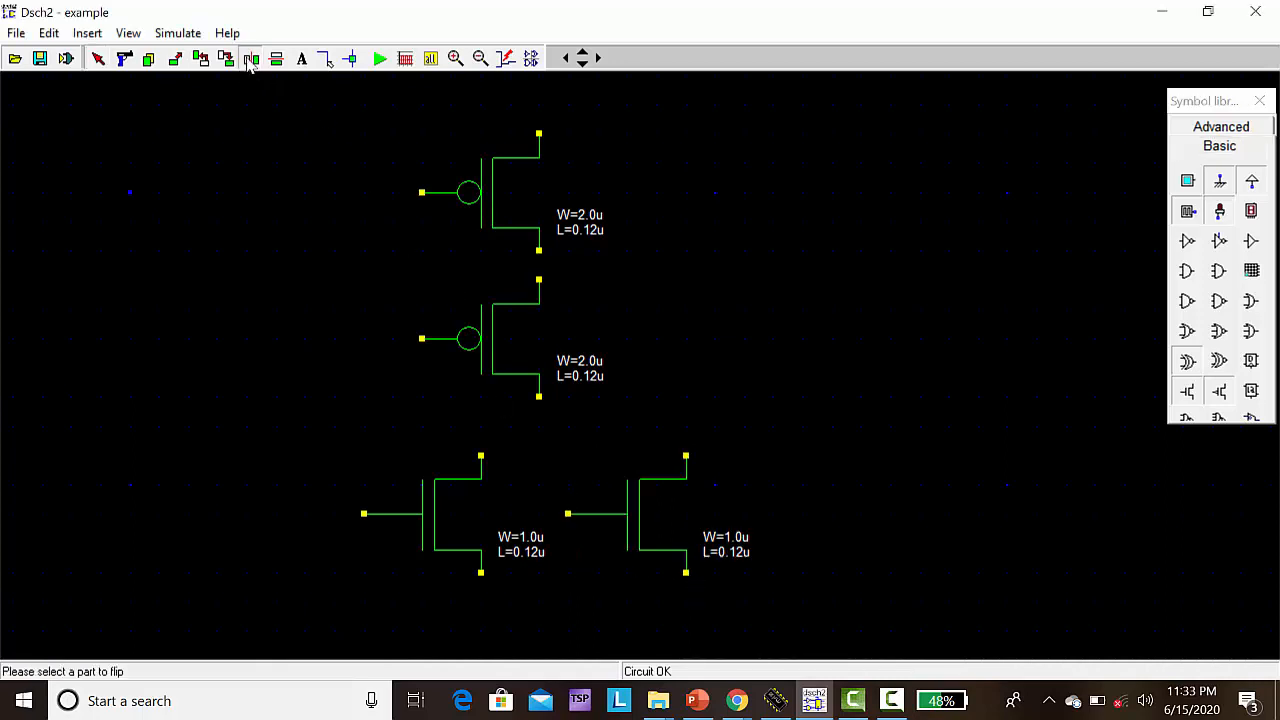
left_click(250, 57)
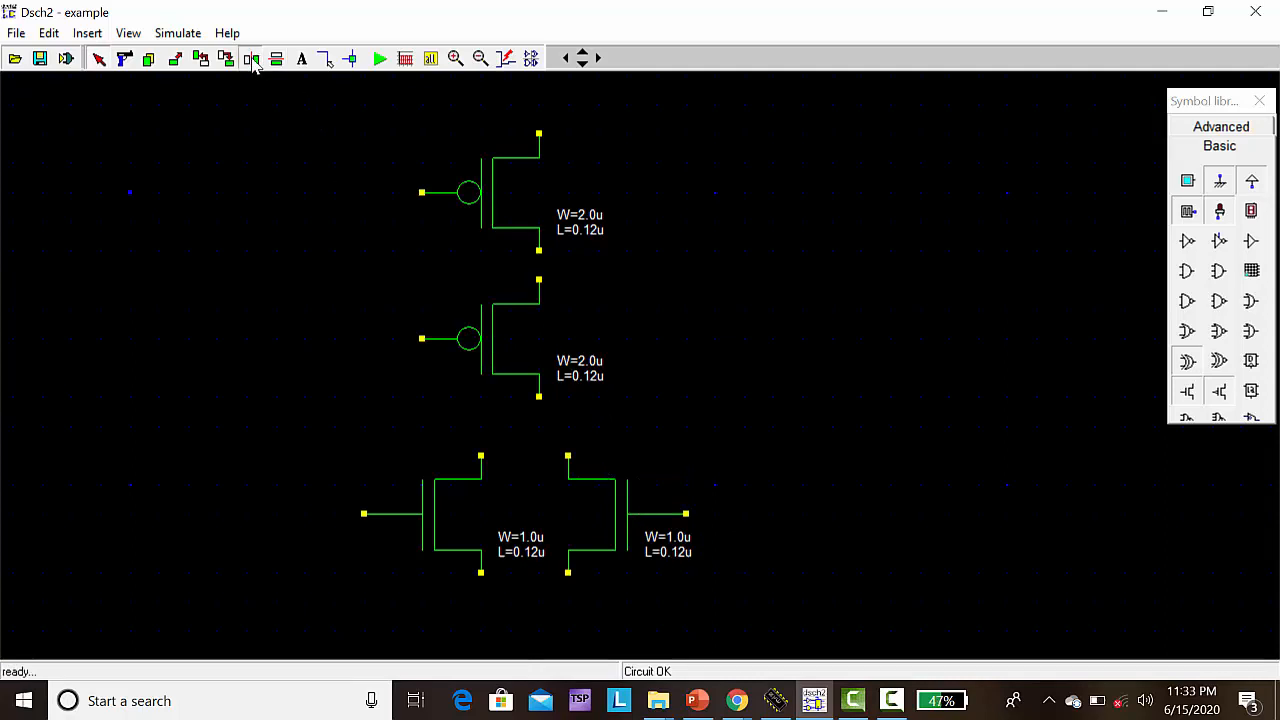
left_click(251, 58)
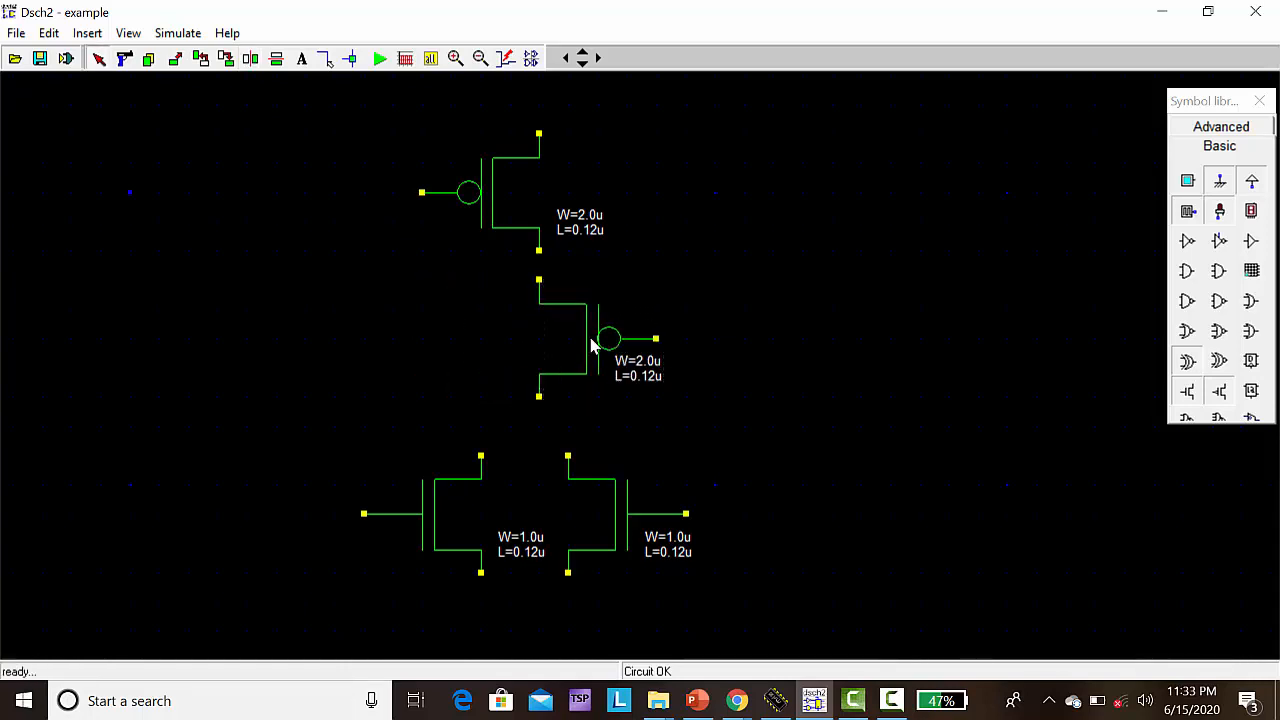
mouse_move(1230, 235)
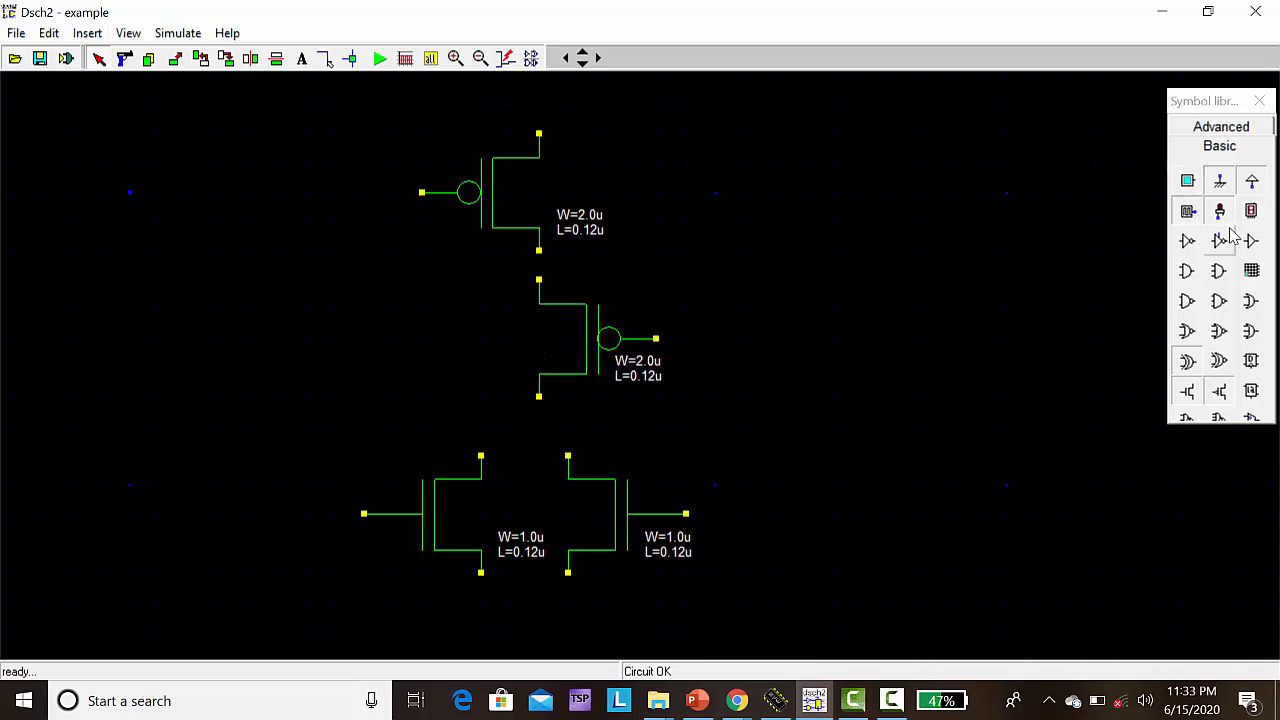
left_click_drag(760, 330, 780, 415)
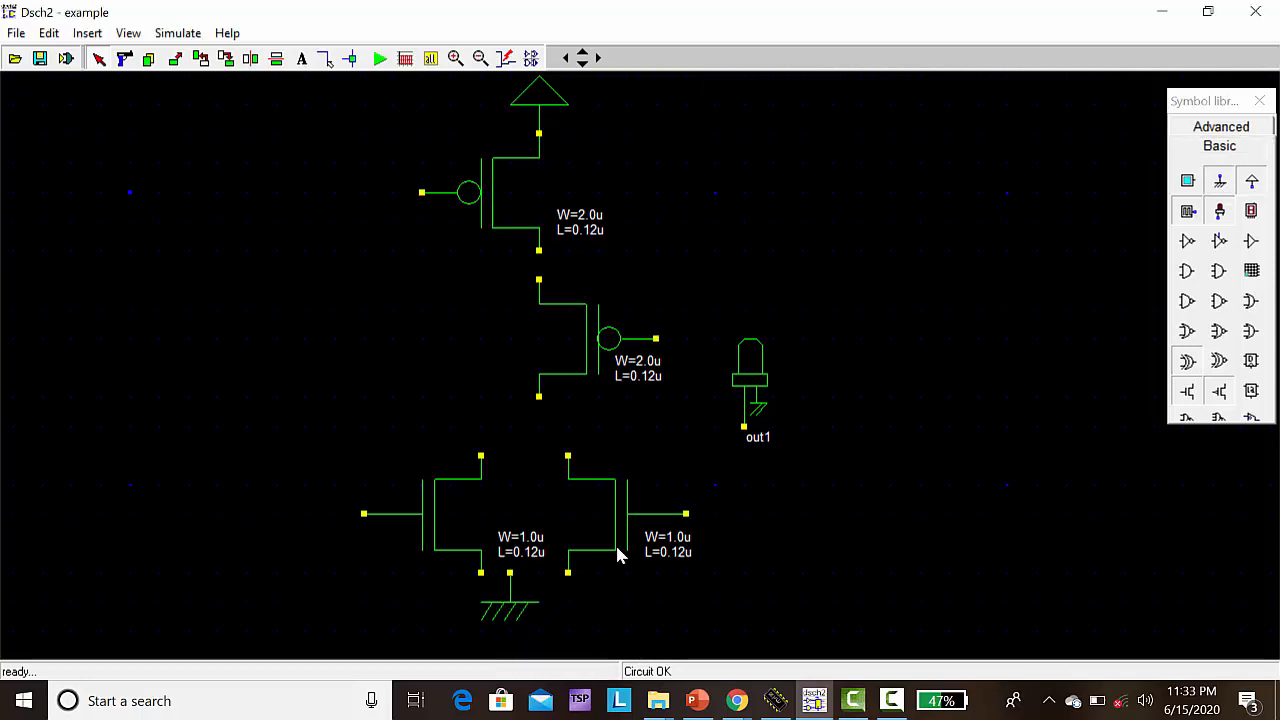
mouse_move(1110, 233)
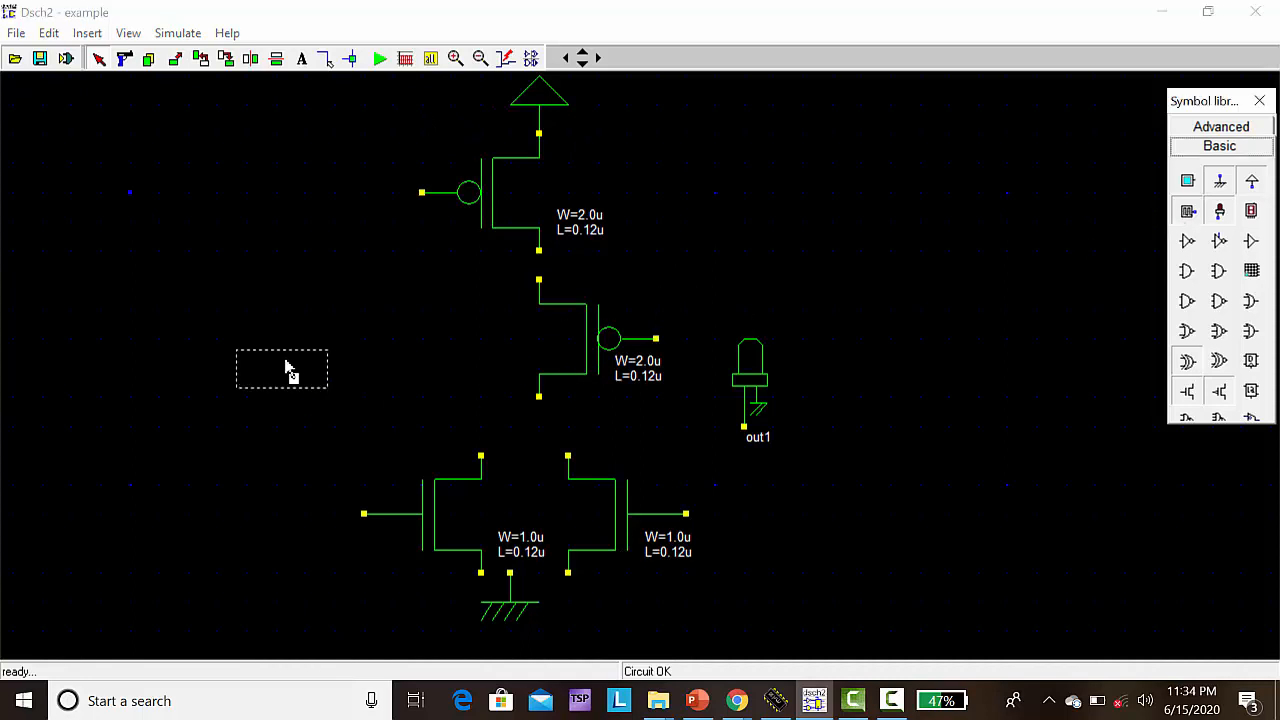
Place clock clk1 left of the transistors and clock clk2 right of out1
left_click(1187, 211)
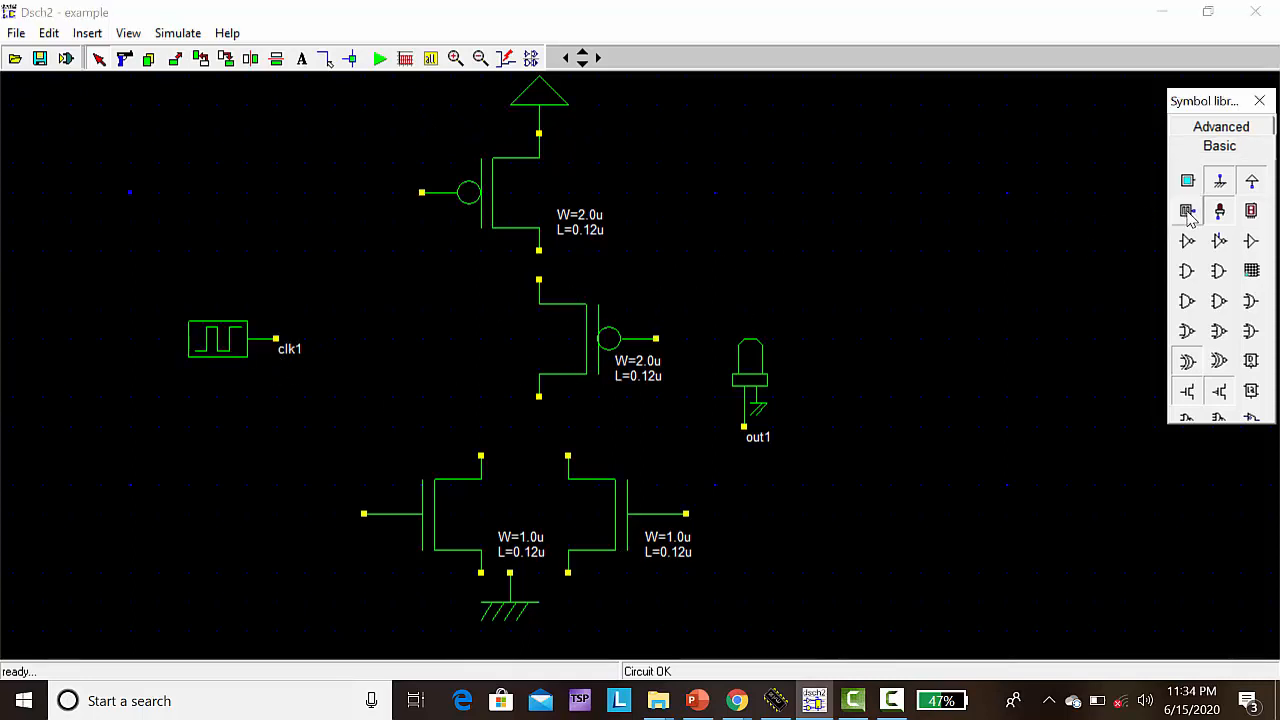
left_click_drag(862, 388, 955, 438)
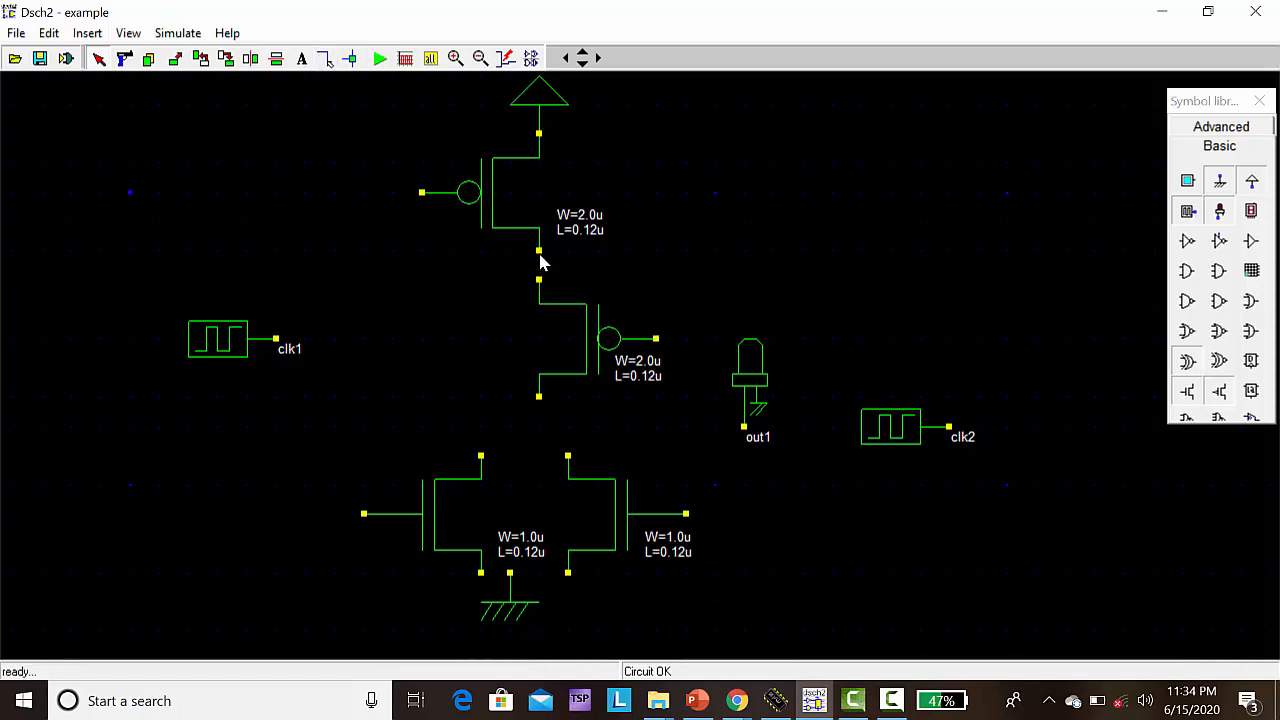
left_click(540, 258)
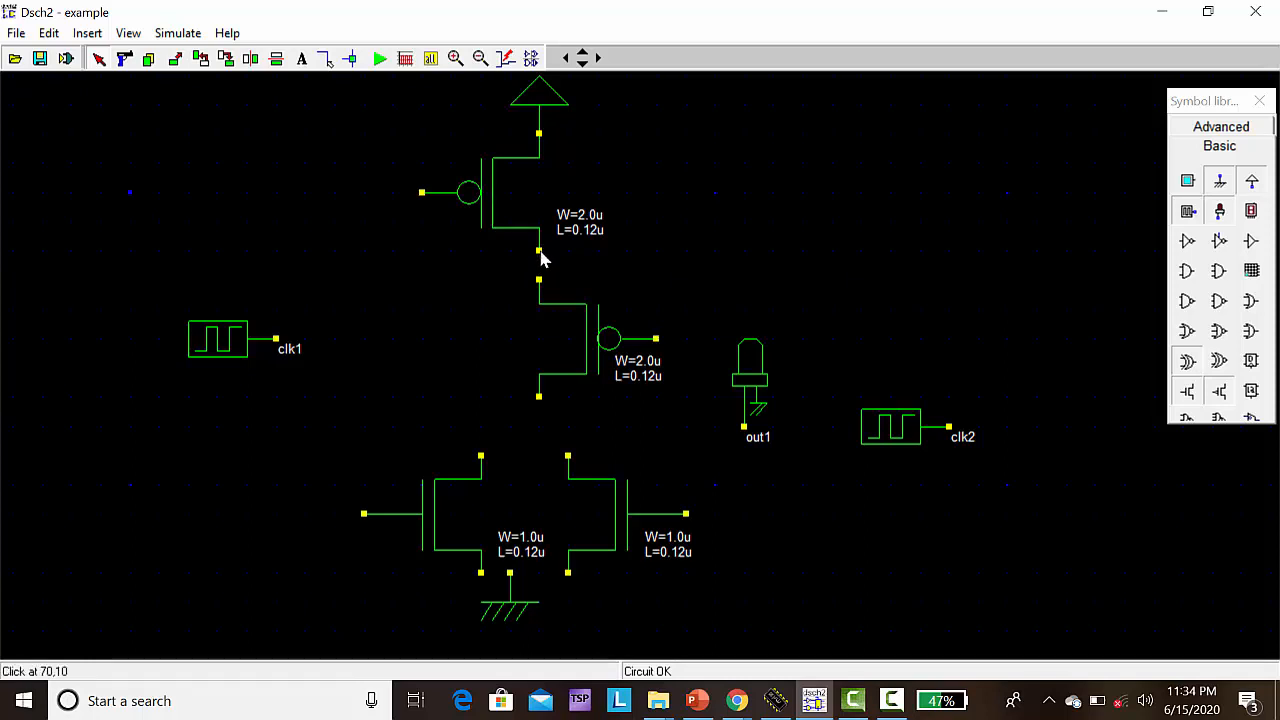
mouse_move(542, 265)
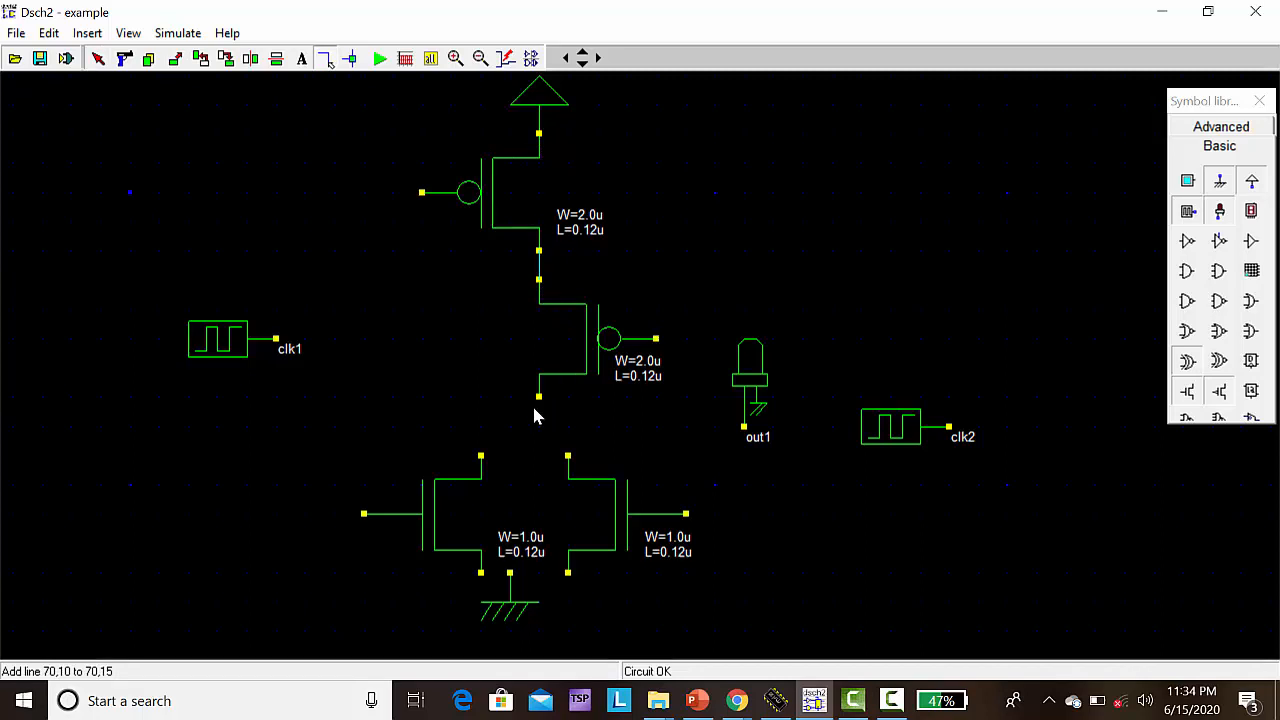
Wire the PMOS output node to the NMOS pair and the gates to clk1 and clk2
left_click(568, 458)
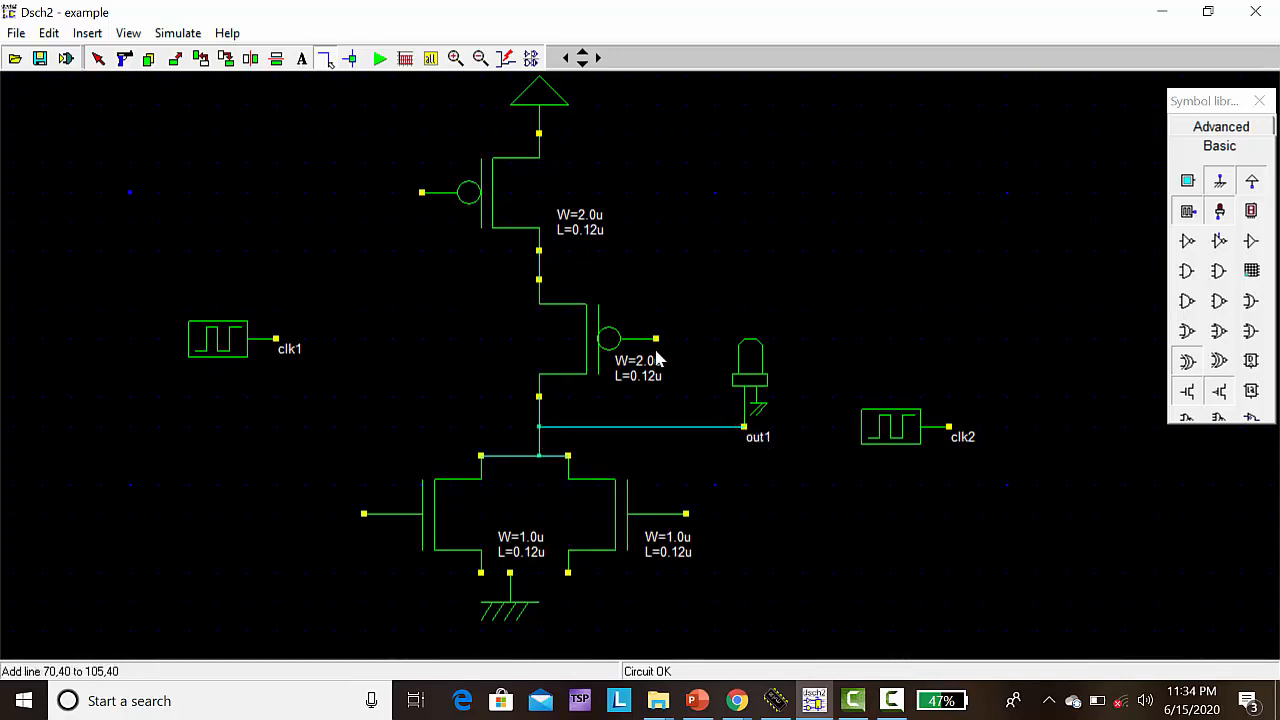
left_click(950, 357)
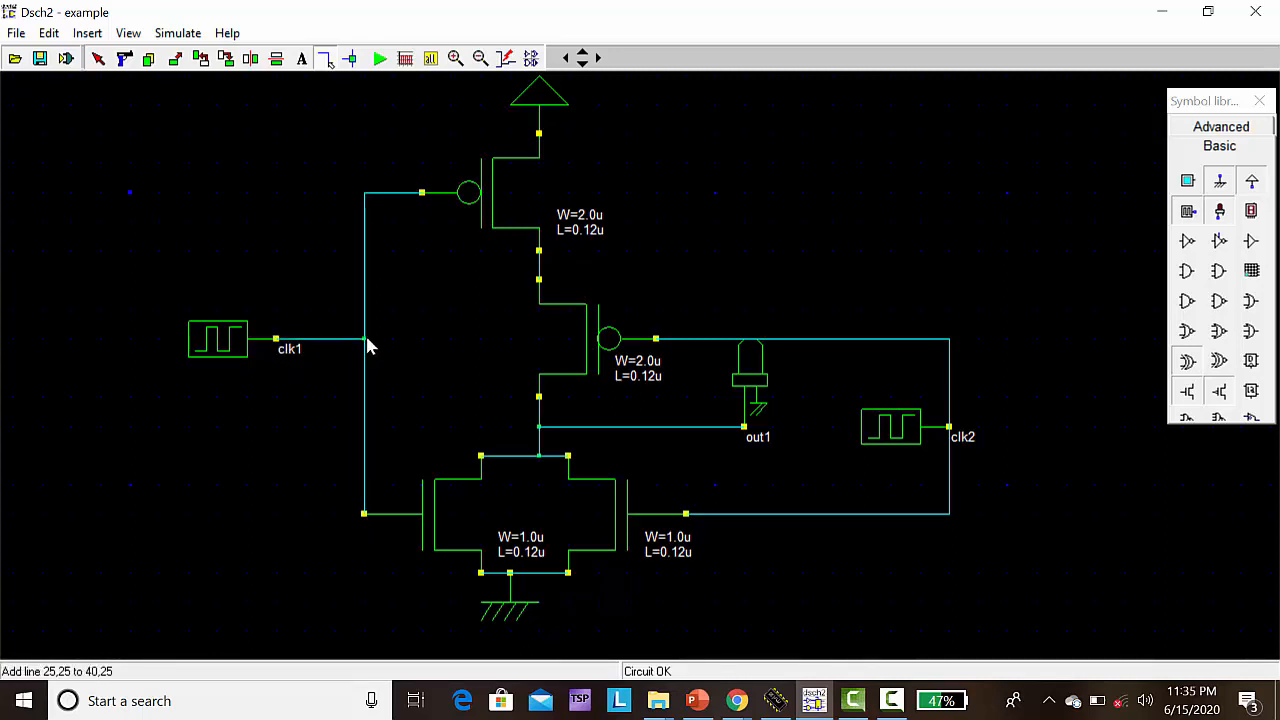
Make clk1 2x faster in its properties, giving 5 ns at 0 and 5 ns at 1
double_click(217, 339)
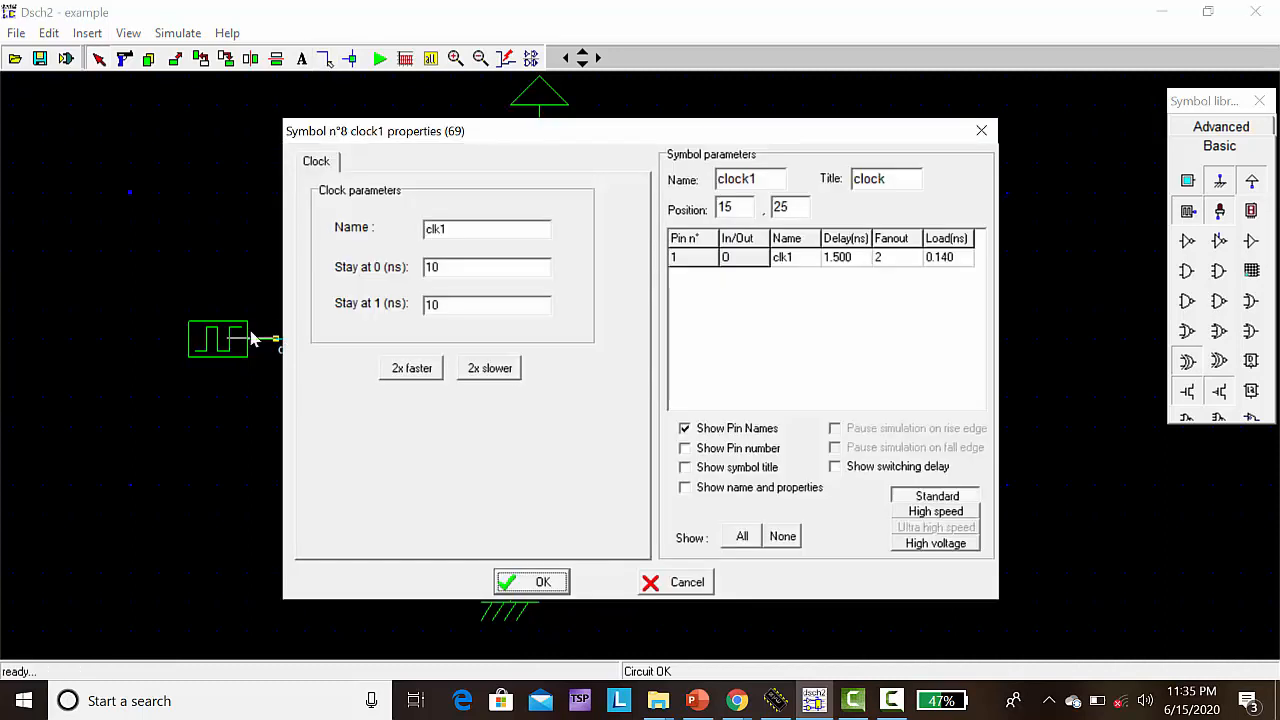
left_click(411, 368)
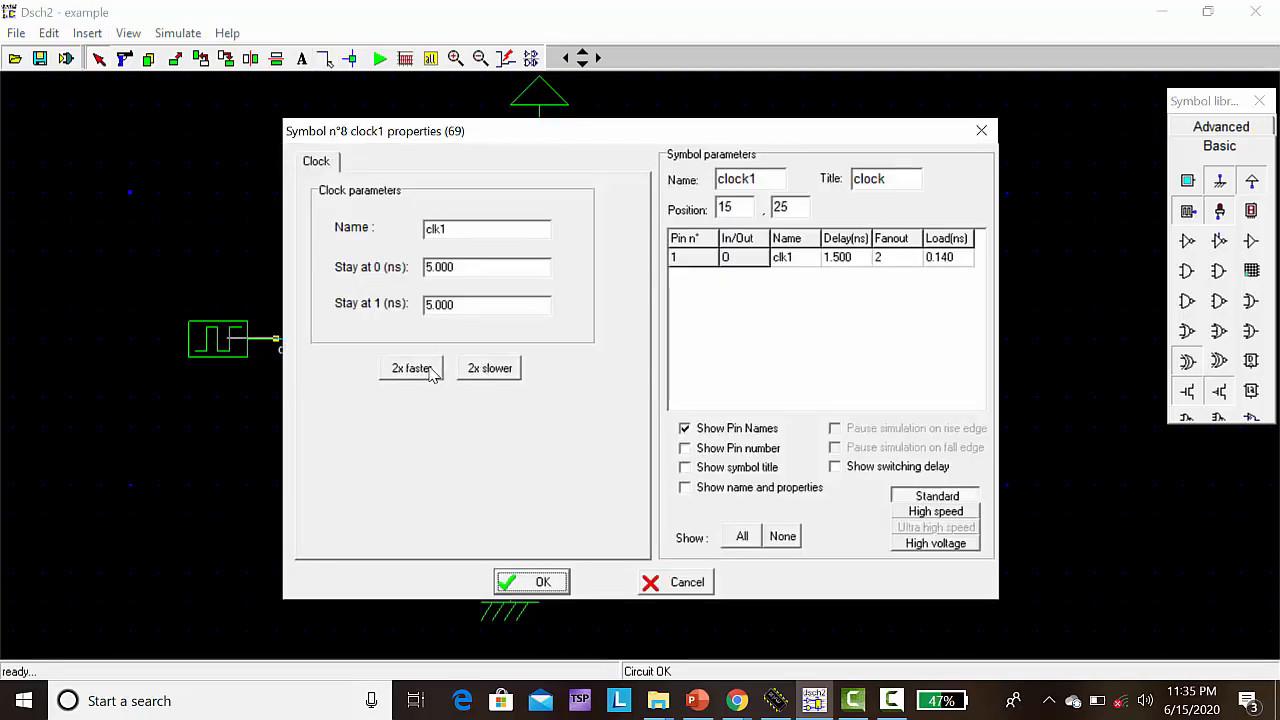
mouse_move(603, 515)
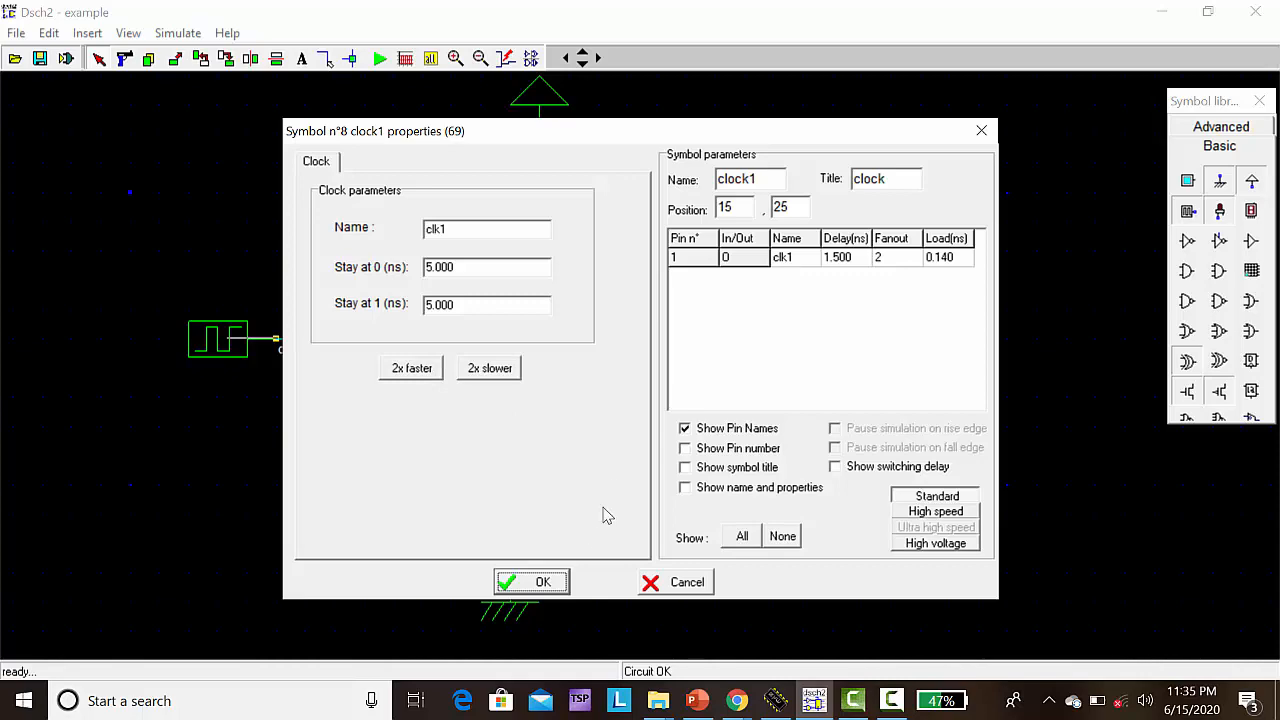
left_click(531, 582)
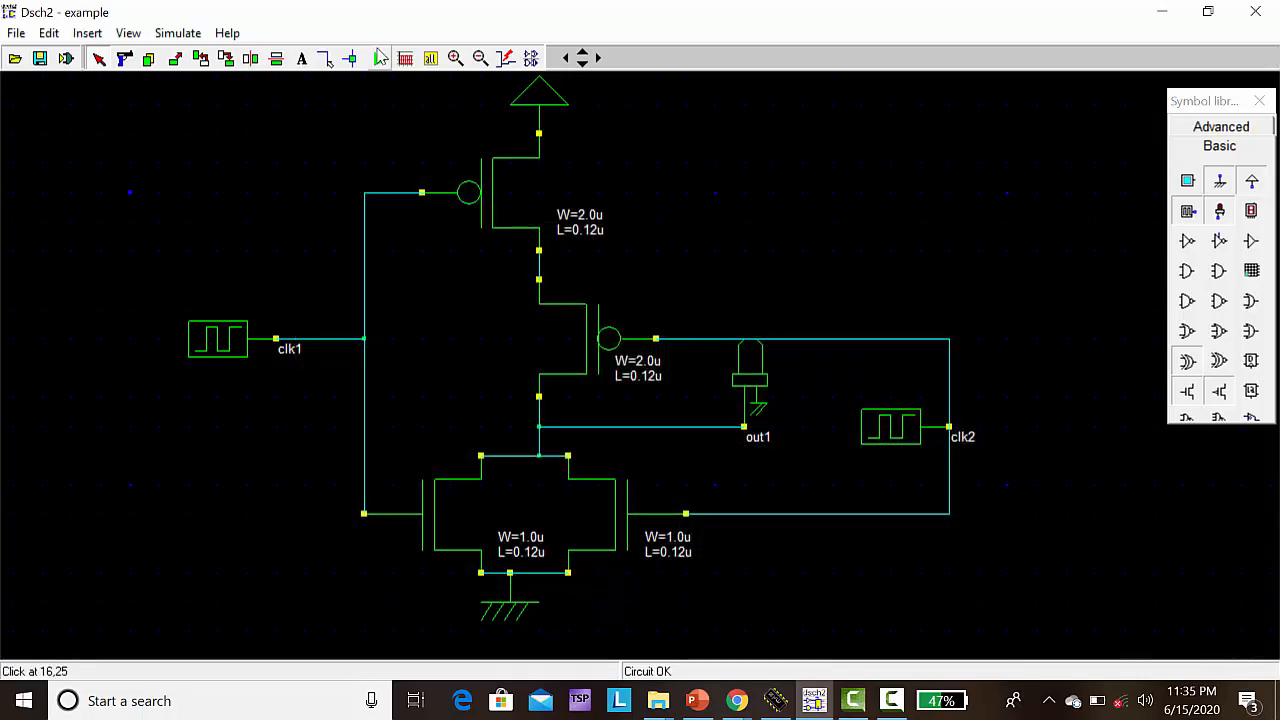
left_click(379, 57)
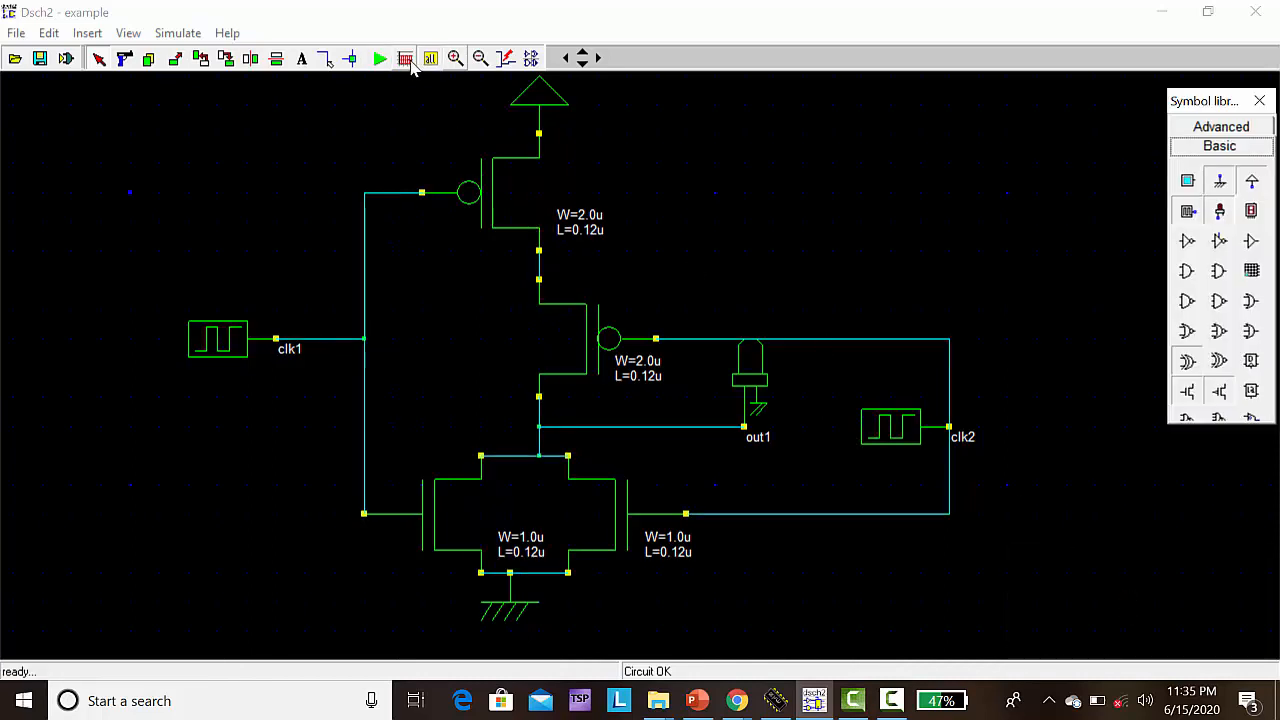
left_click(380, 58)
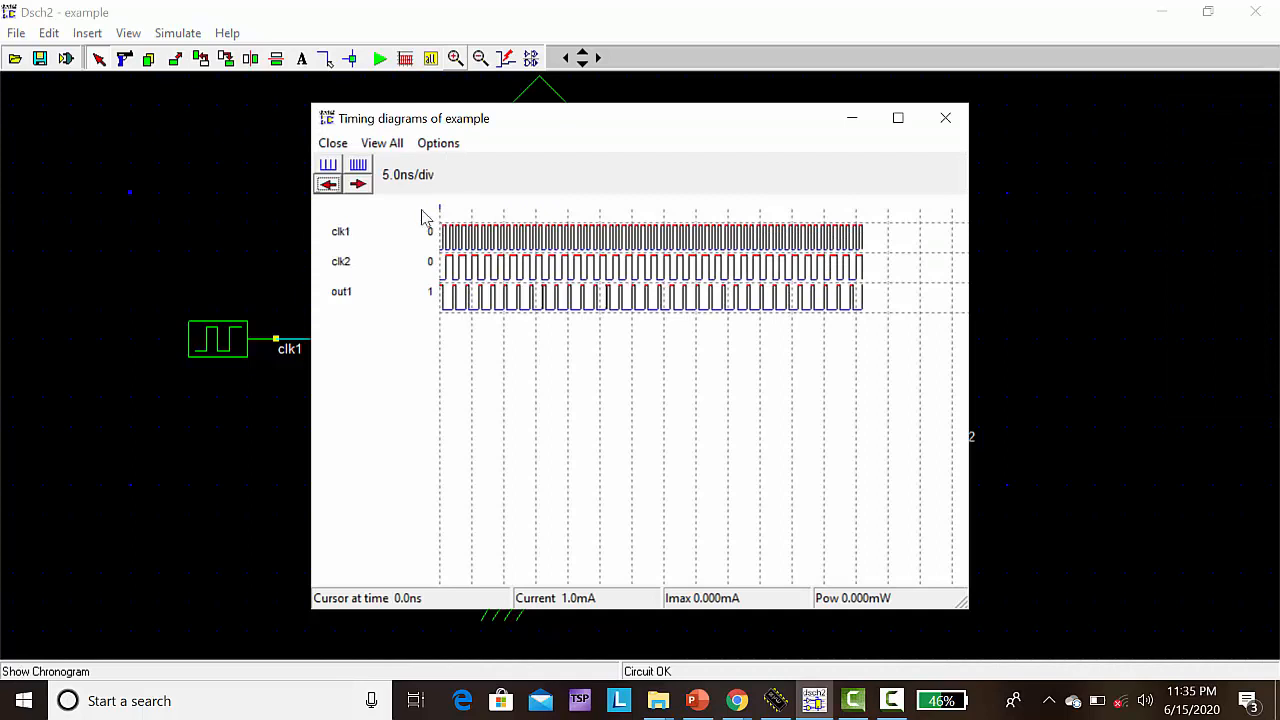
left_click(328, 183)
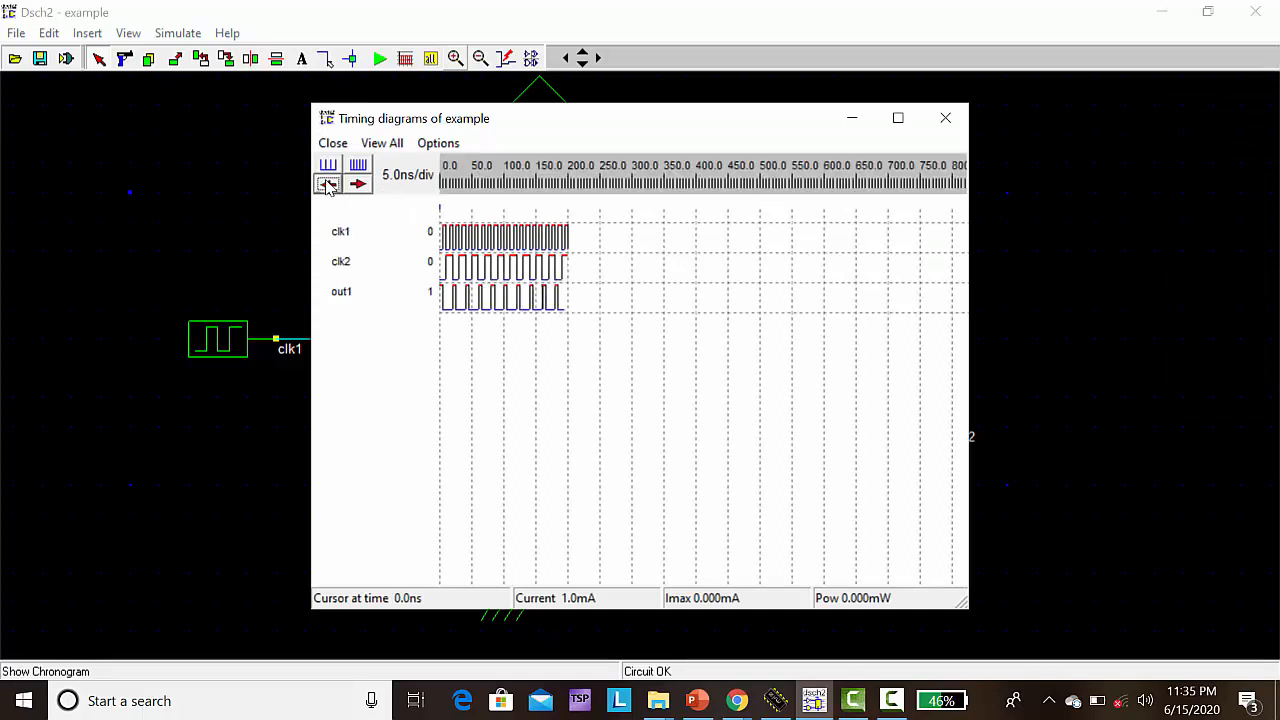
left_click(327, 183)
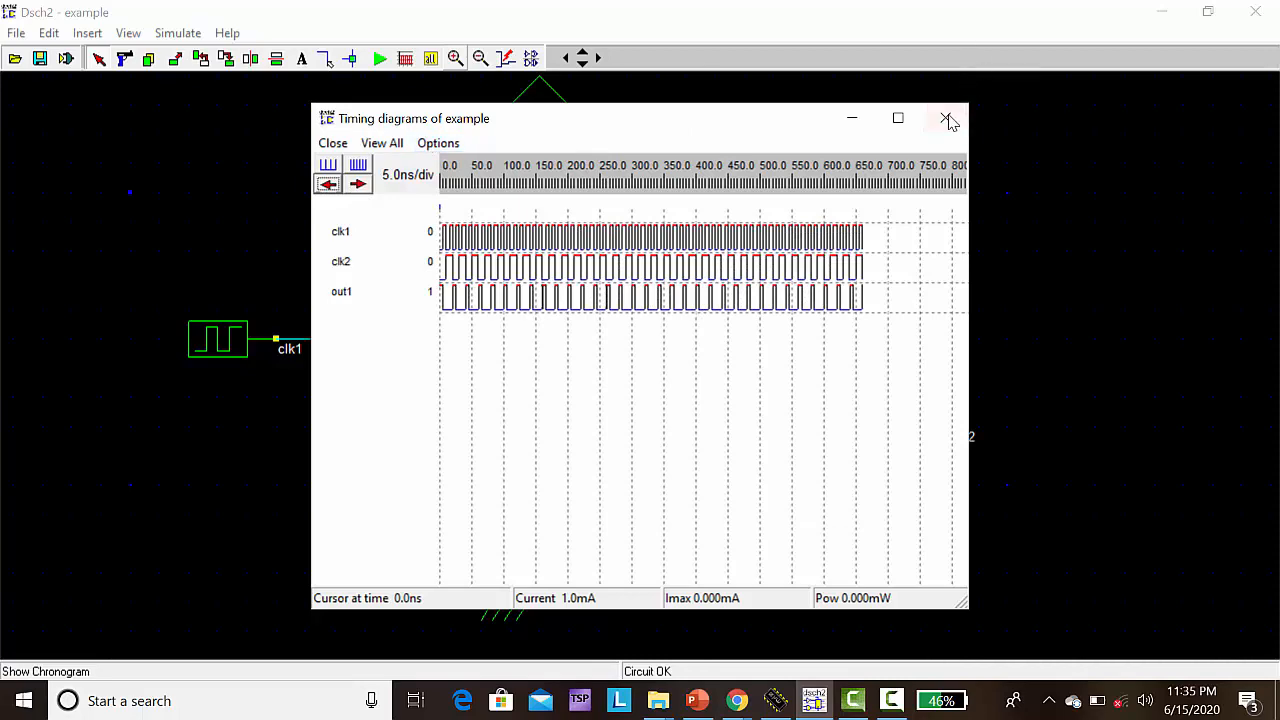
left_click(16, 33)
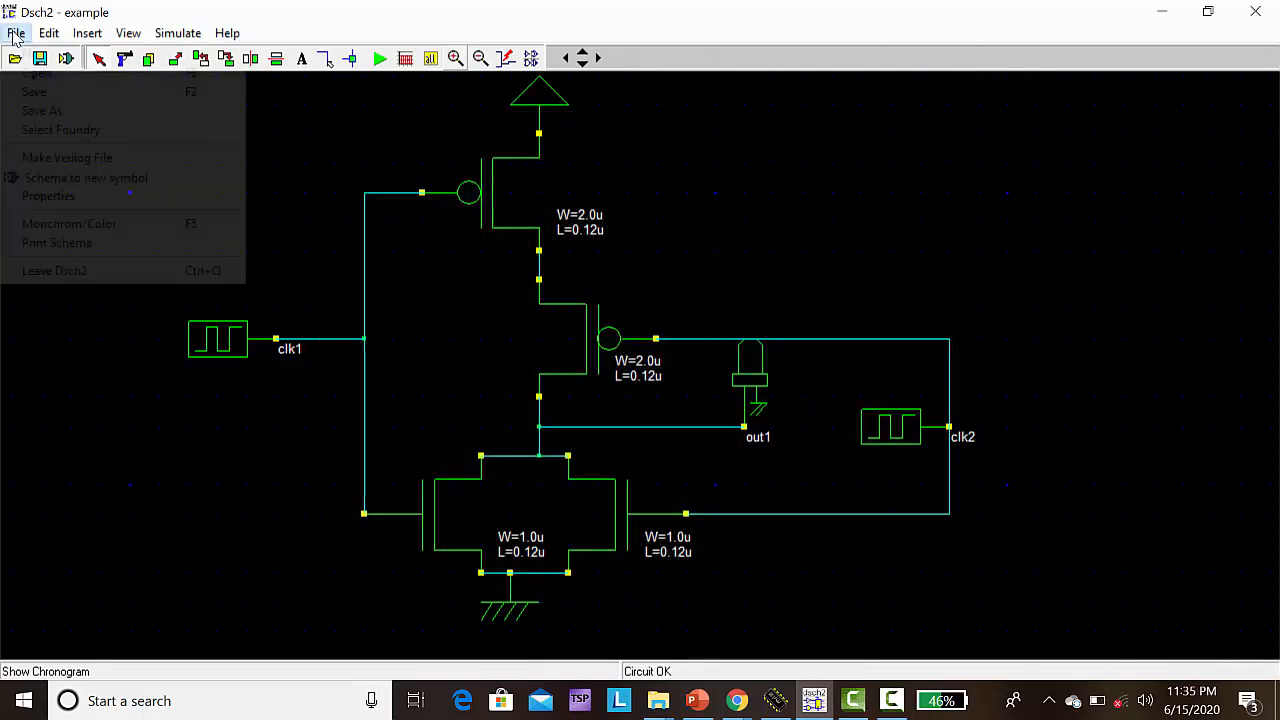
Save the schematic as norgate.sch and generate the norgate Verilog file
left_click(52, 120)
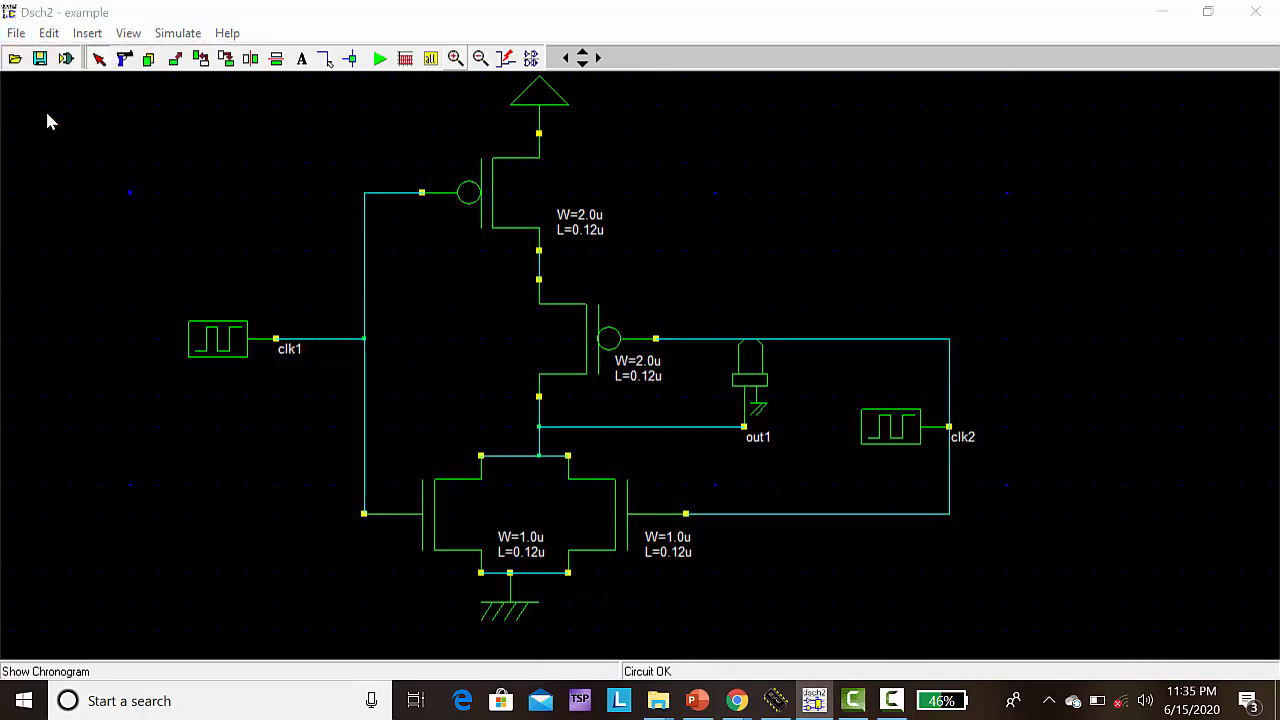
left_click(40, 57)
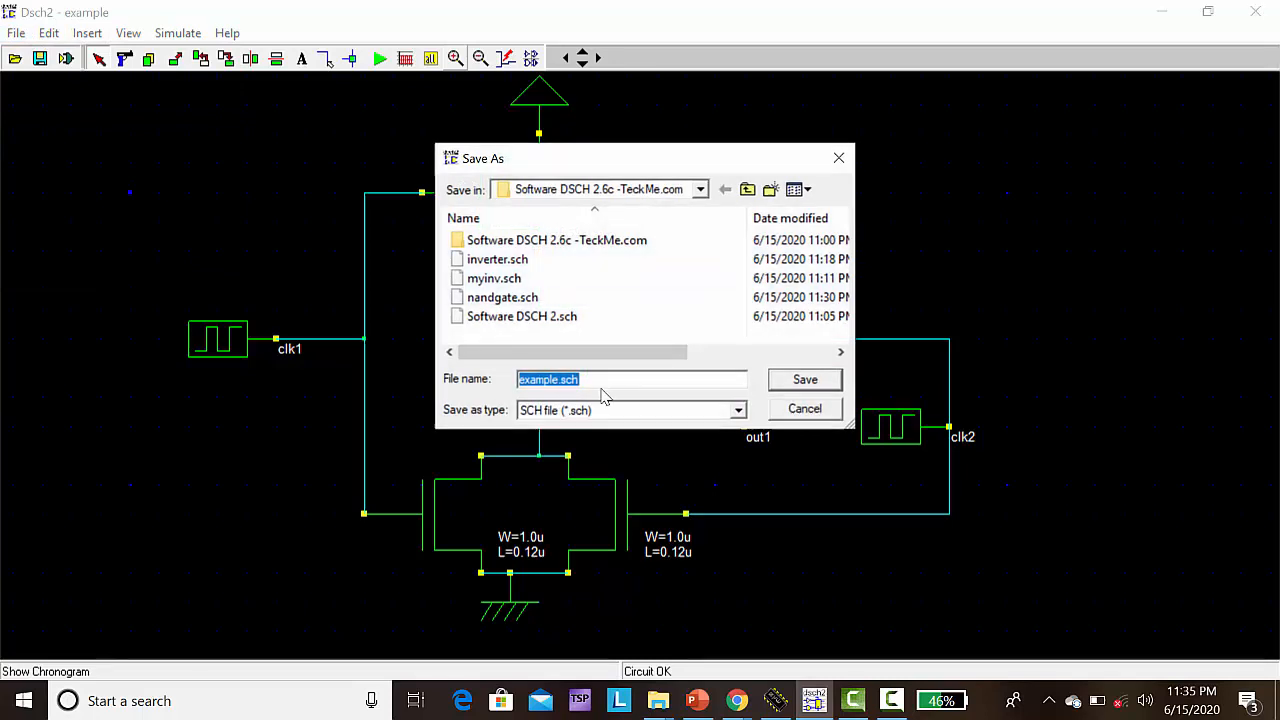
type("norgate")
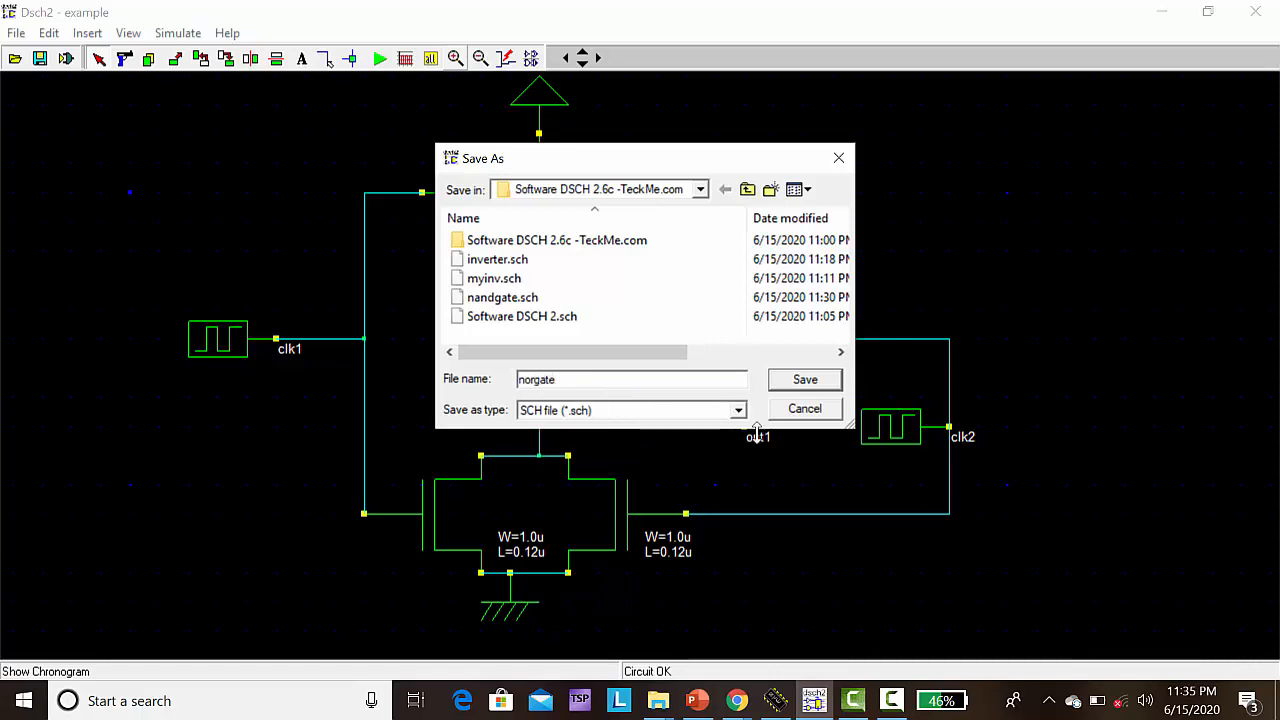
left_click(804, 379)
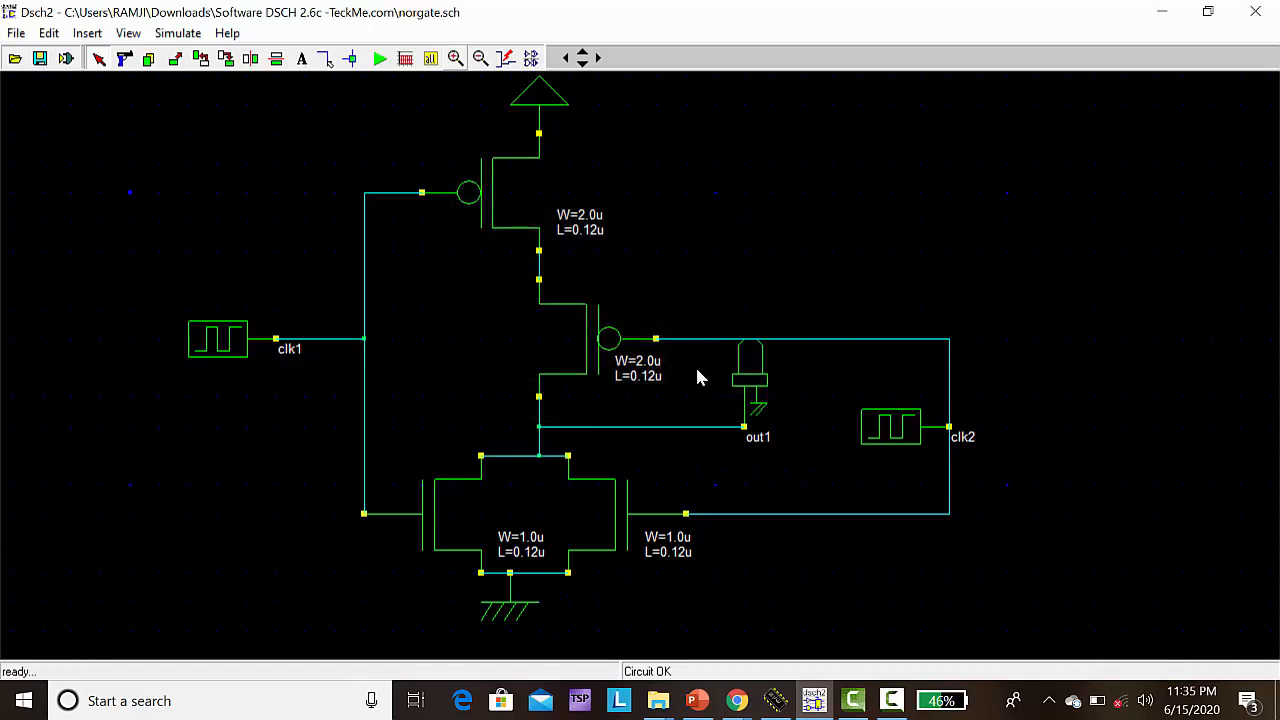
left_click(15, 33)
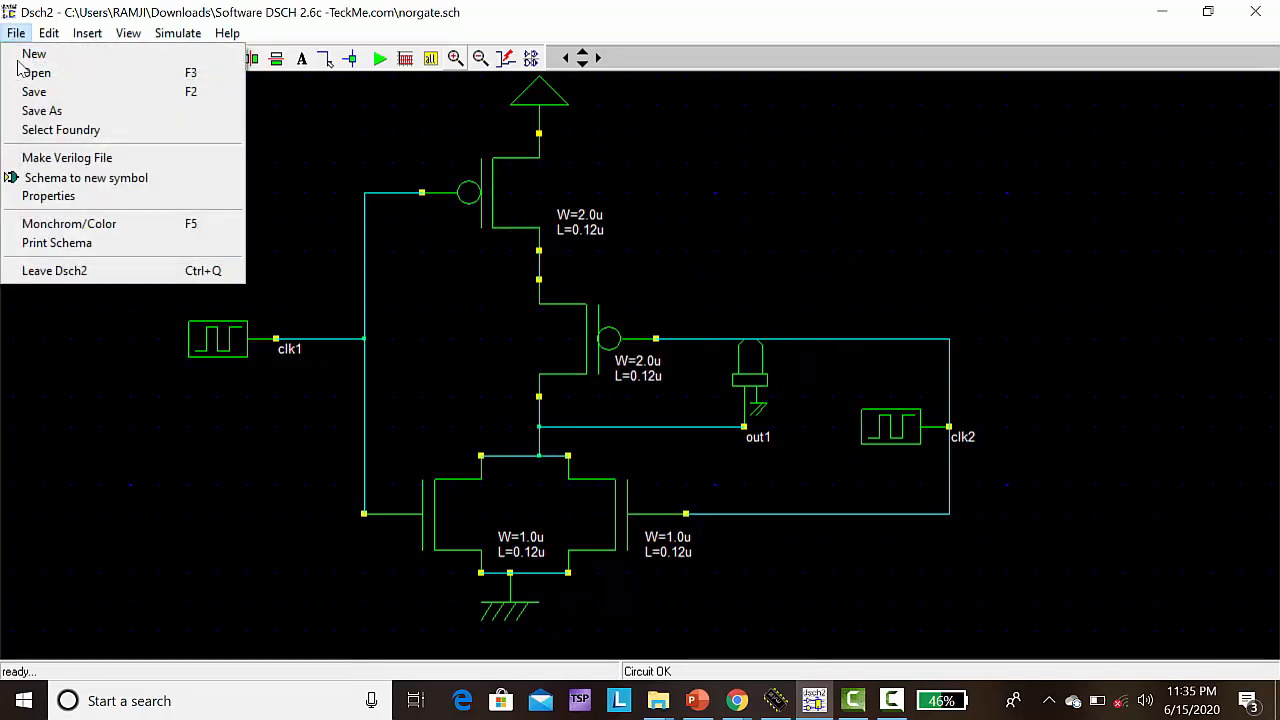
mouse_move(67, 158)
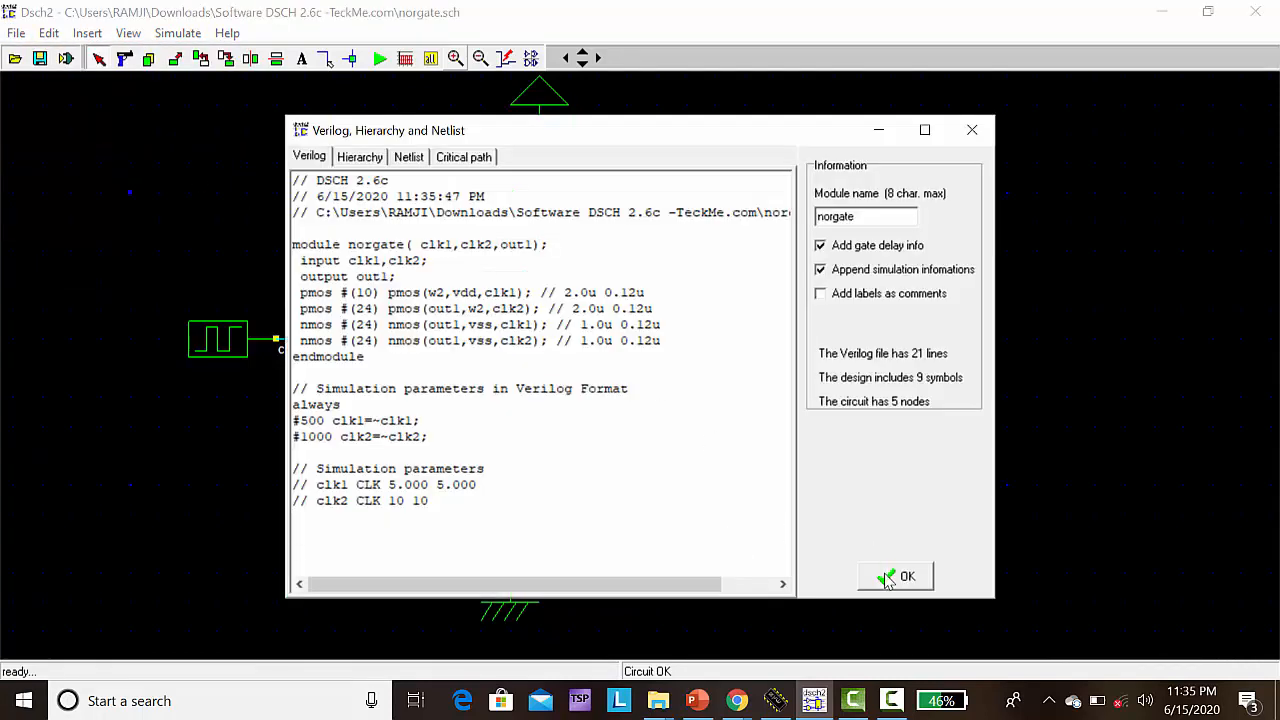
left_click(895, 577)
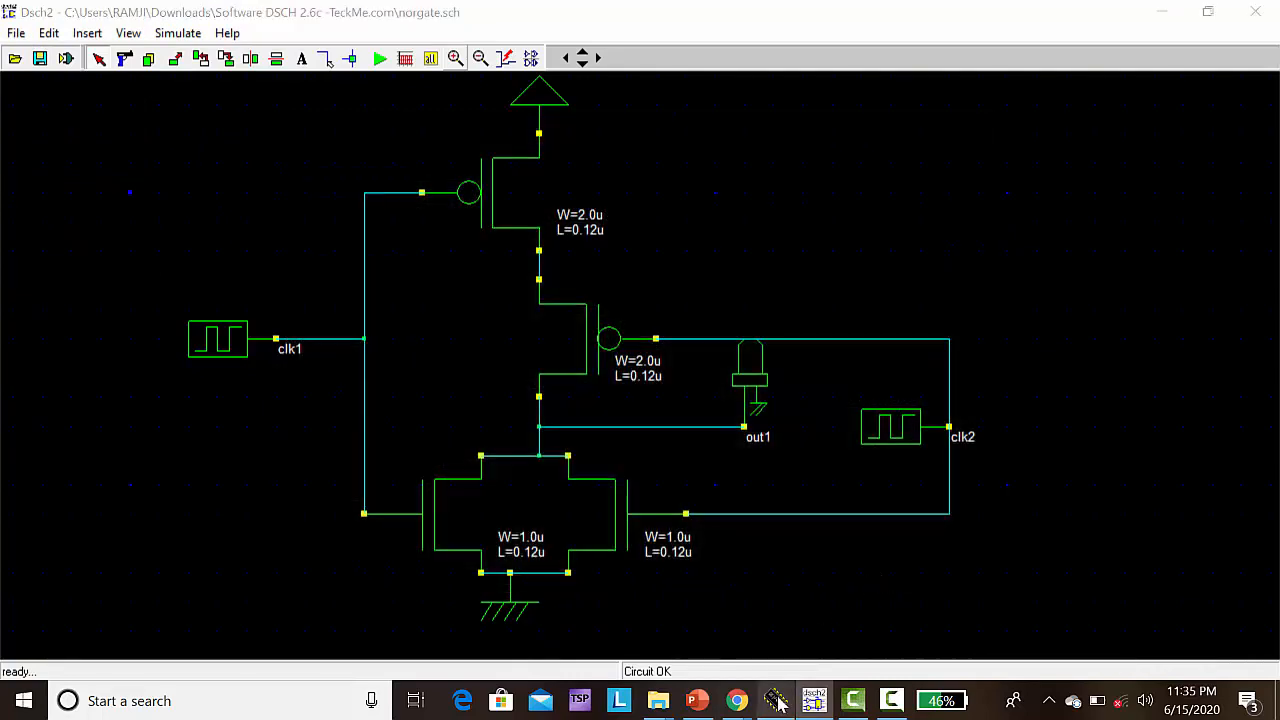
Load norgate.txt into Microwind 2's Verilog compiler and scroll through the module
left_click(812, 700)
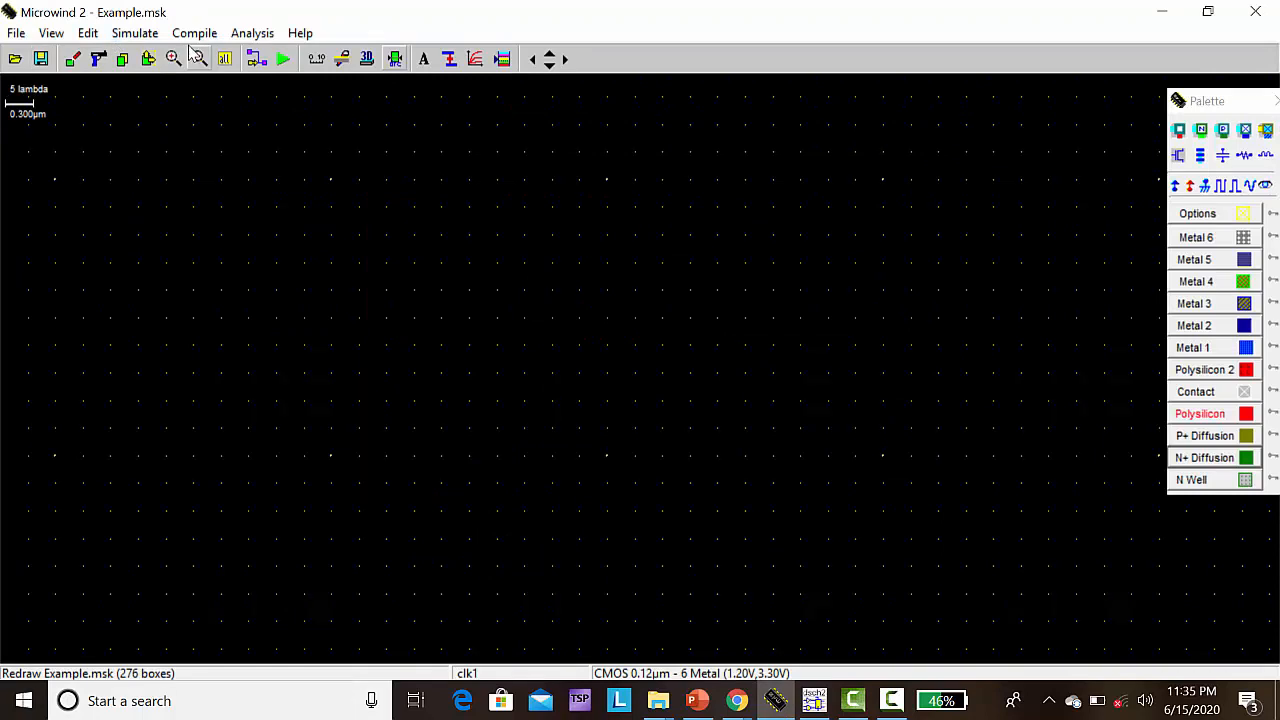
left_click(194, 33)
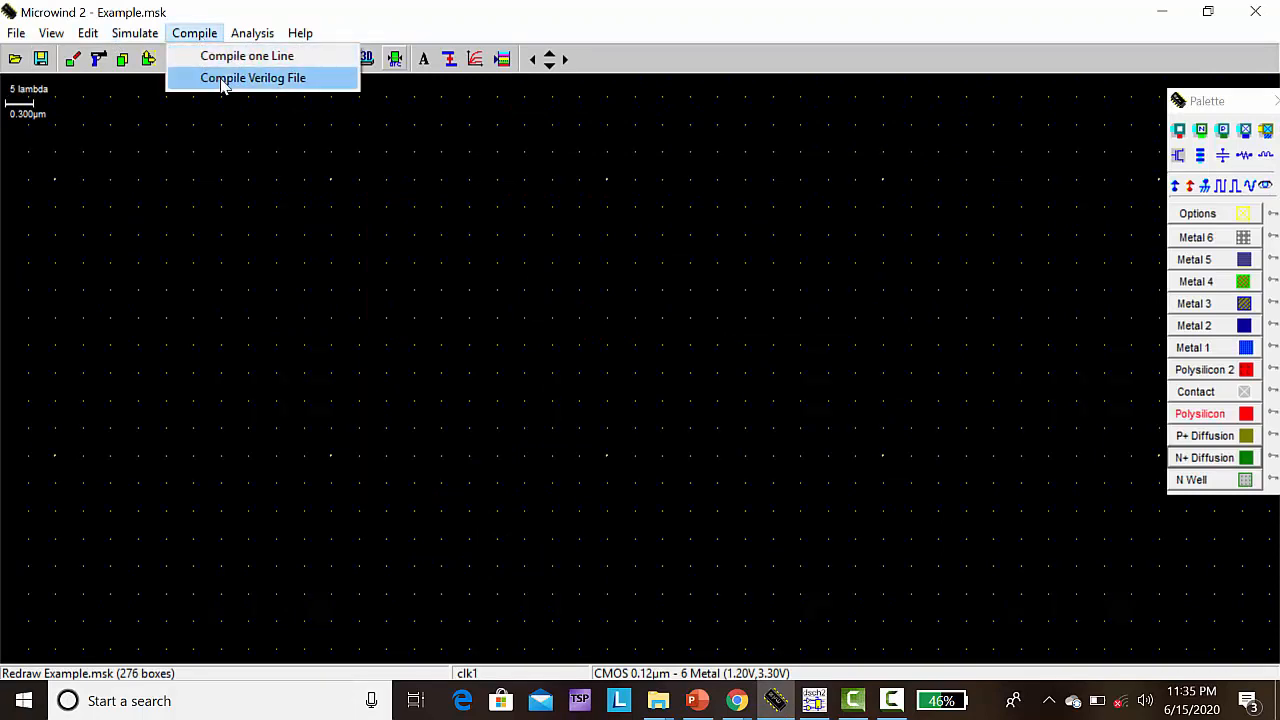
left_click(253, 78)
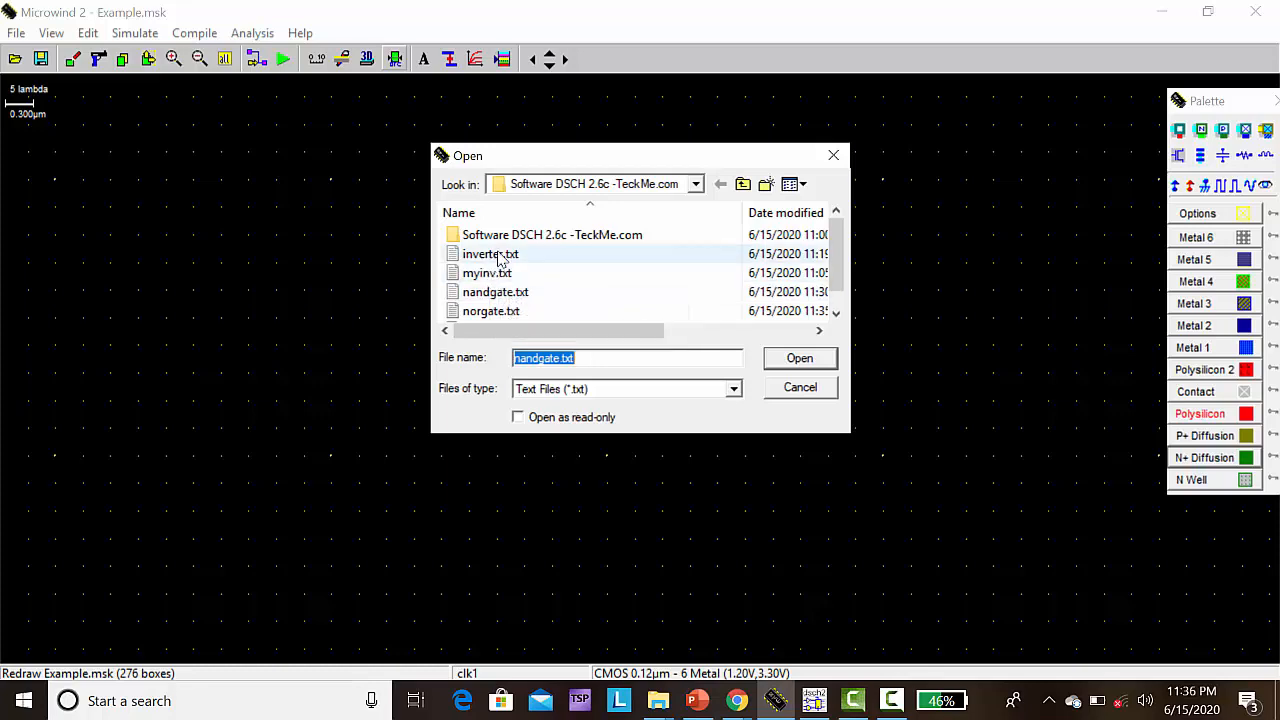
left_click(491, 311)
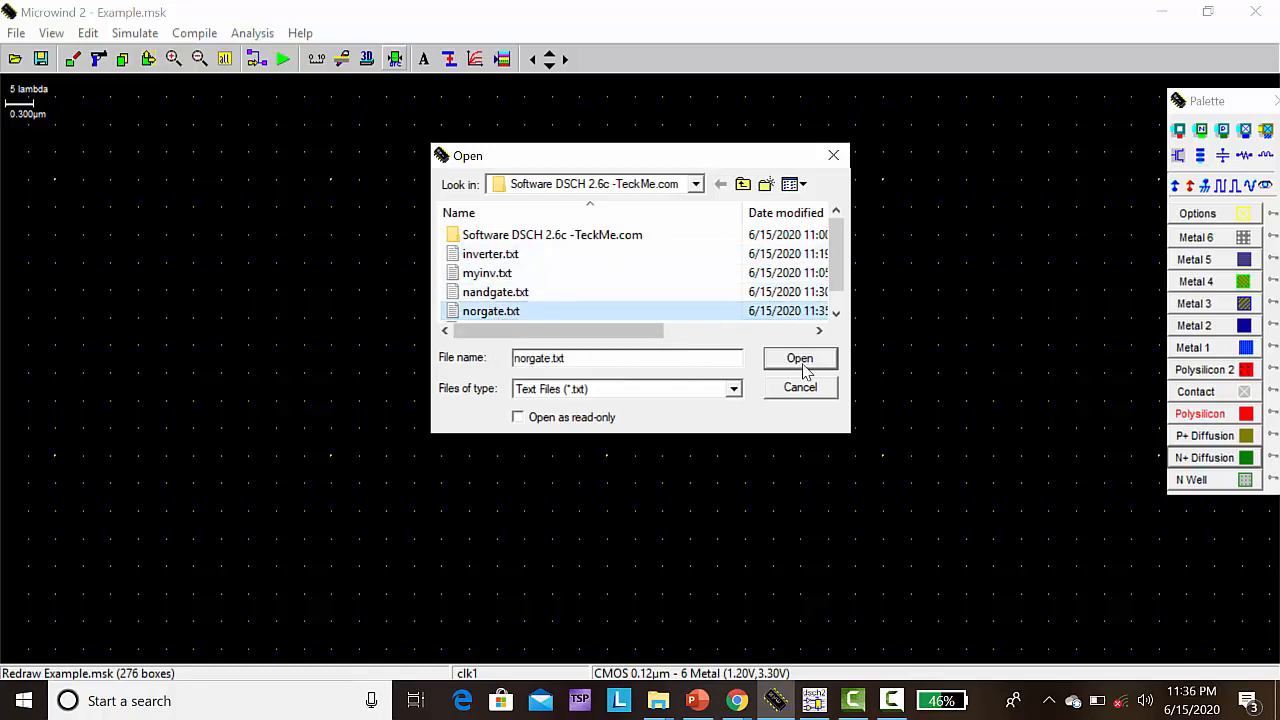
left_click(800, 358)
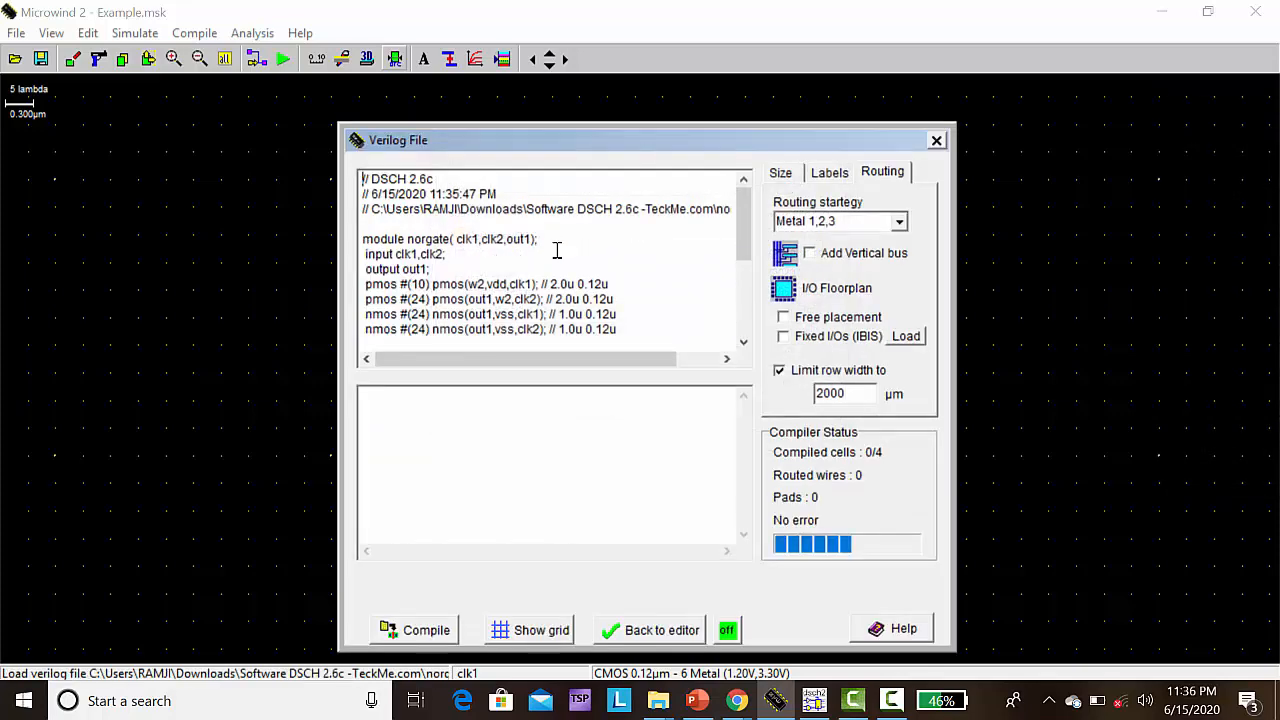
scroll("down", 3)
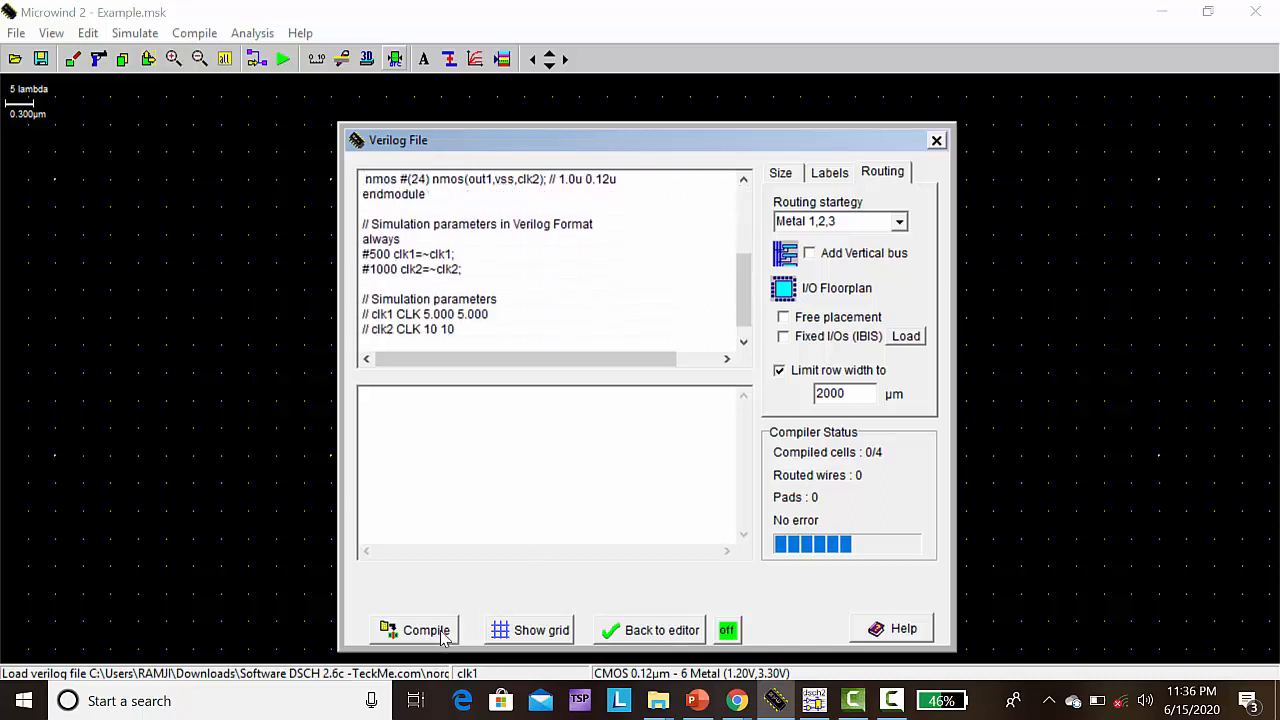
left_click(426, 630)
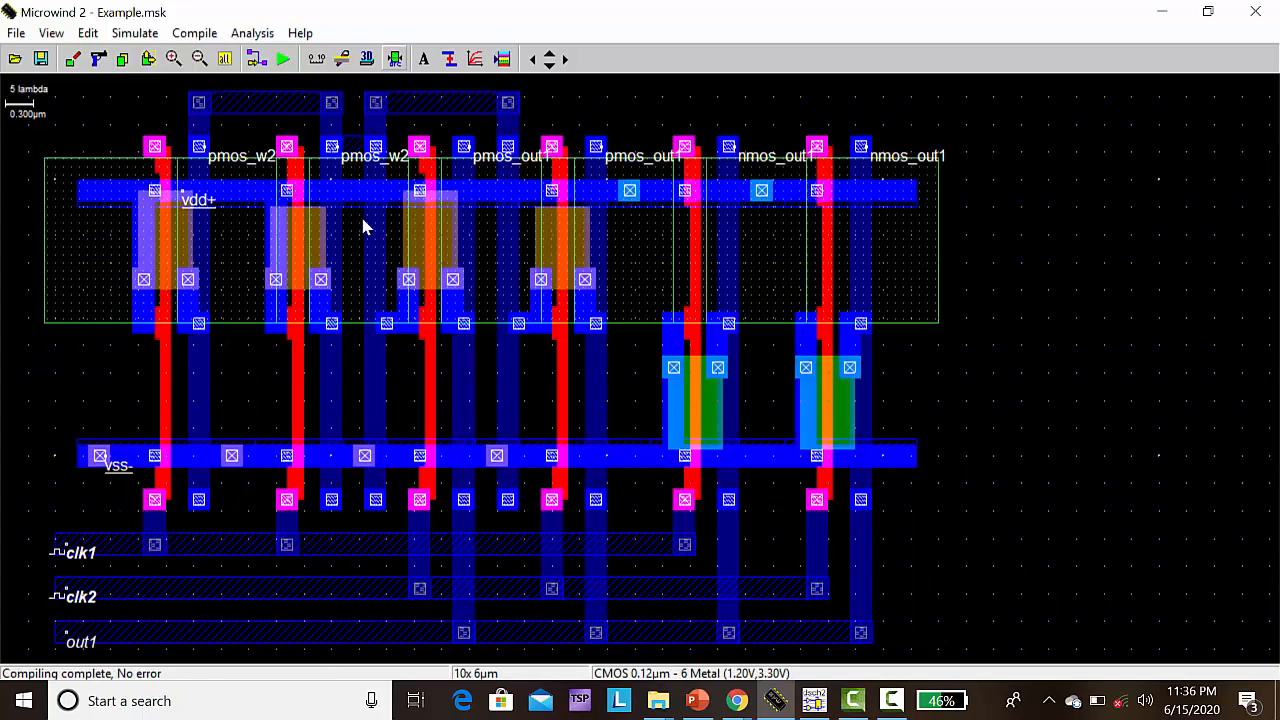
mouse_move(540, 530)
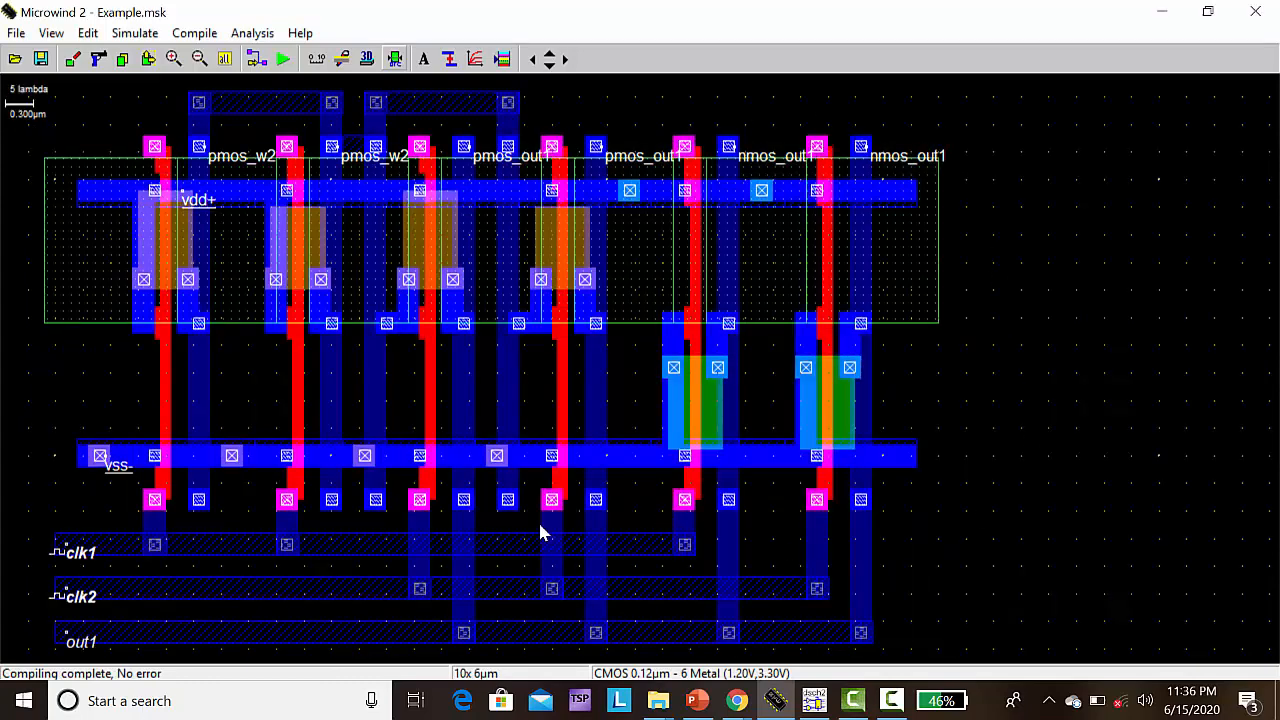
mouse_move(70, 625)
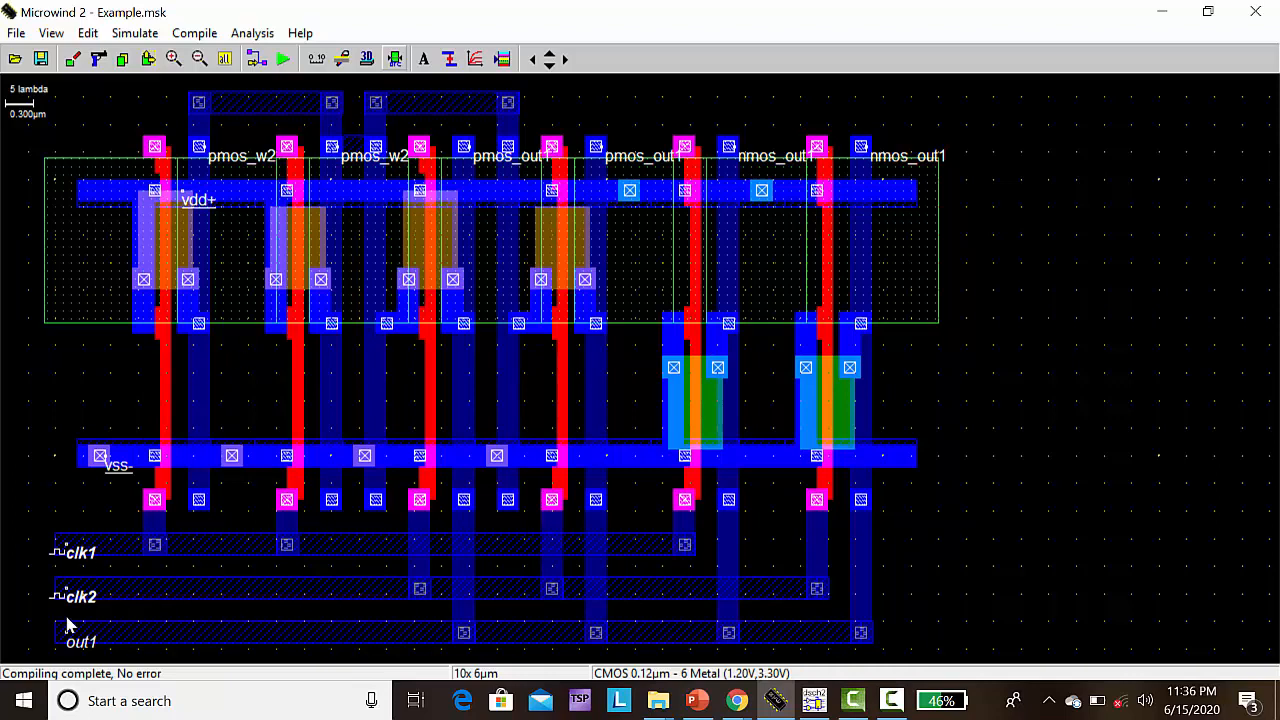
mouse_move(68, 560)
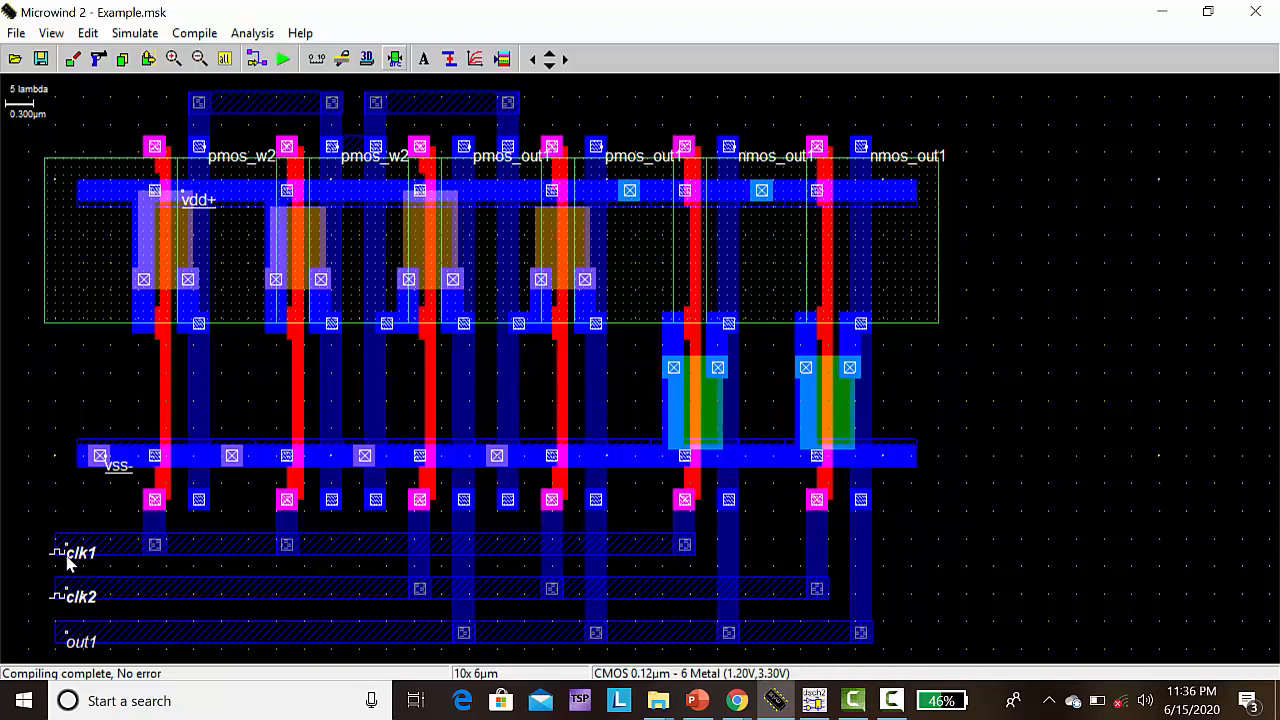
mouse_move(135, 205)
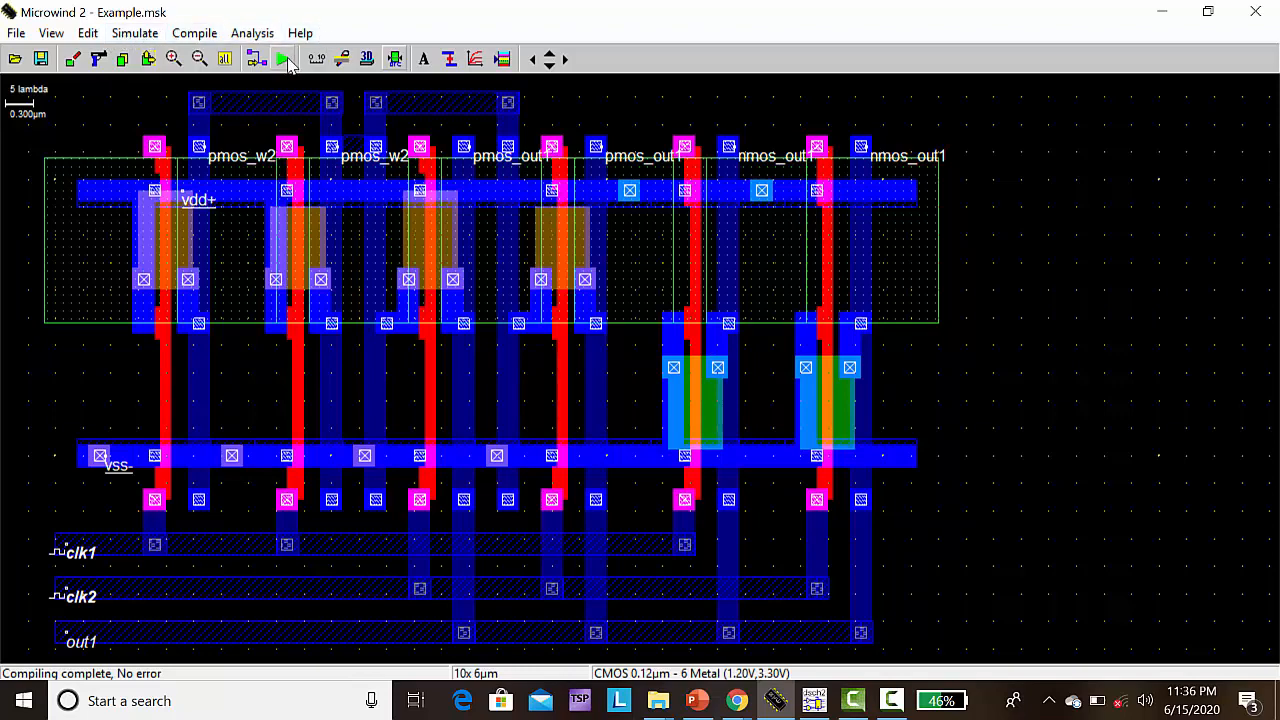
Close the simulation stalled at 1.13 ns and bring up the Simulate menu
left_click(284, 58)
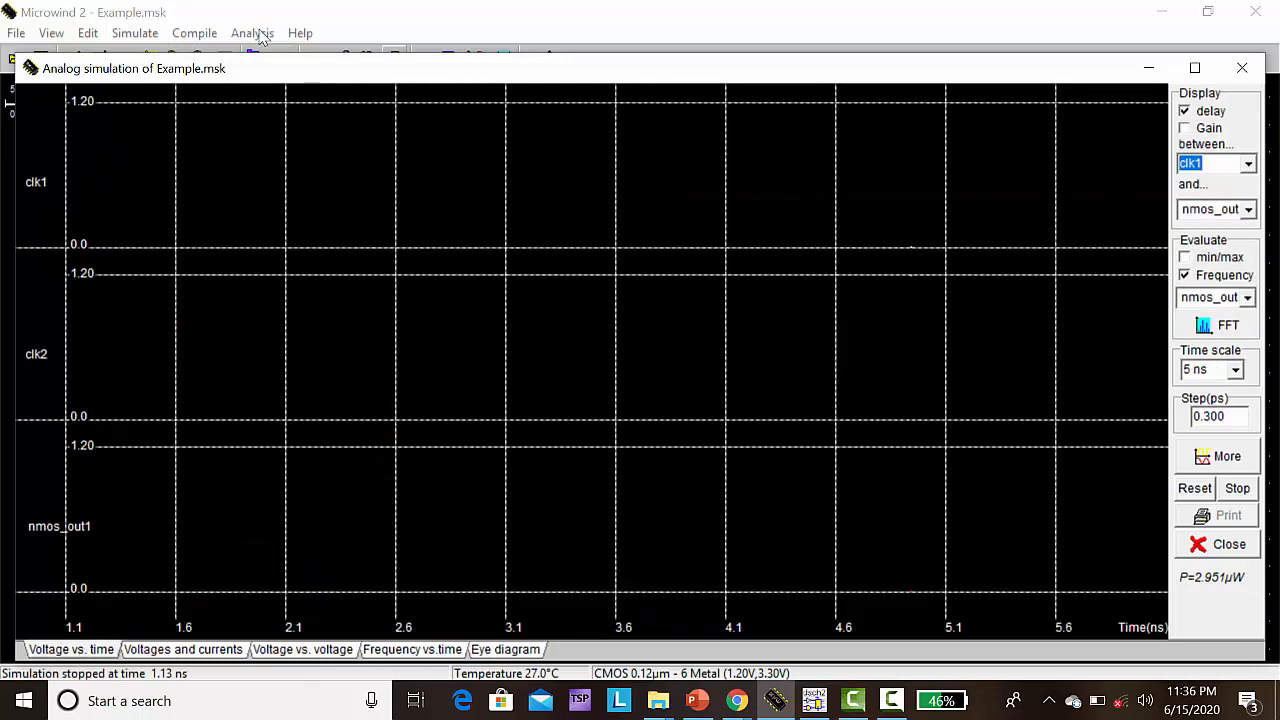
mouse_move(1171, 611)
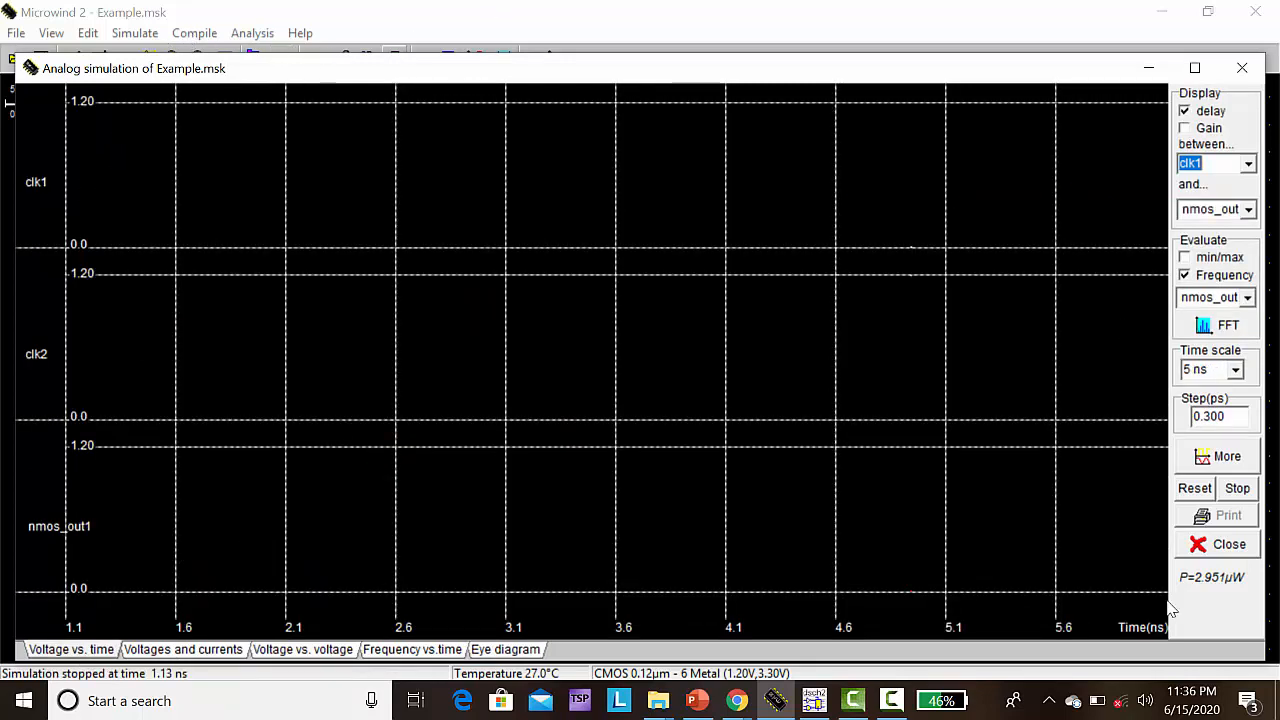
left_click(1229, 543)
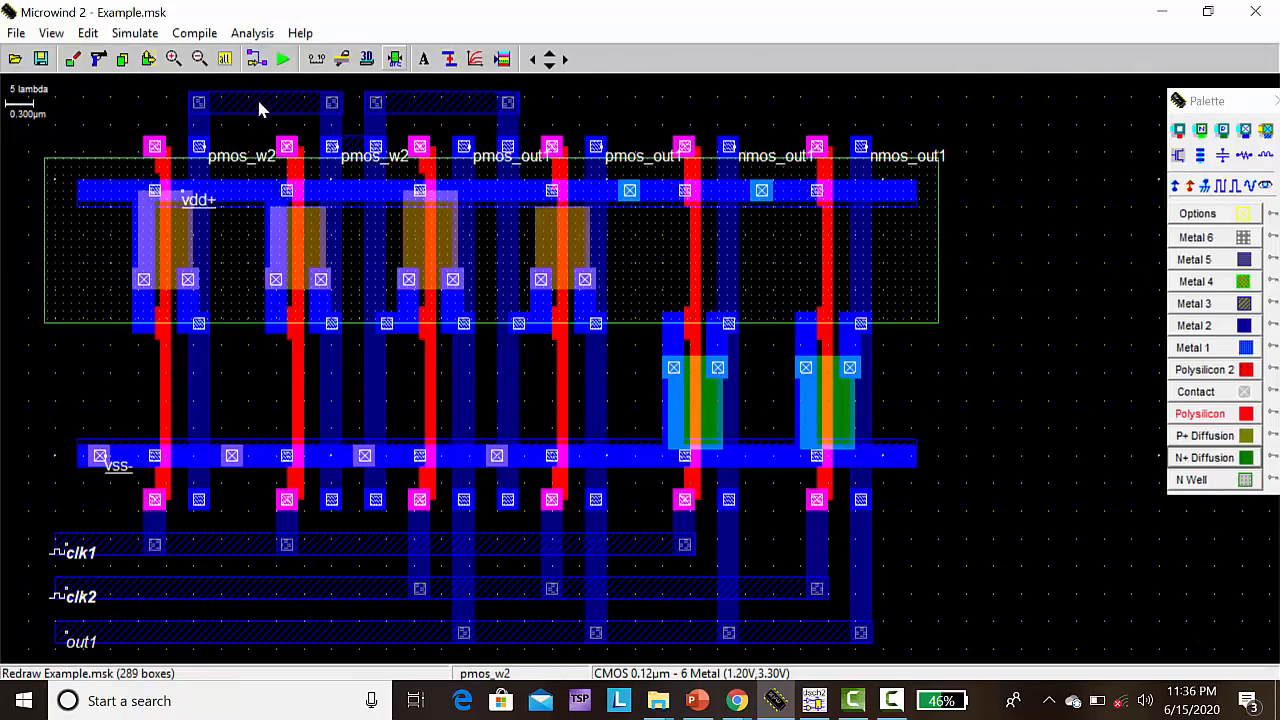
left_click(252, 33)
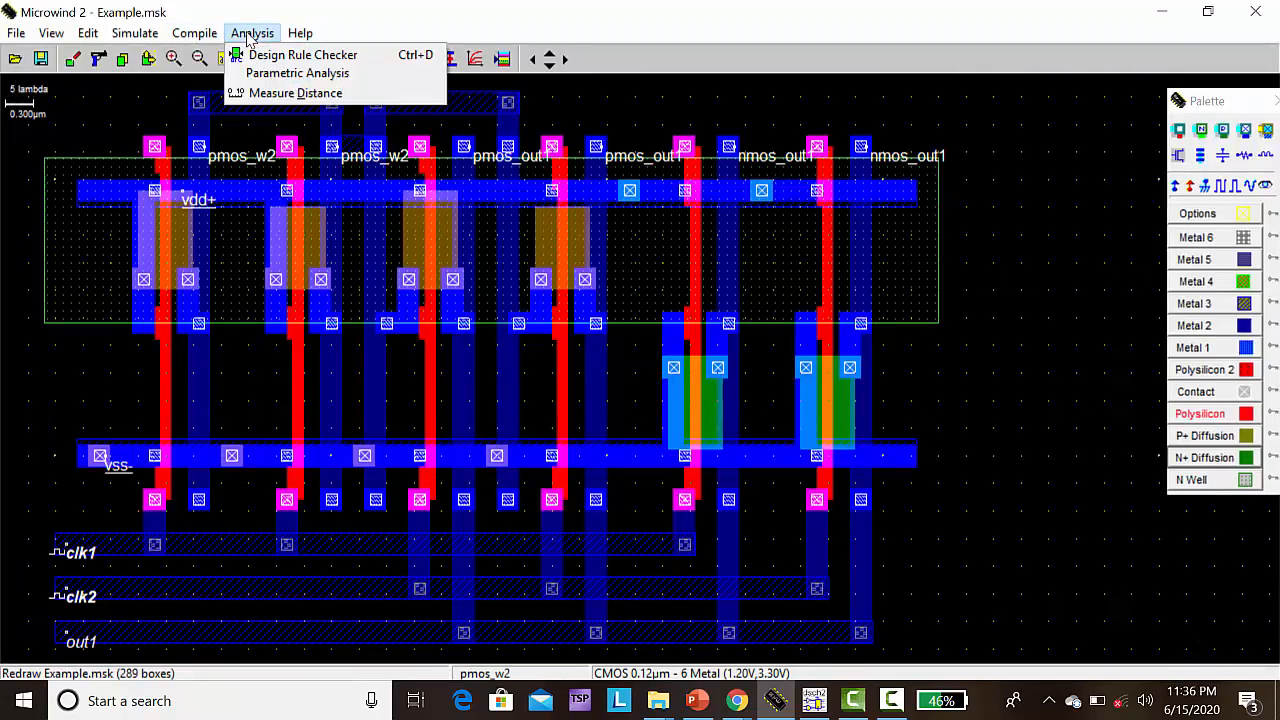
left_click(135, 33)
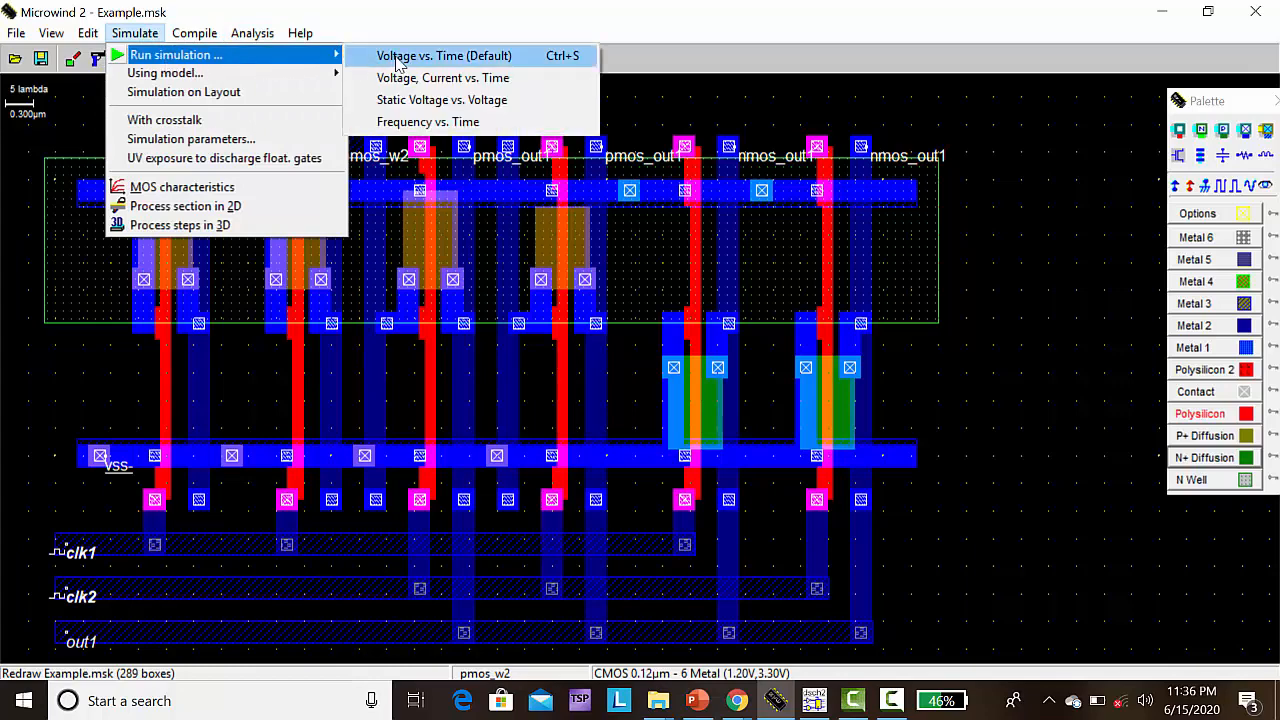
Choose Voltage vs. Time (Default) to plot clk1, clk2 and nmos_out1 over 5 ns
left_click(441, 55)
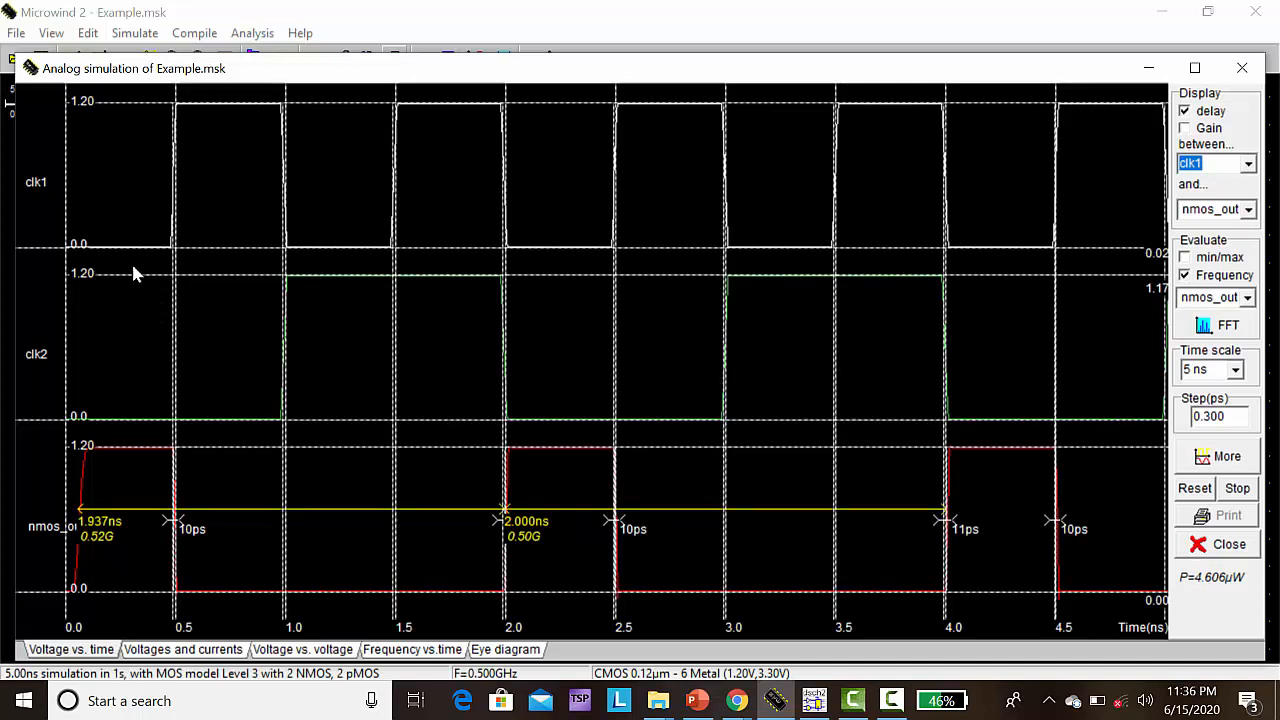
mouse_move(113, 251)
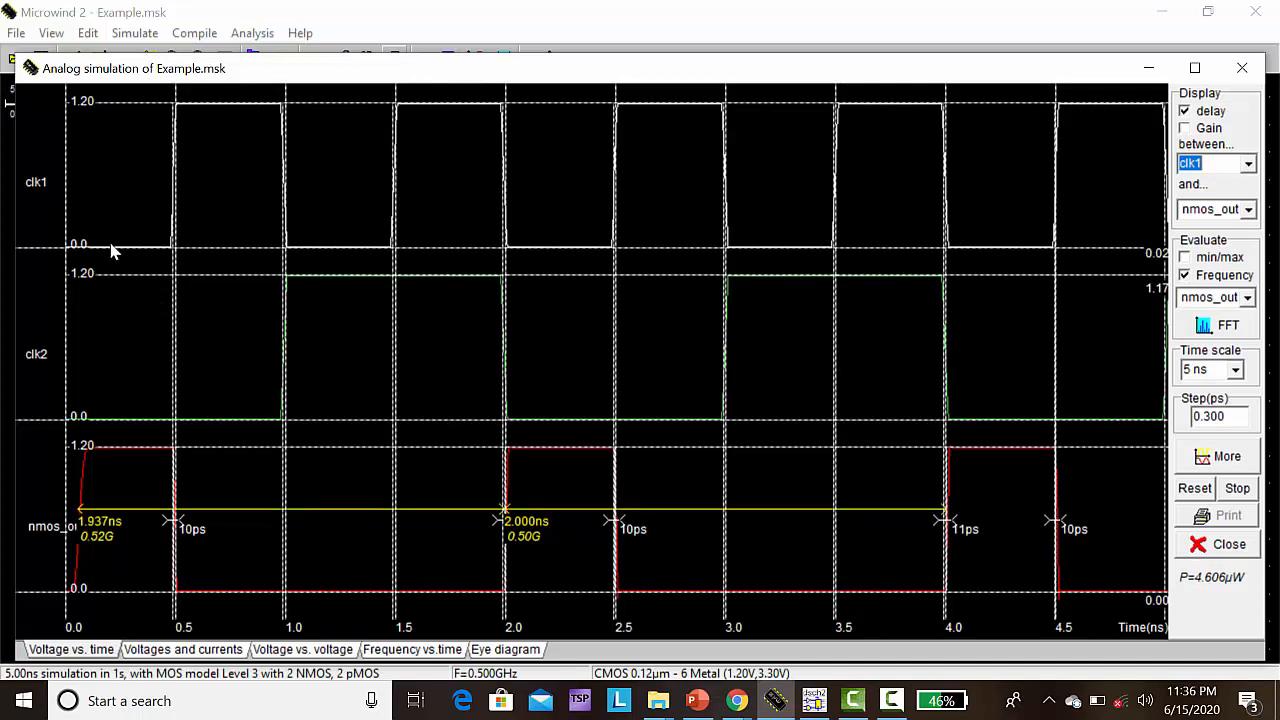
mouse_move(137, 400)
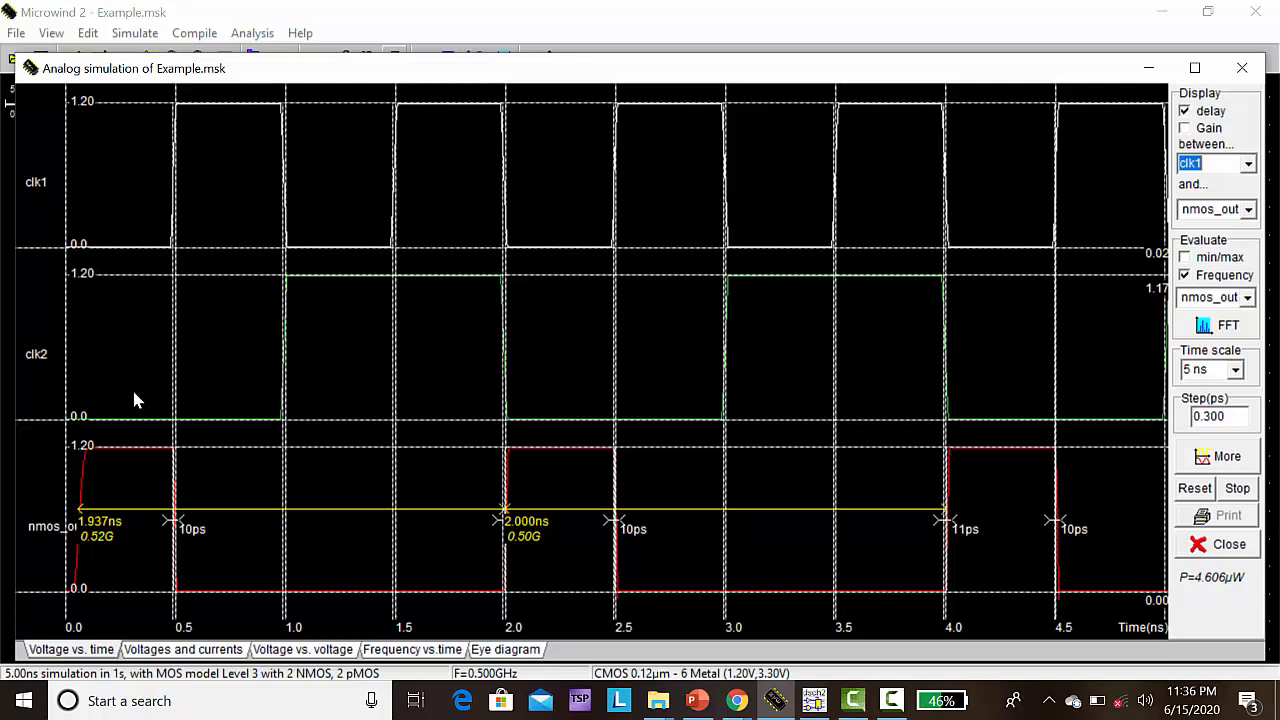
mouse_move(197, 421)
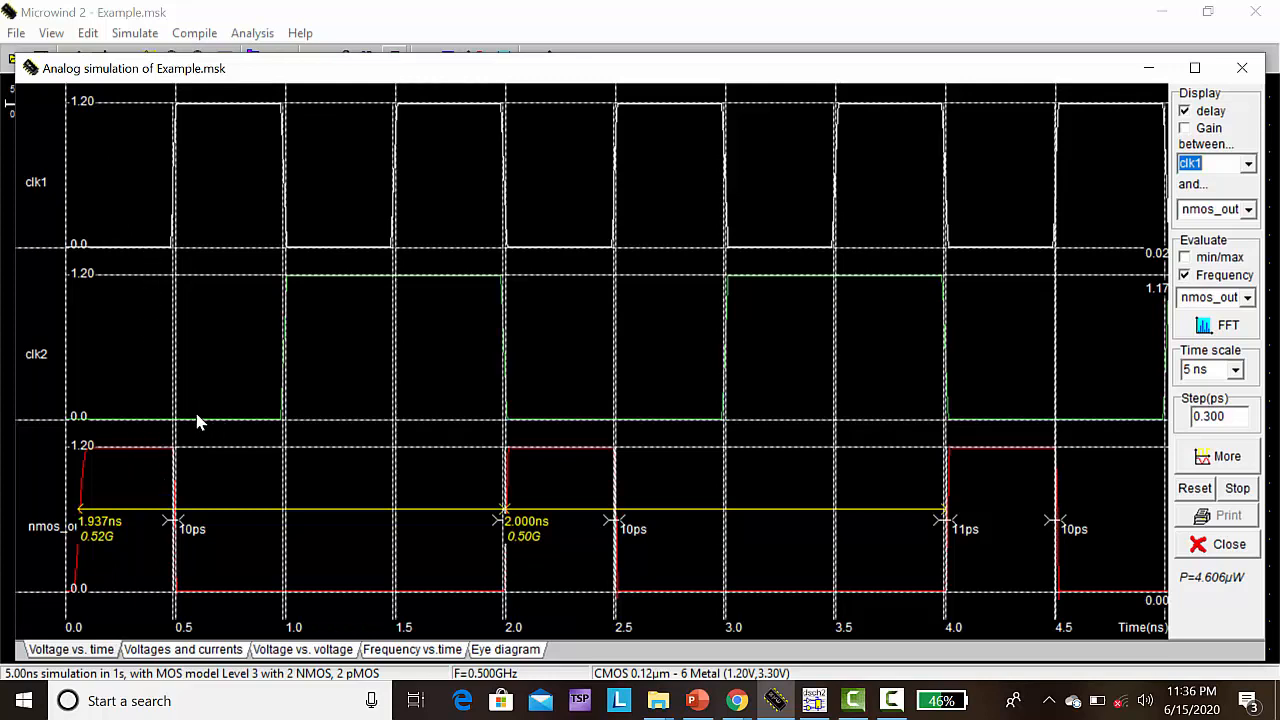
mouse_move(223, 247)
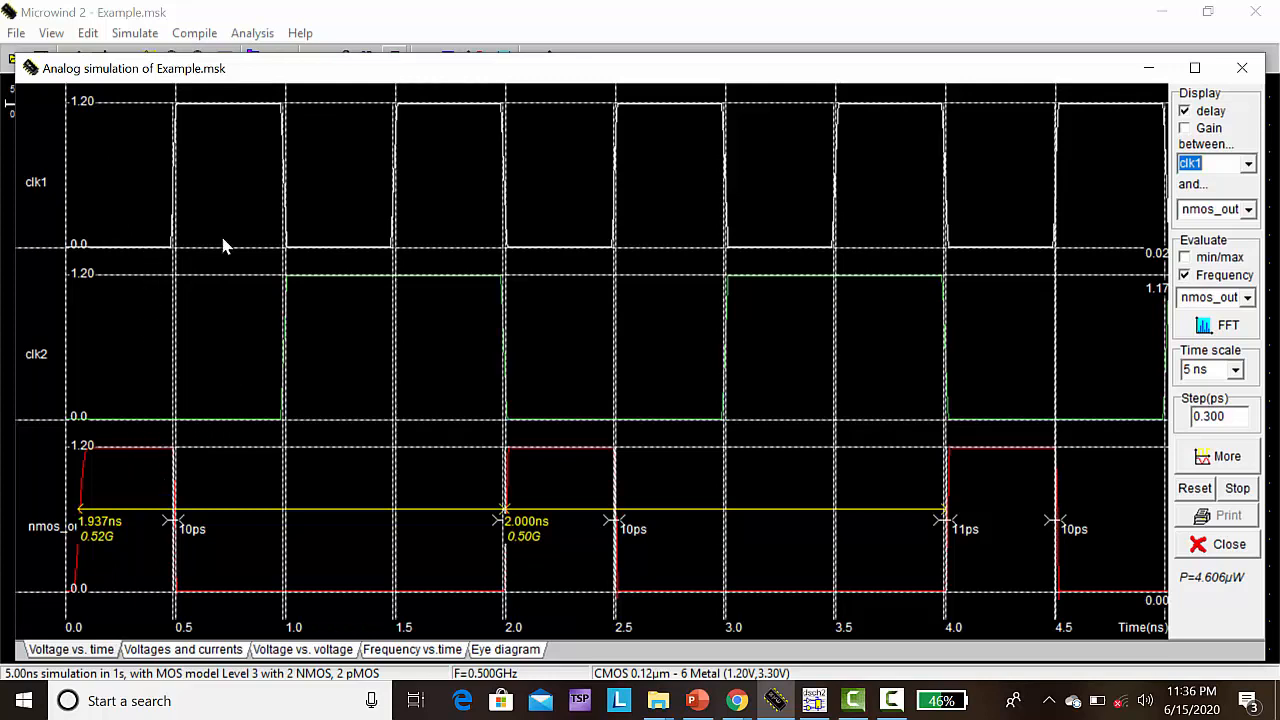
mouse_move(345, 150)
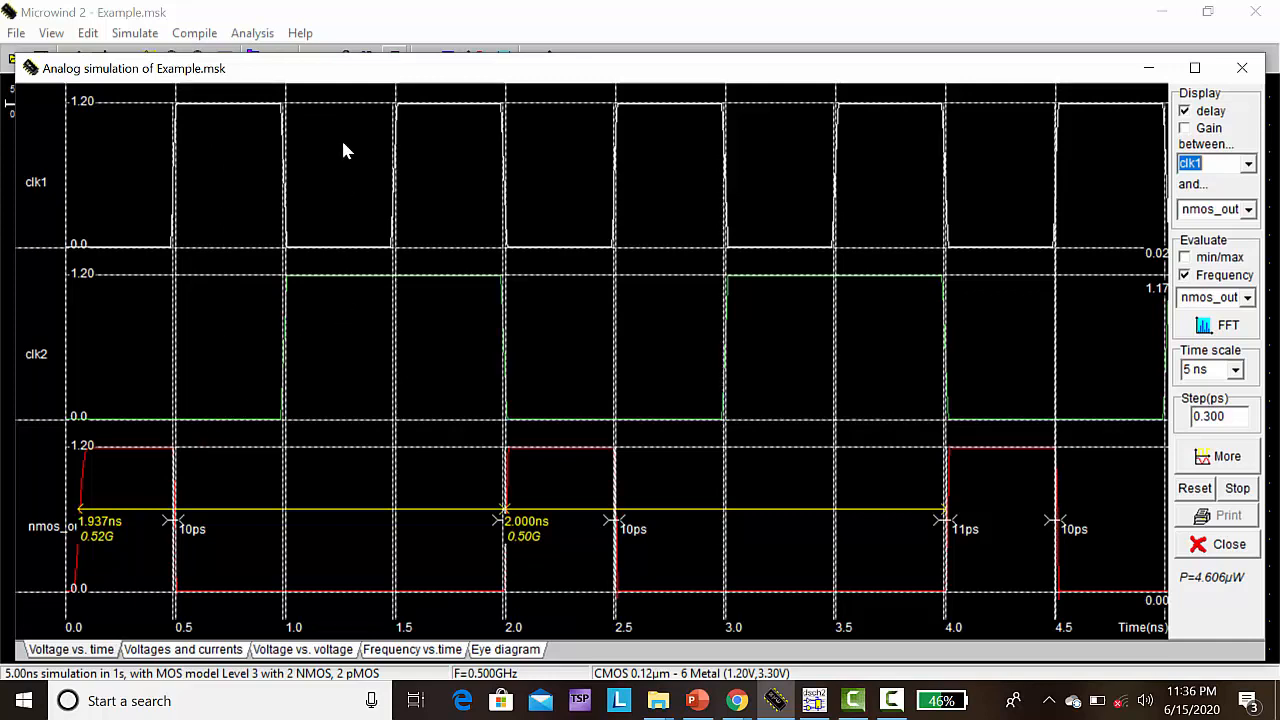
mouse_move(402, 448)
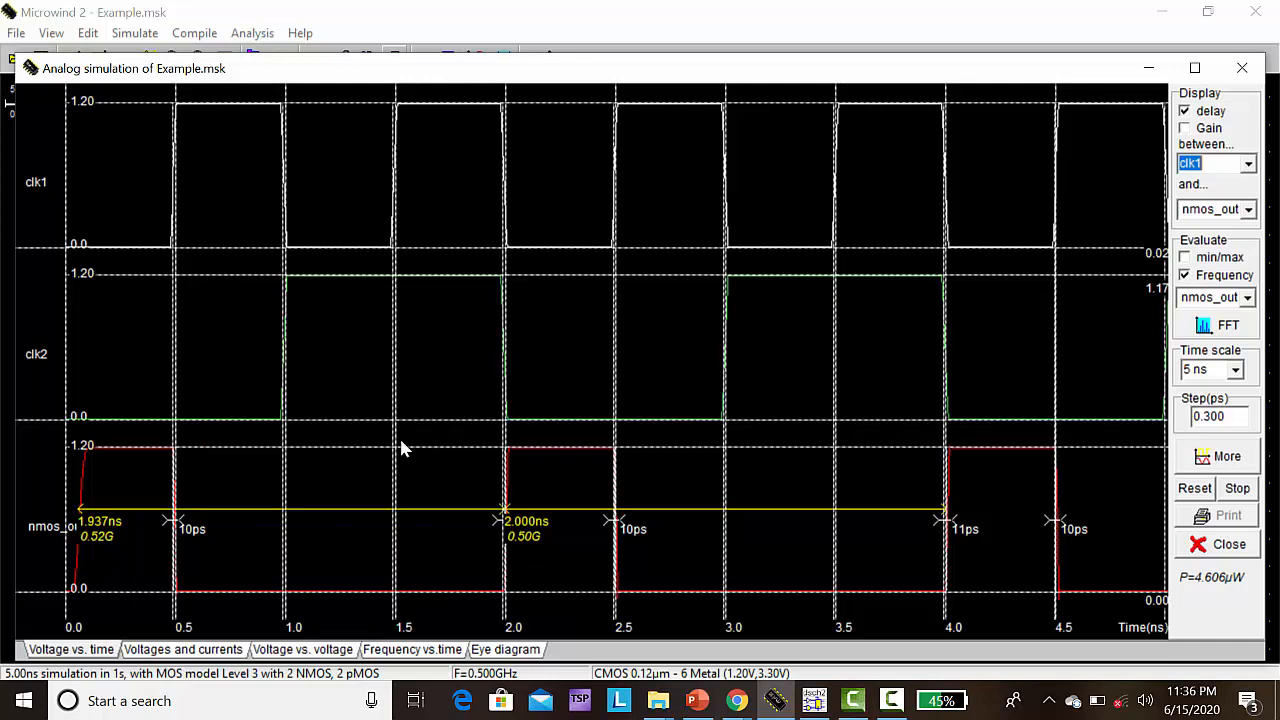
mouse_move(500, 490)
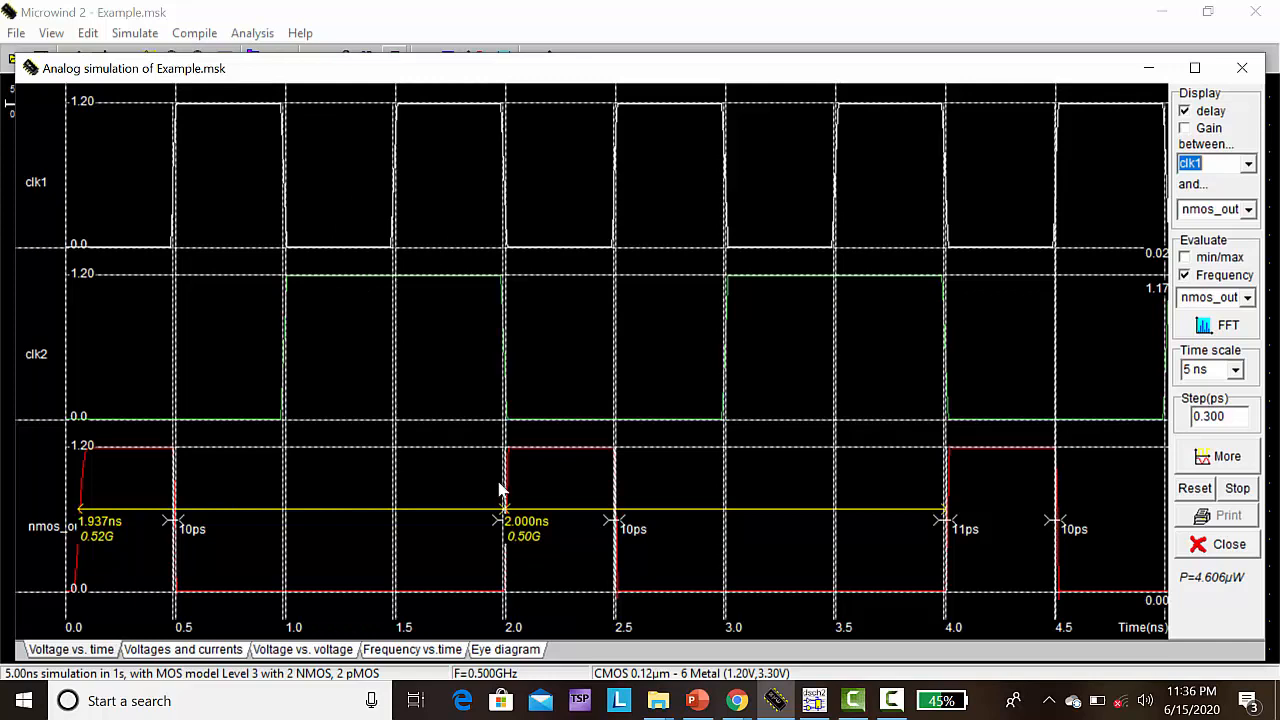
mouse_move(720, 100)
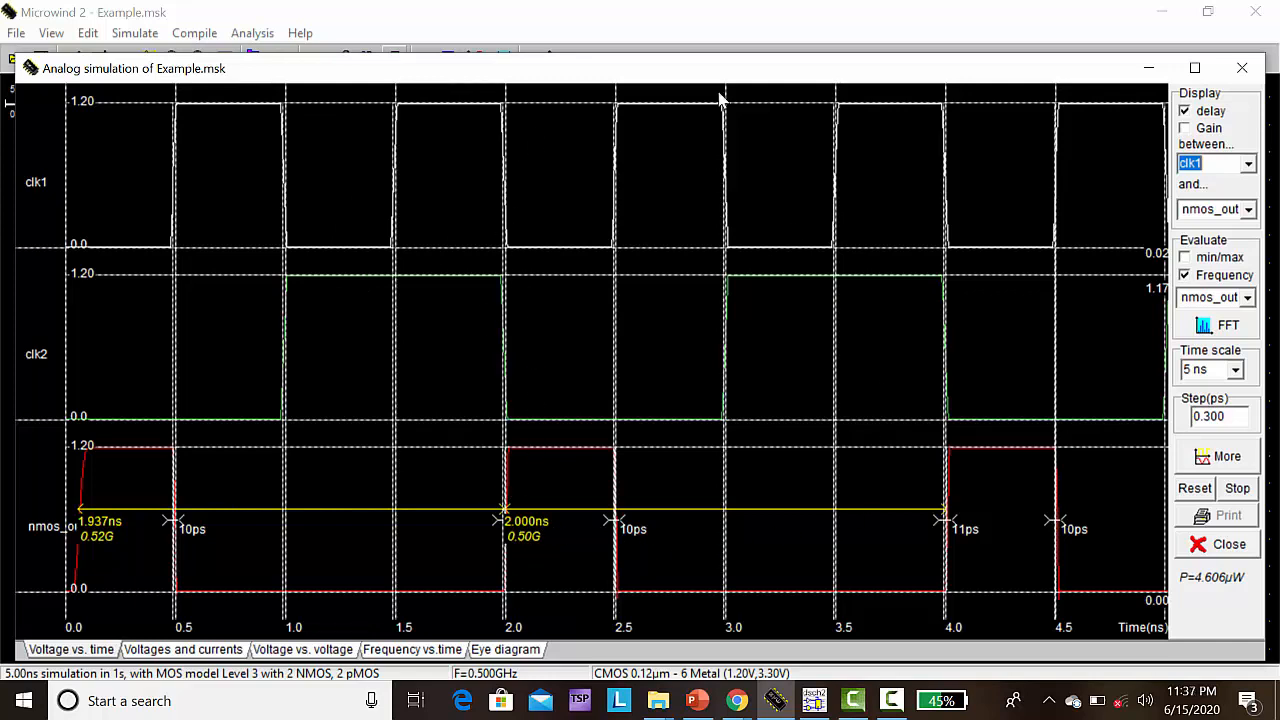
mouse_move(180, 658)
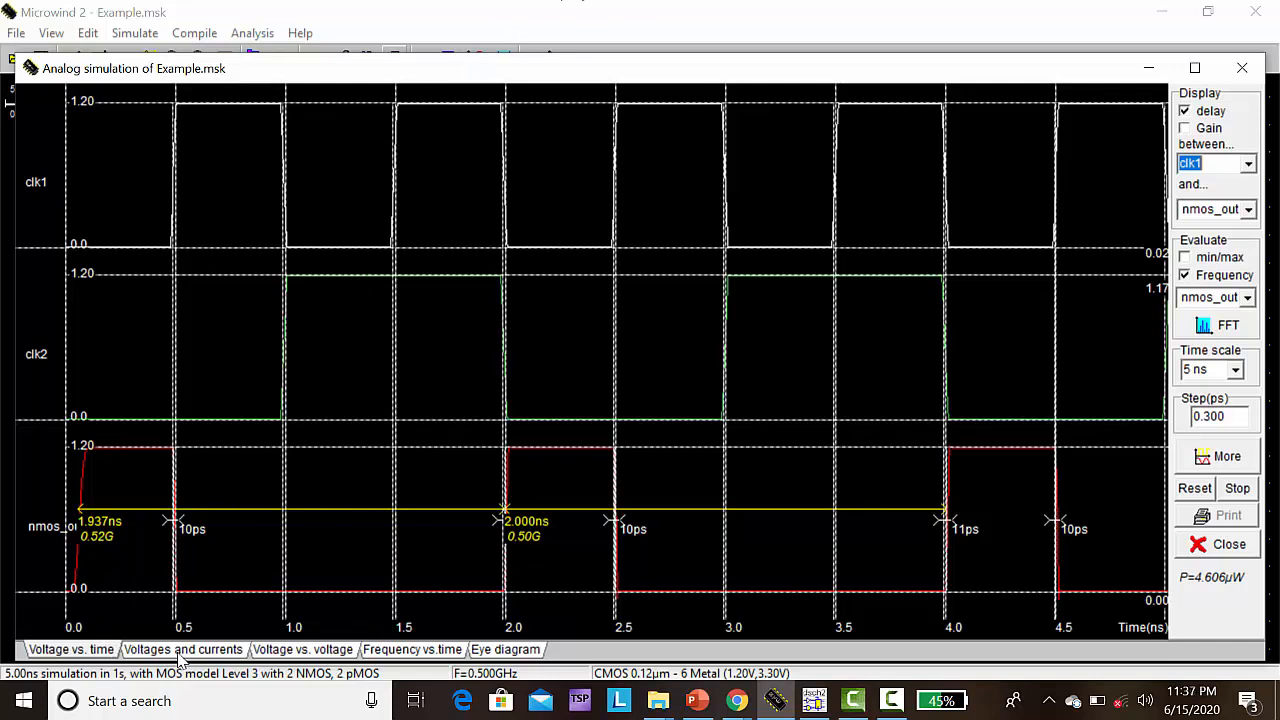
View supply current, nmos_out1-vs-clk1 curve, frequency and eye diagram, then close the simulation
left_click(182, 649)
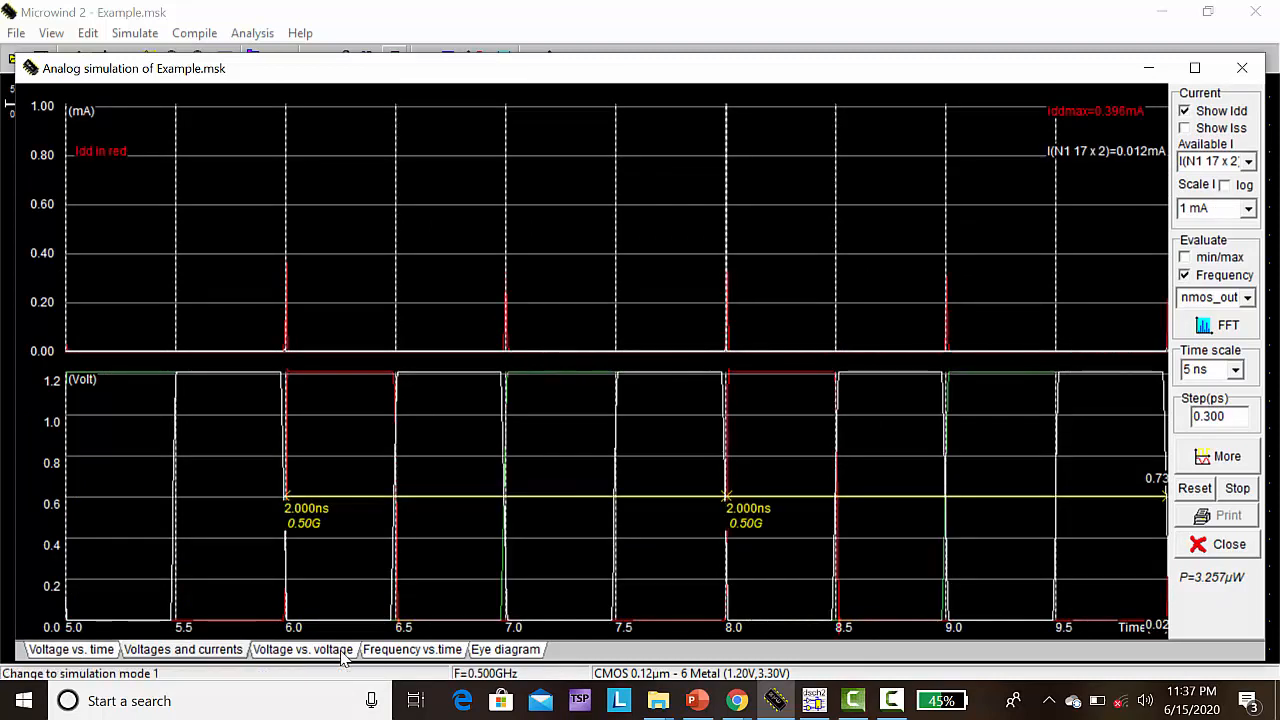
left_click(302, 649)
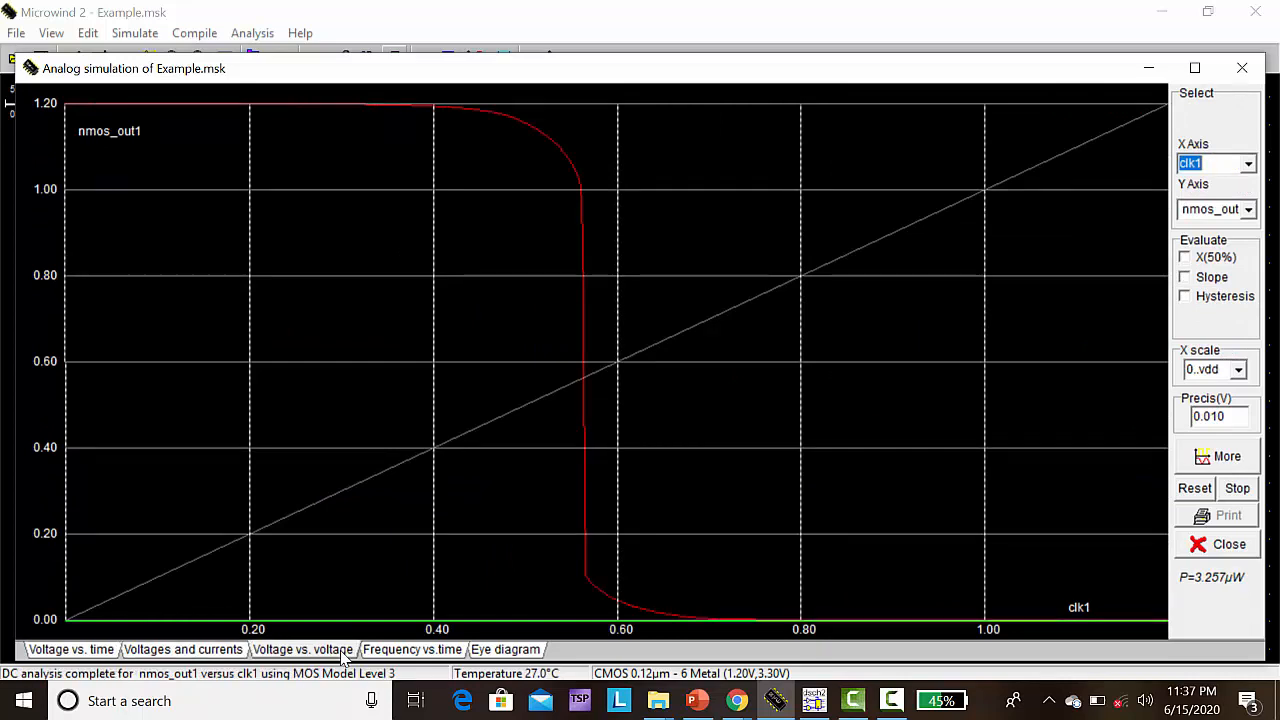
left_click(411, 649)
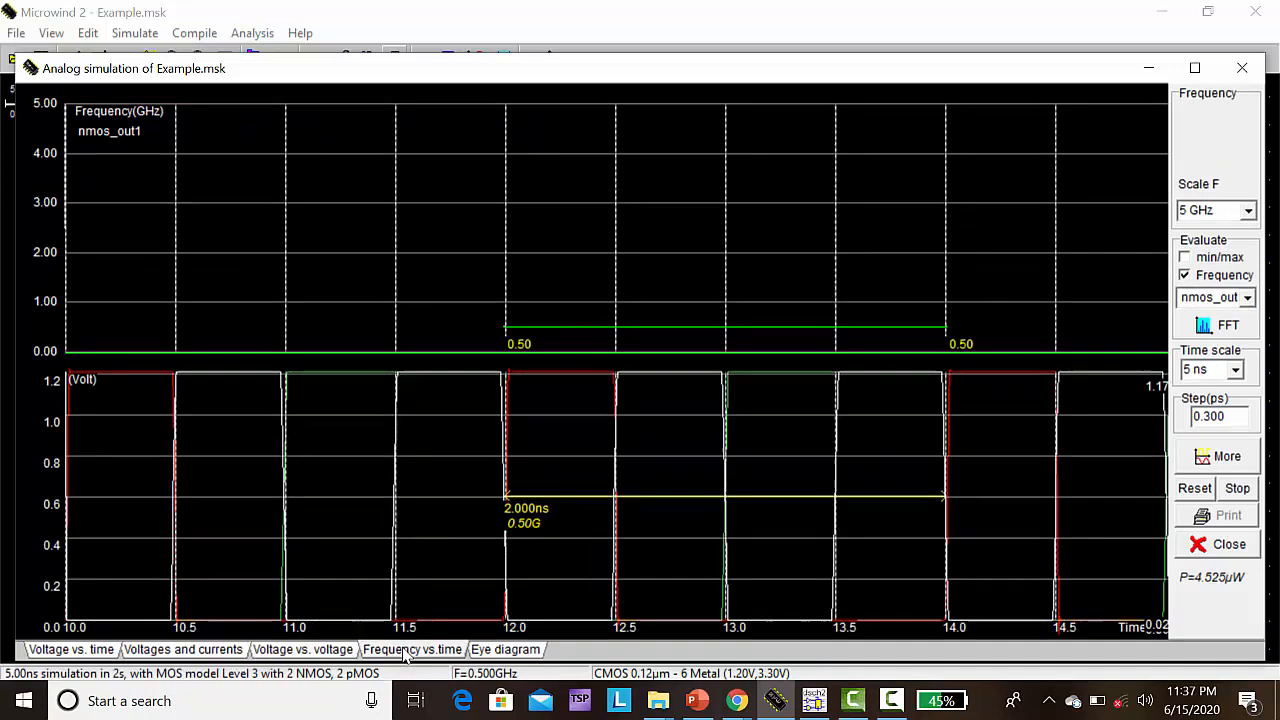
mouse_move(545, 640)
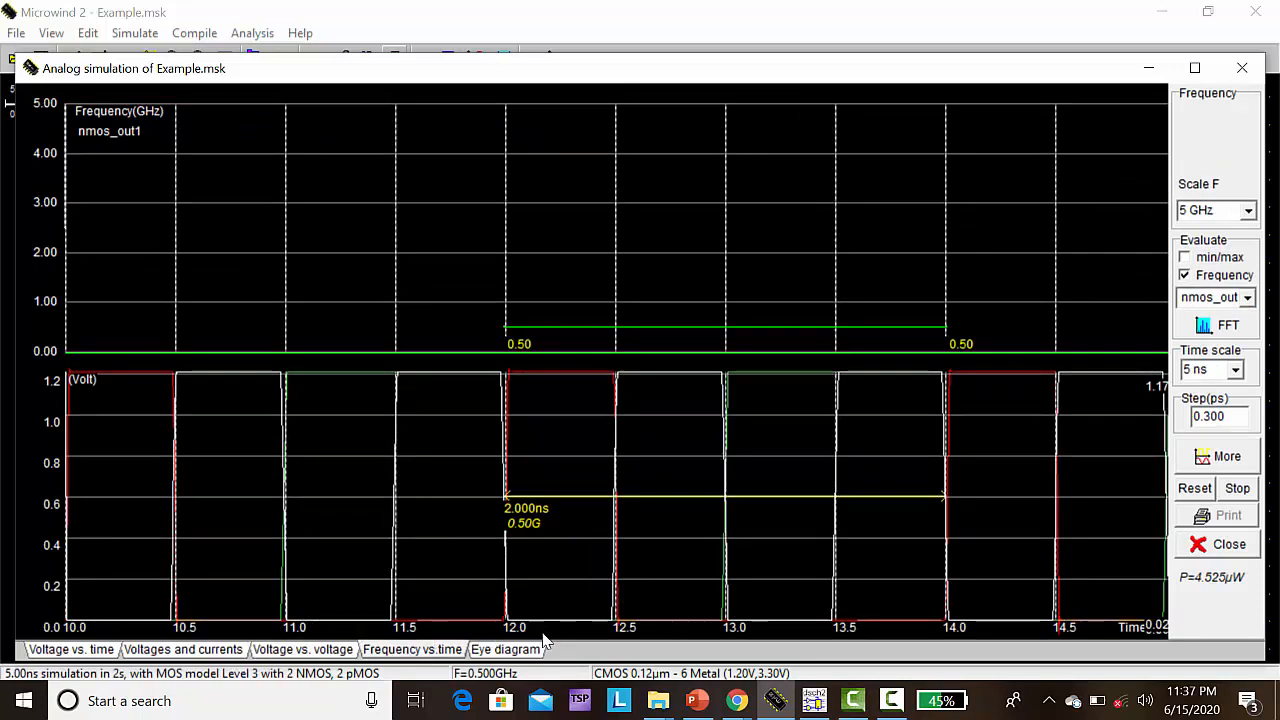
left_click(505, 649)
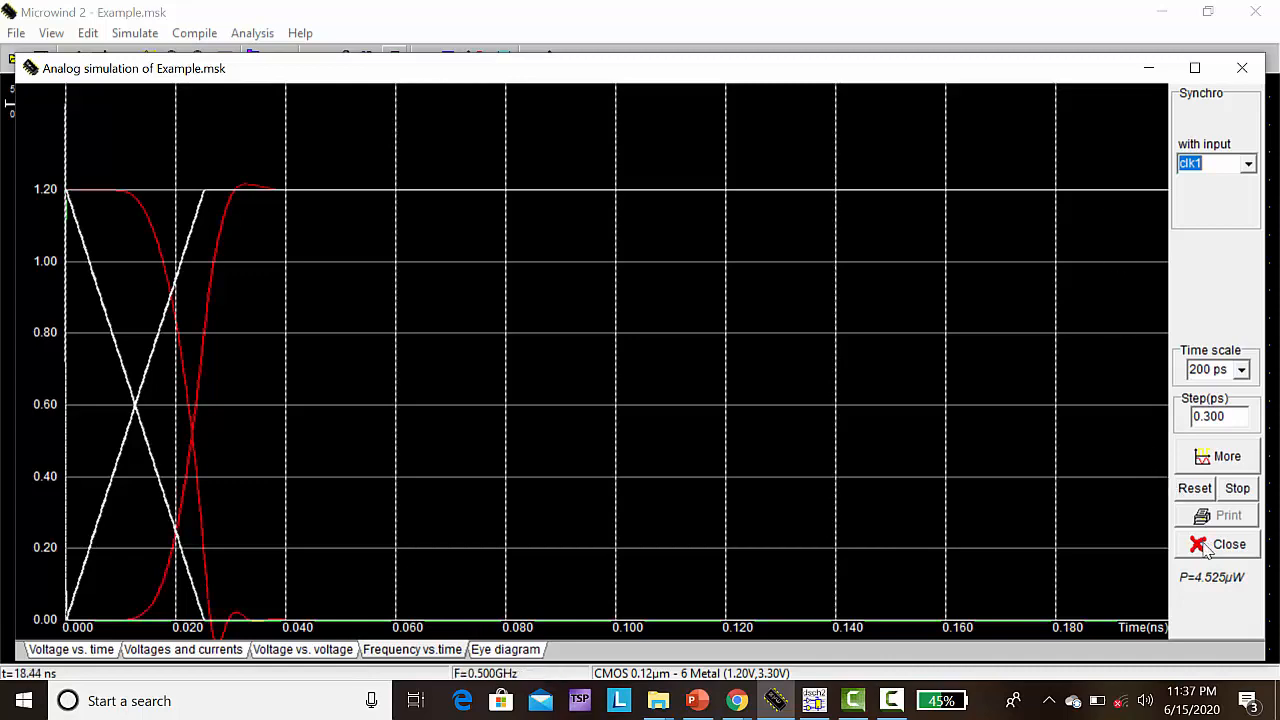
left_click(1237, 488)
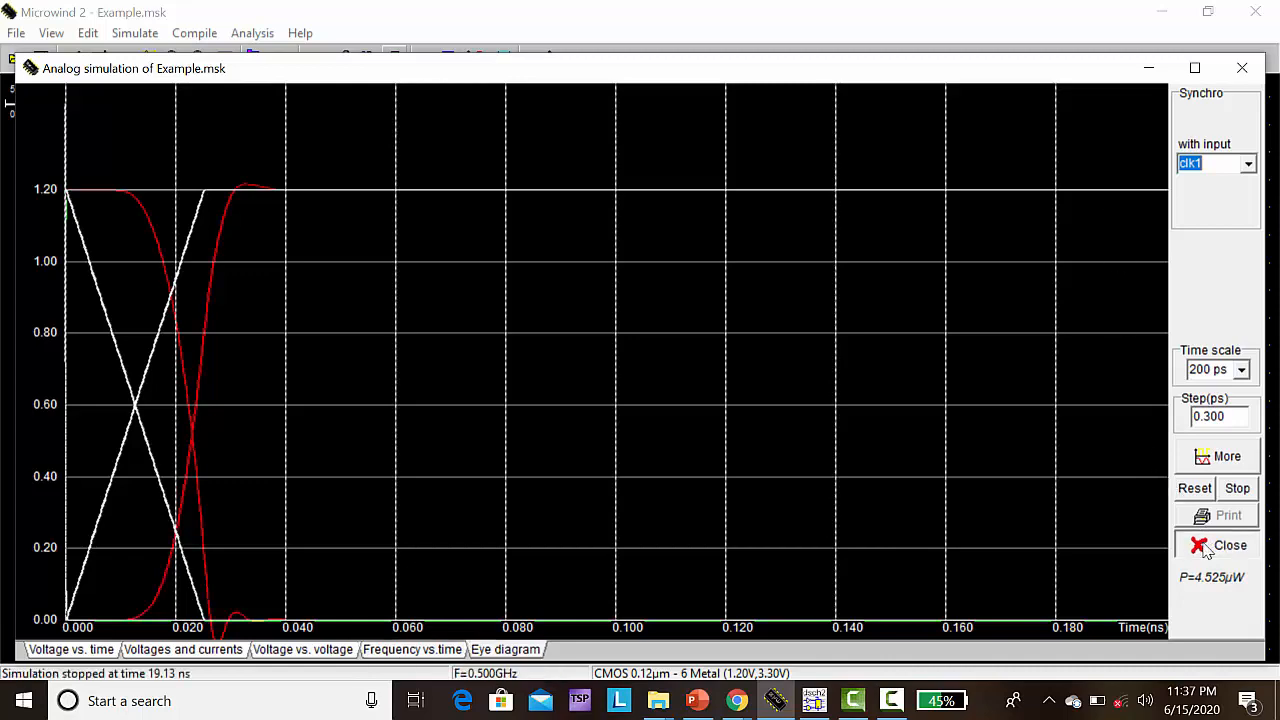
left_click(1229, 545)
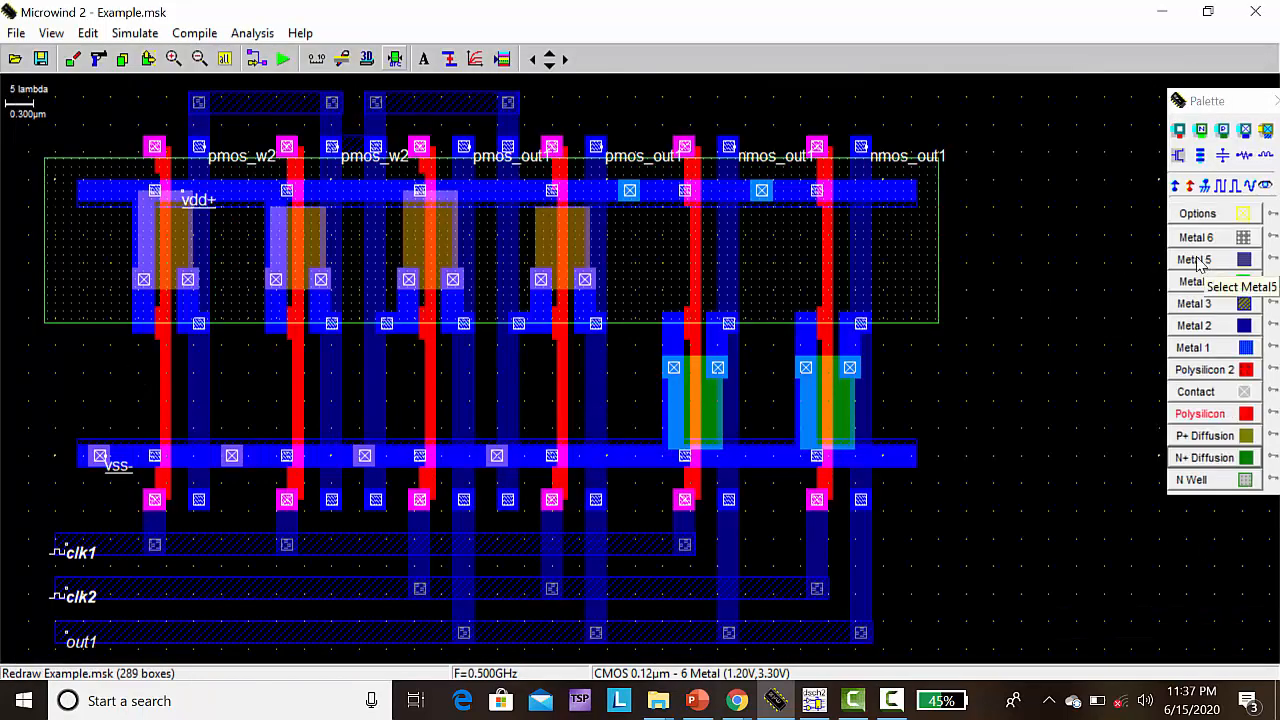